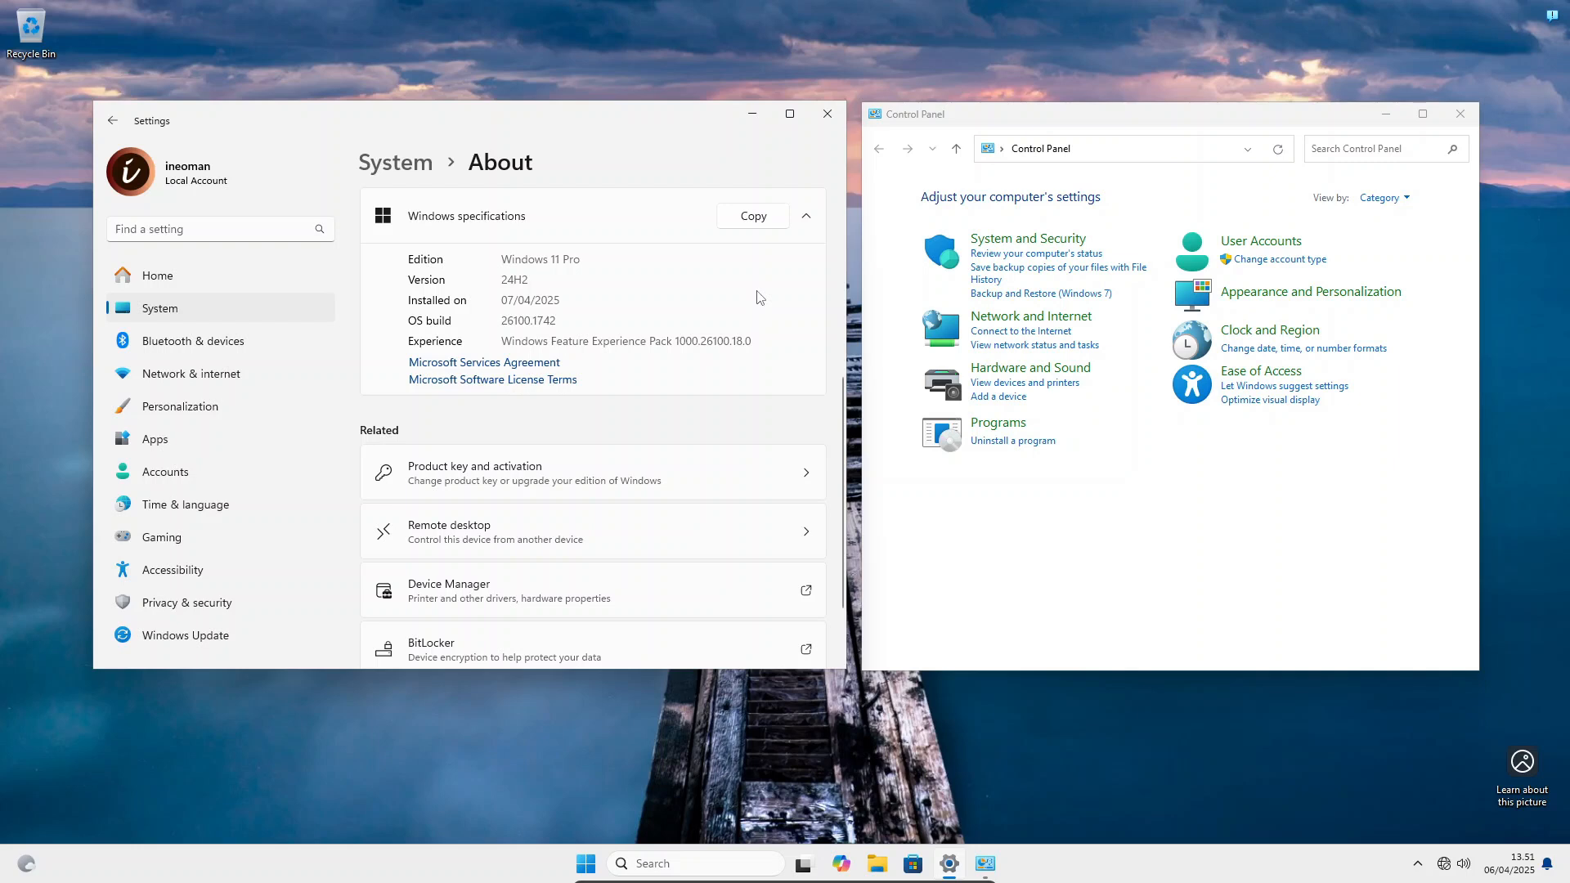
pyautogui.moveTo(410, 275)
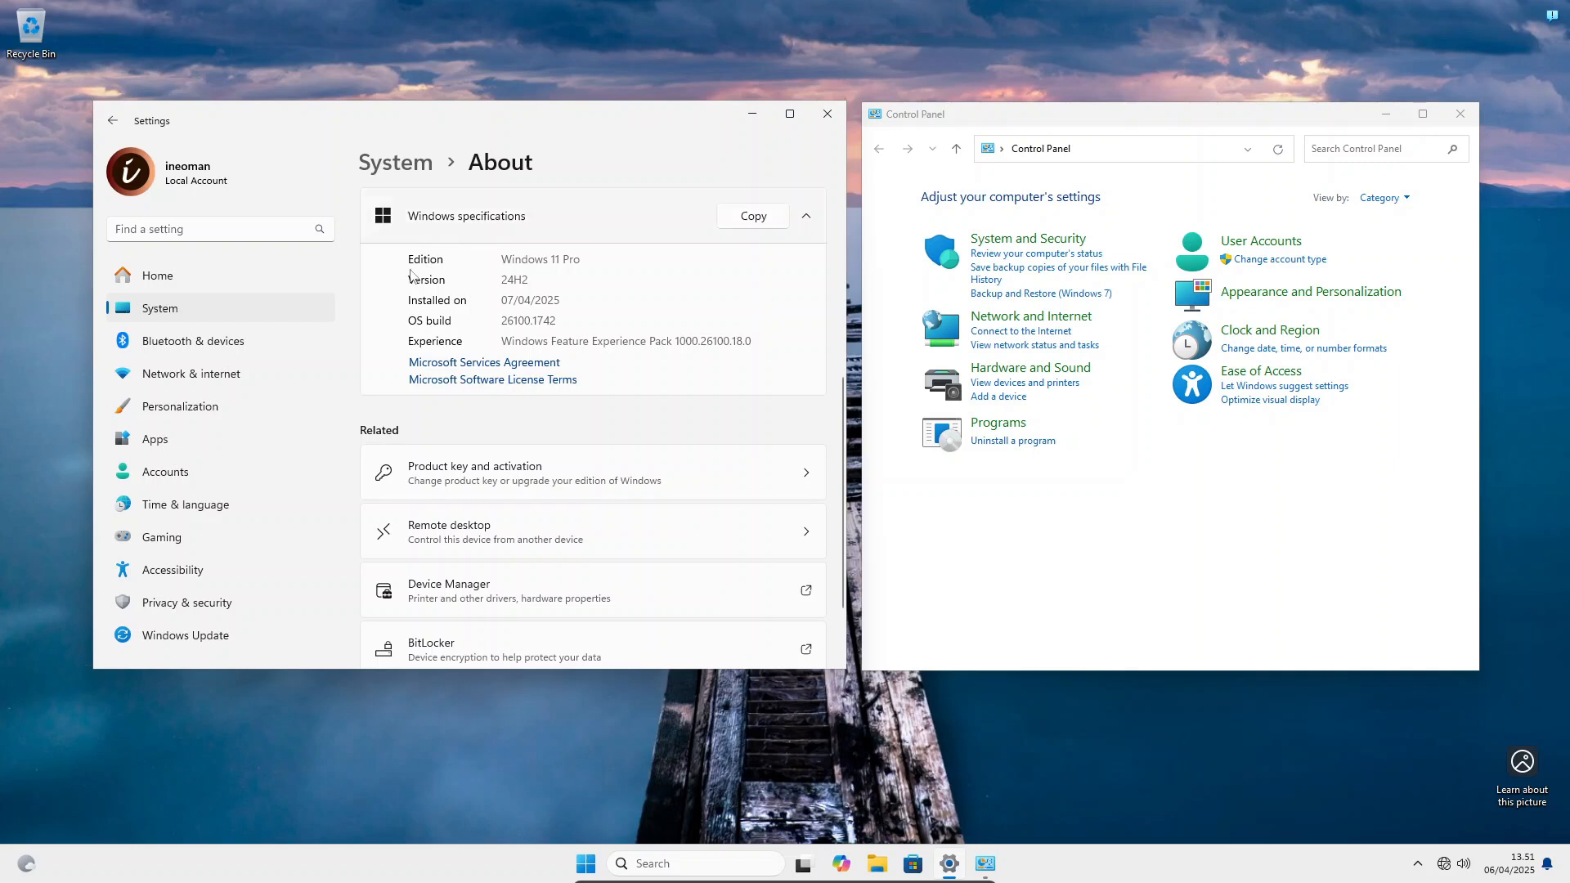
pyautogui.moveTo(1269, 339)
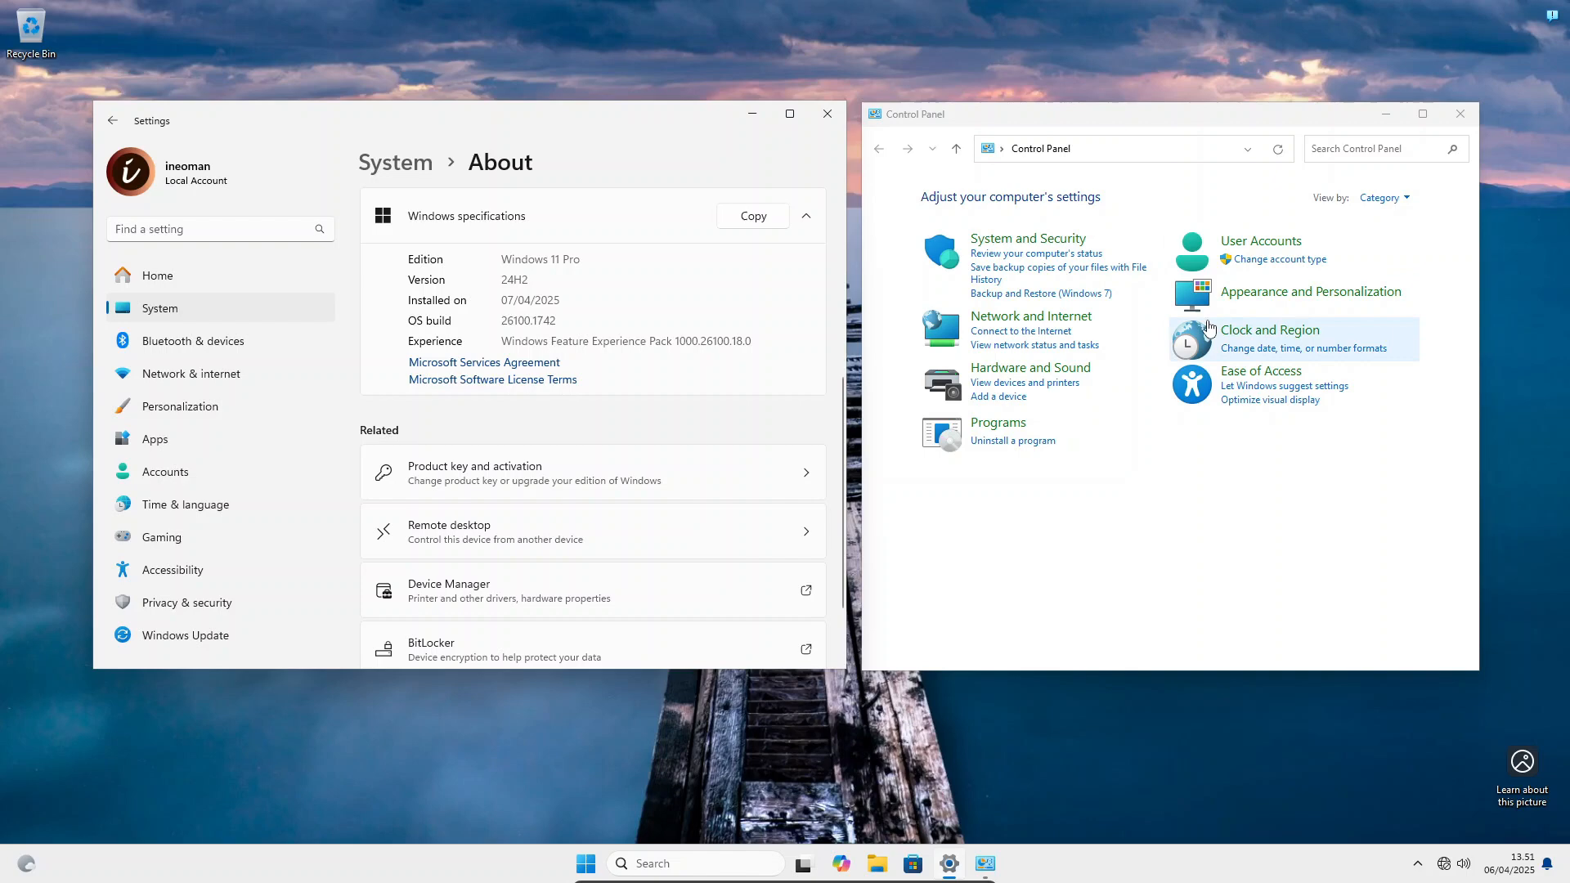
pyautogui.moveTo(1452, 118)
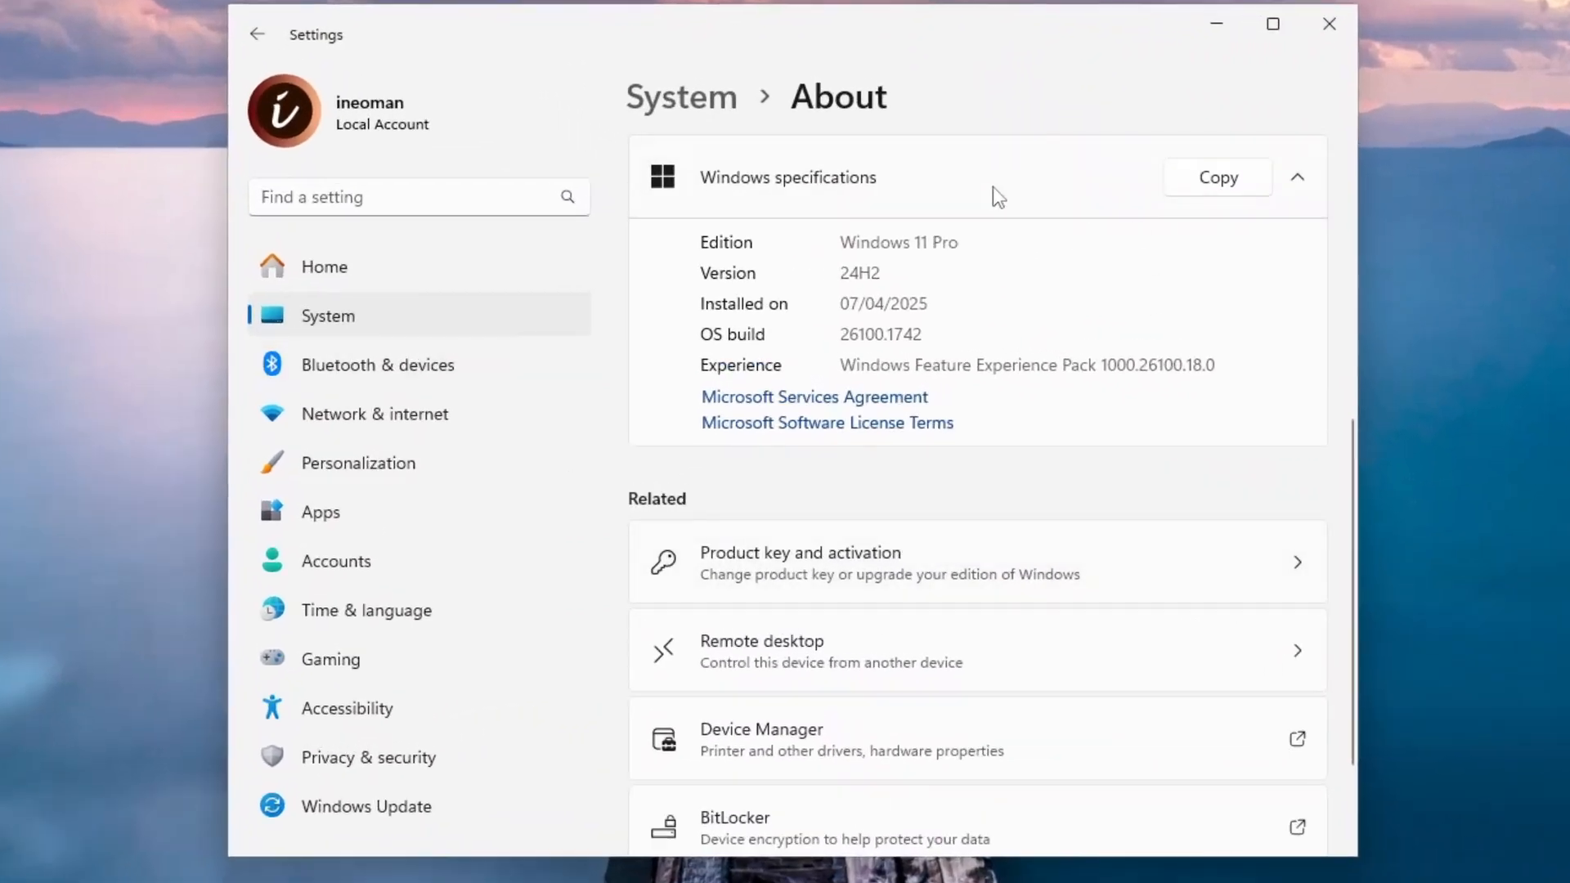
pyautogui.moveTo(898, 193)
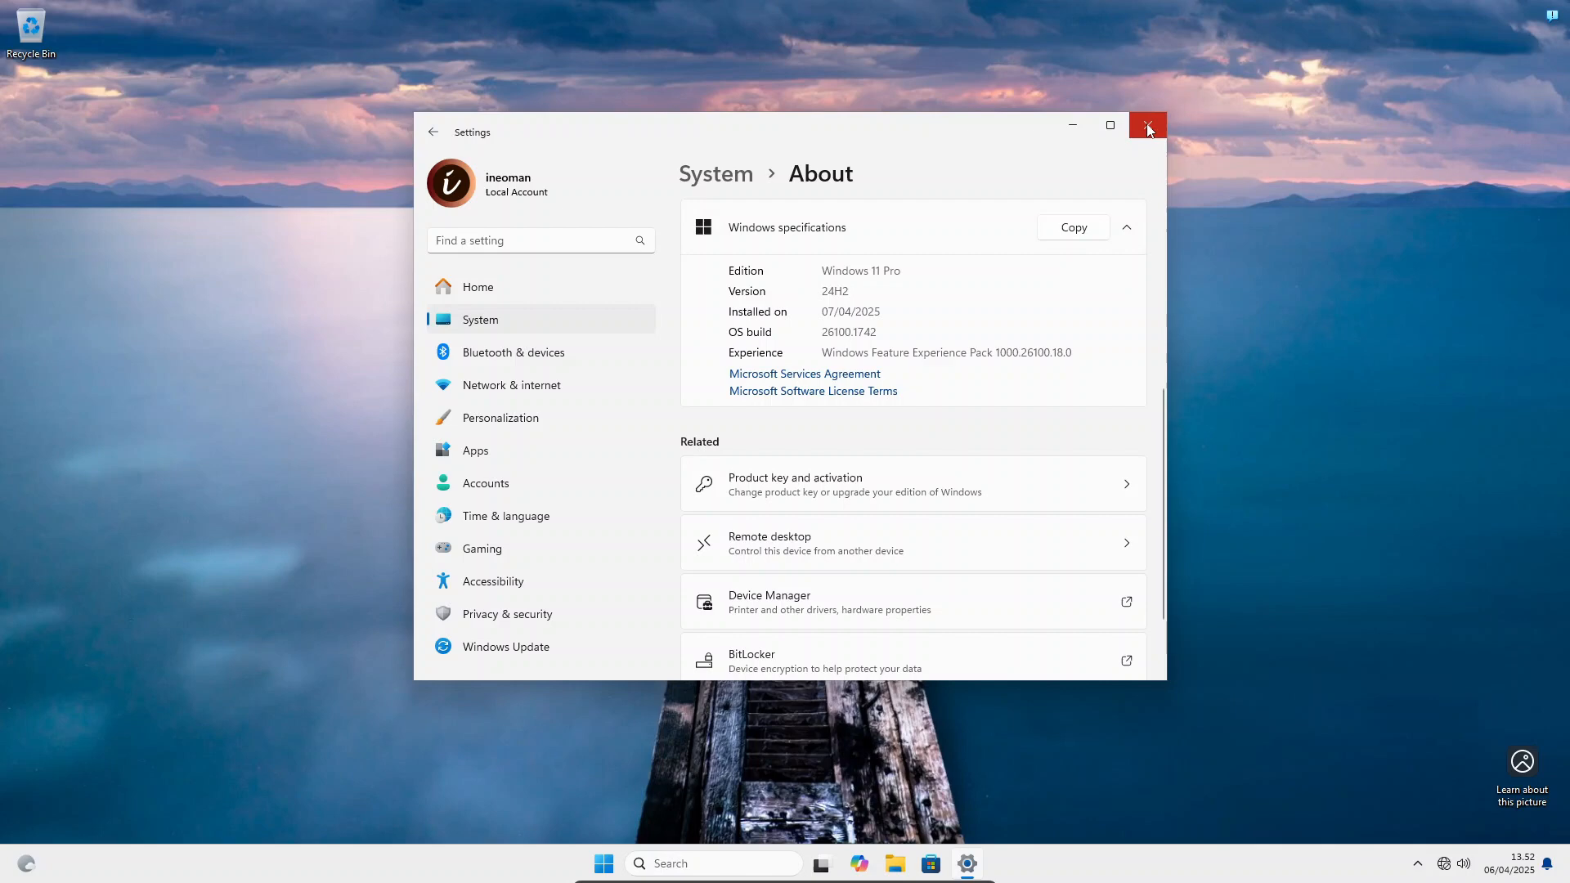
# Close Settings and search Start for 'gpedit' to find Edit group policy
pyautogui.click(1148, 126)
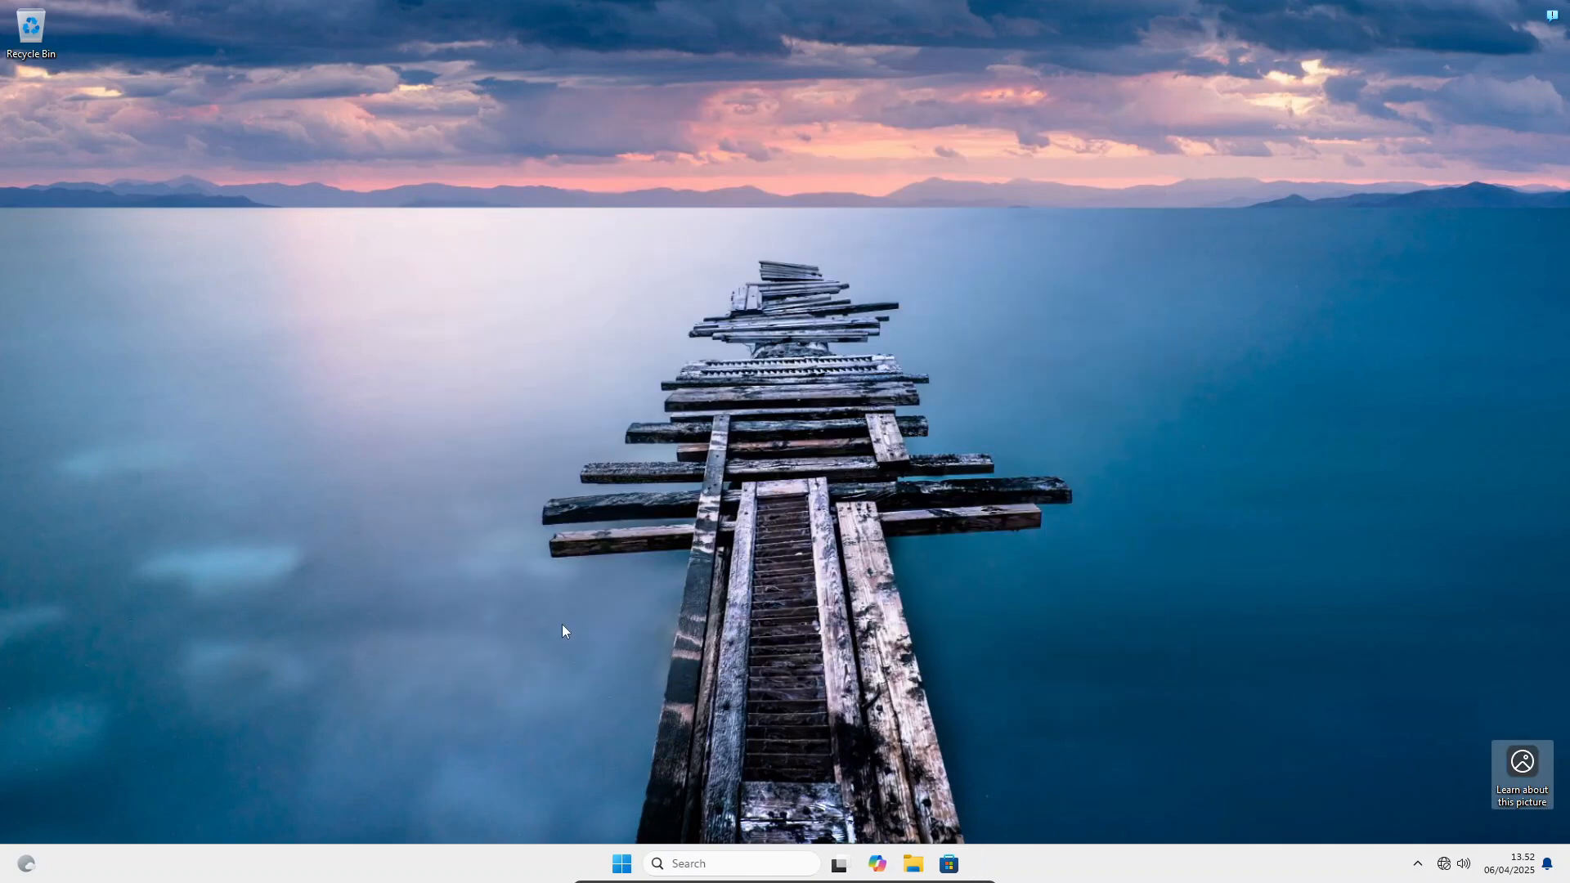
pyautogui.click(621, 864)
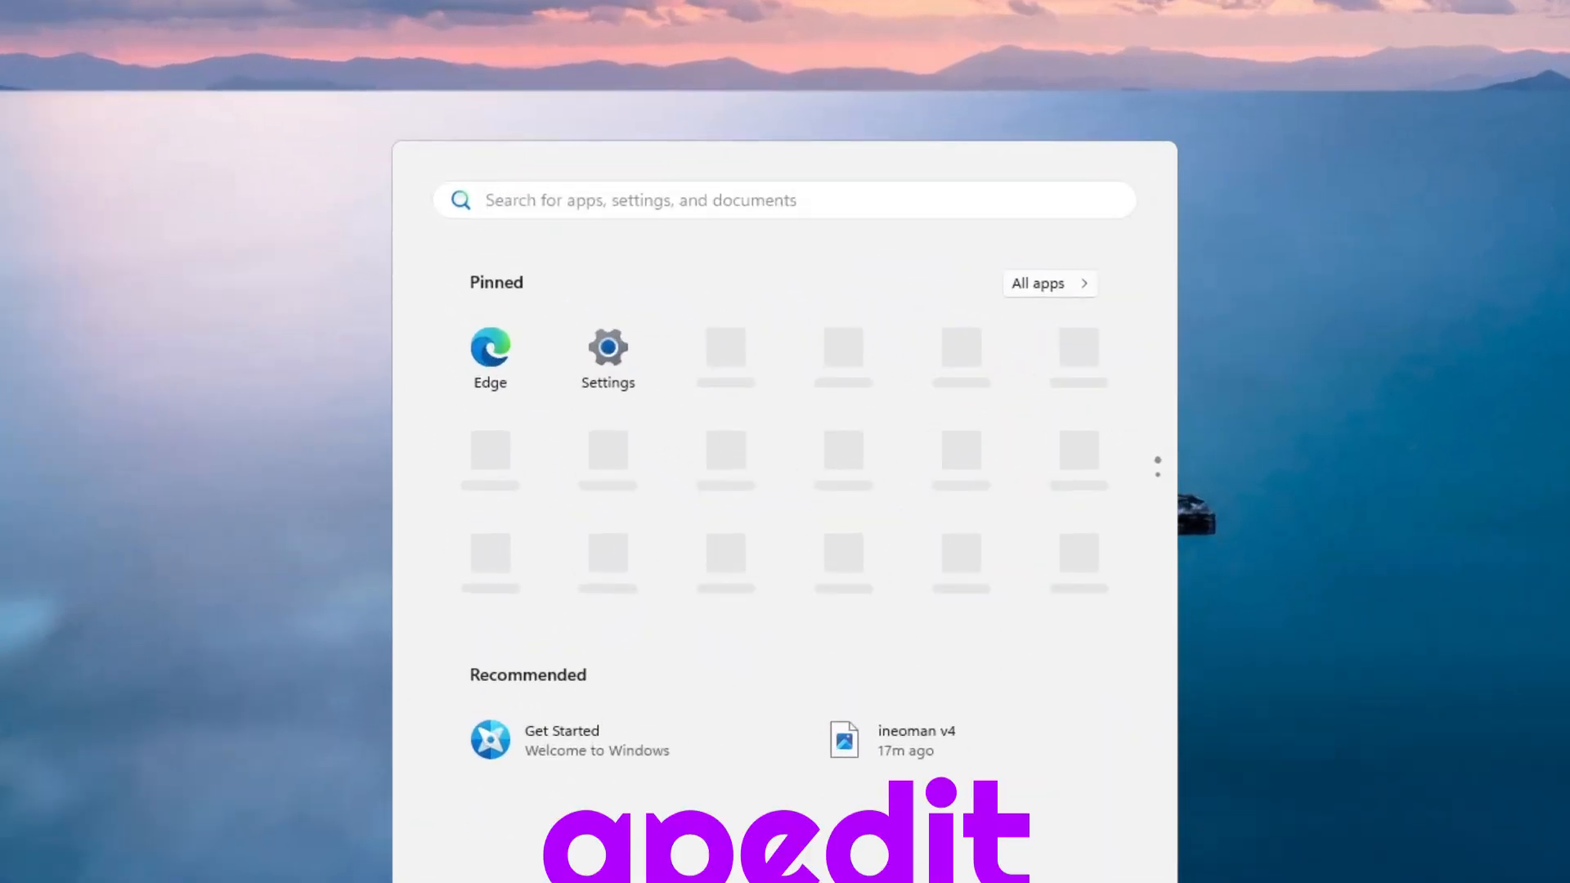
pyautogui.write('gpedit')
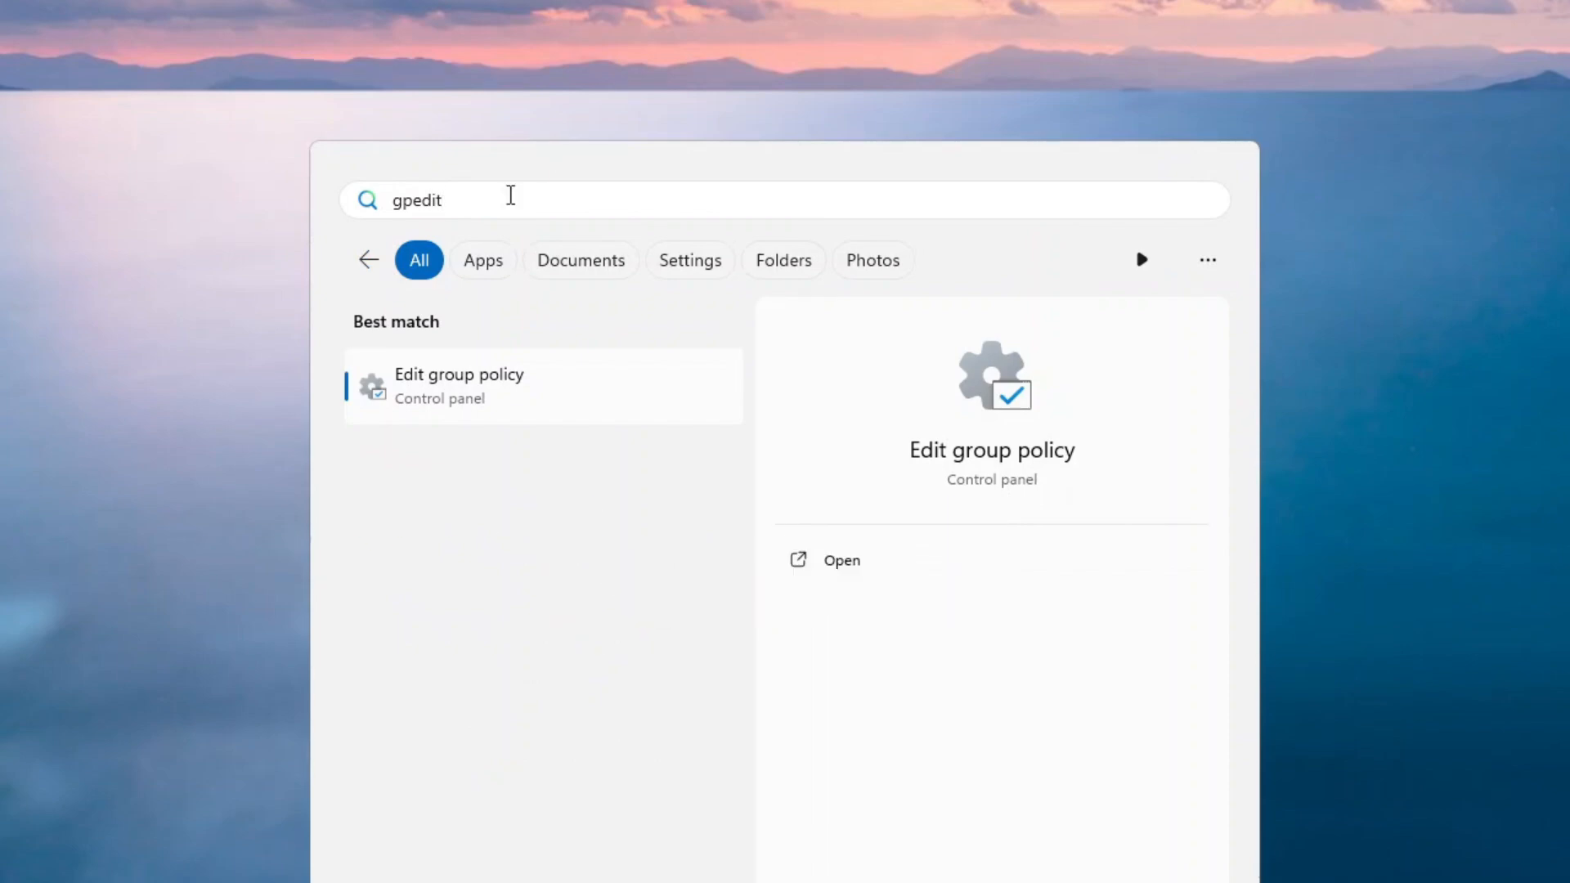
# Launch the group policy editor and browse to User Configuration > Administrative Templates > Control Panel, selecting Prohibit access to Control Panel and PC settings
pyautogui.click(458, 386)
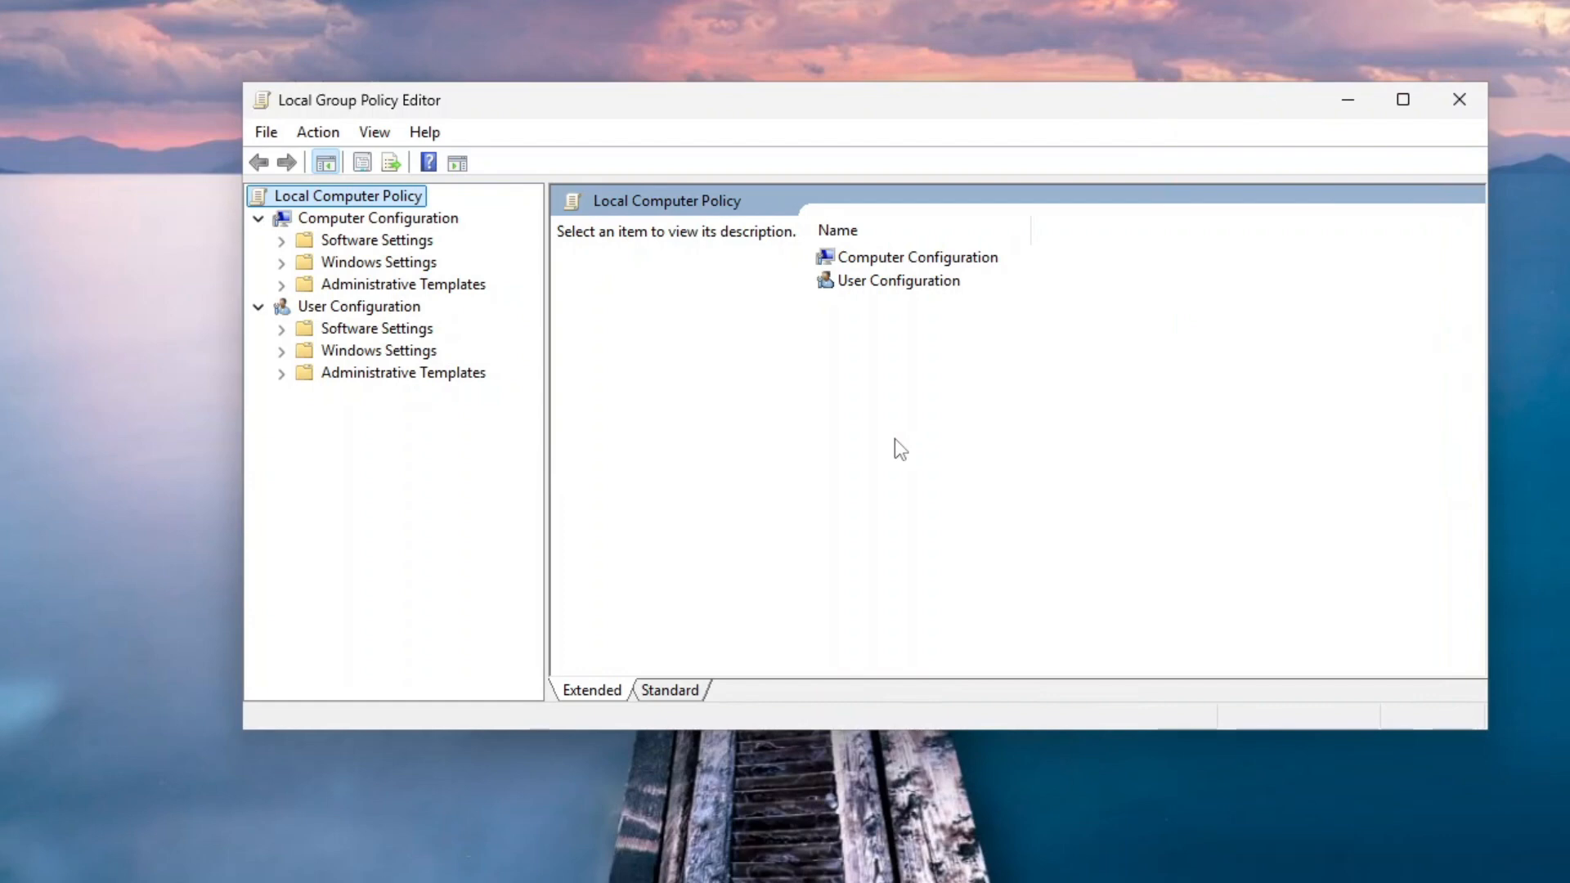
pyautogui.moveTo(841, 448)
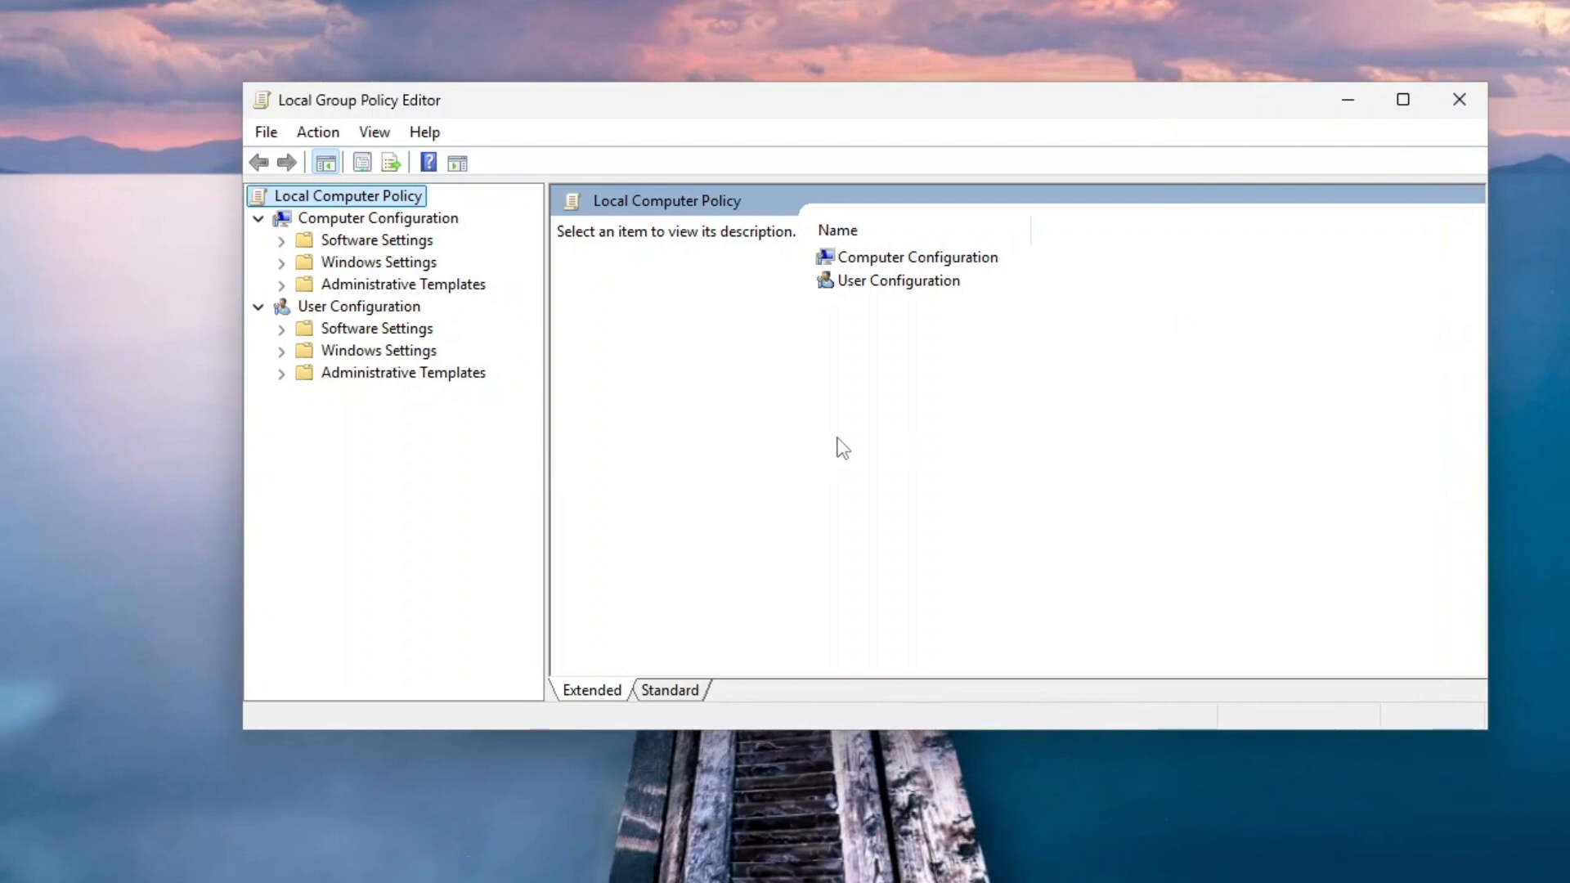
pyautogui.moveTo(288, 383)
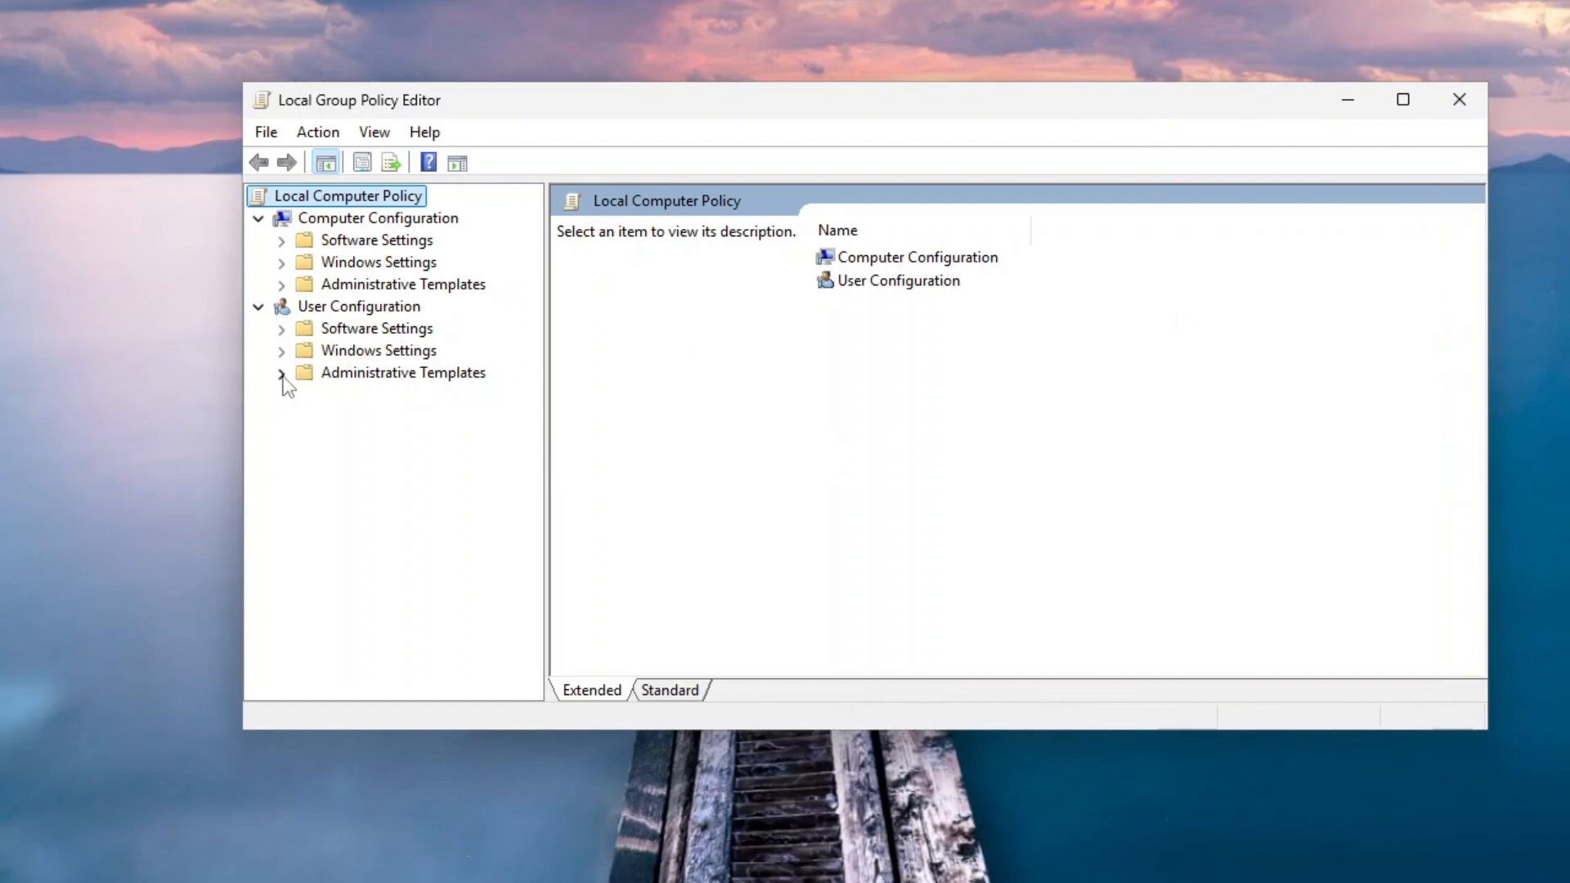
pyautogui.click(281, 371)
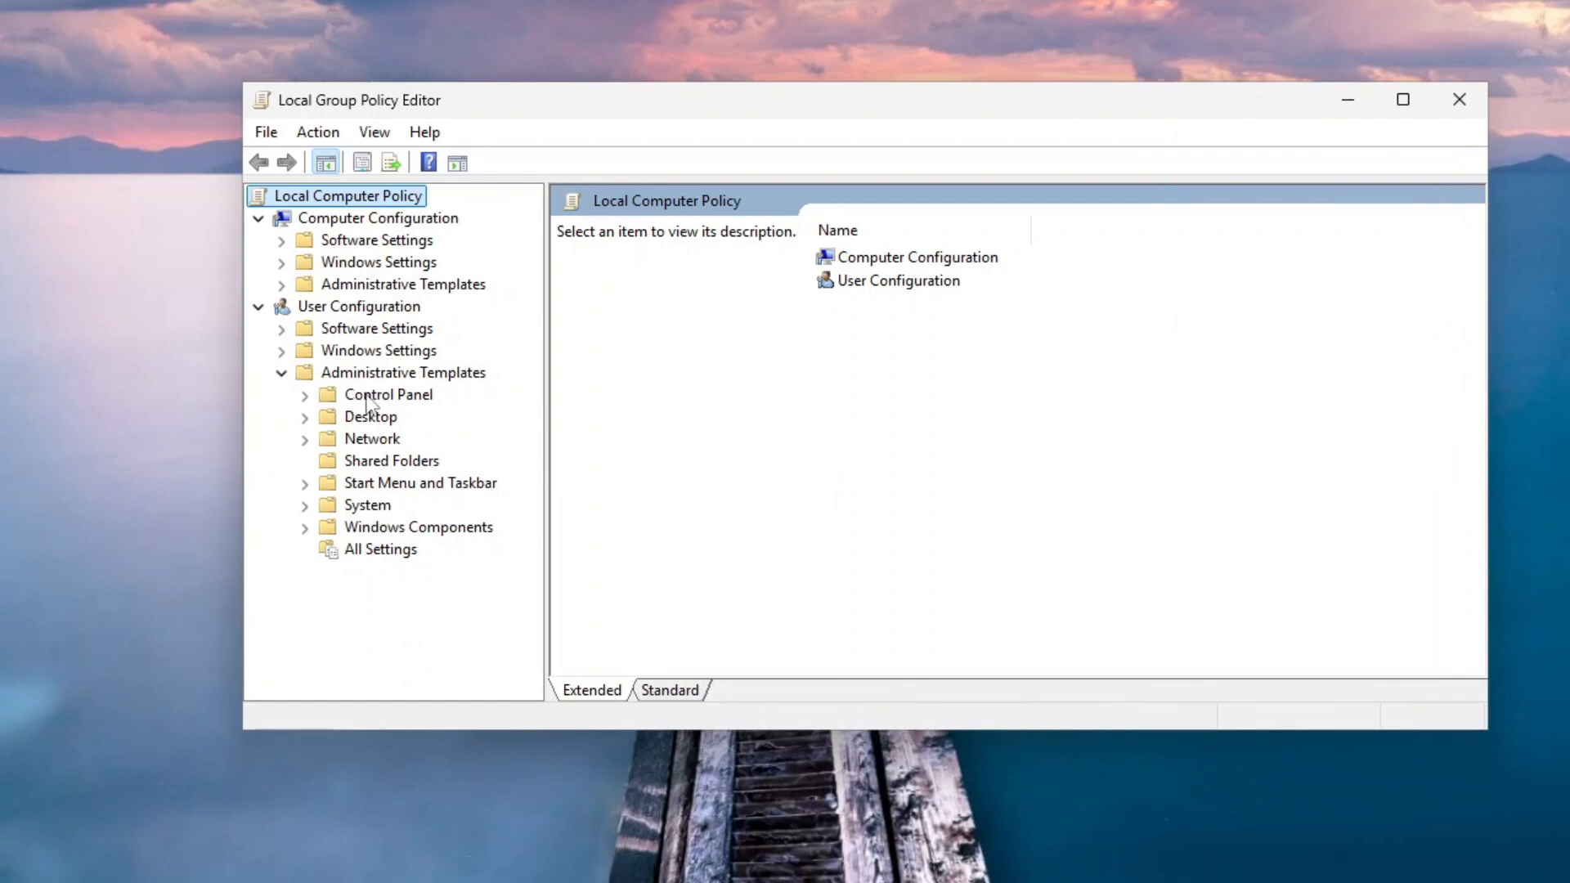
pyautogui.click(387, 394)
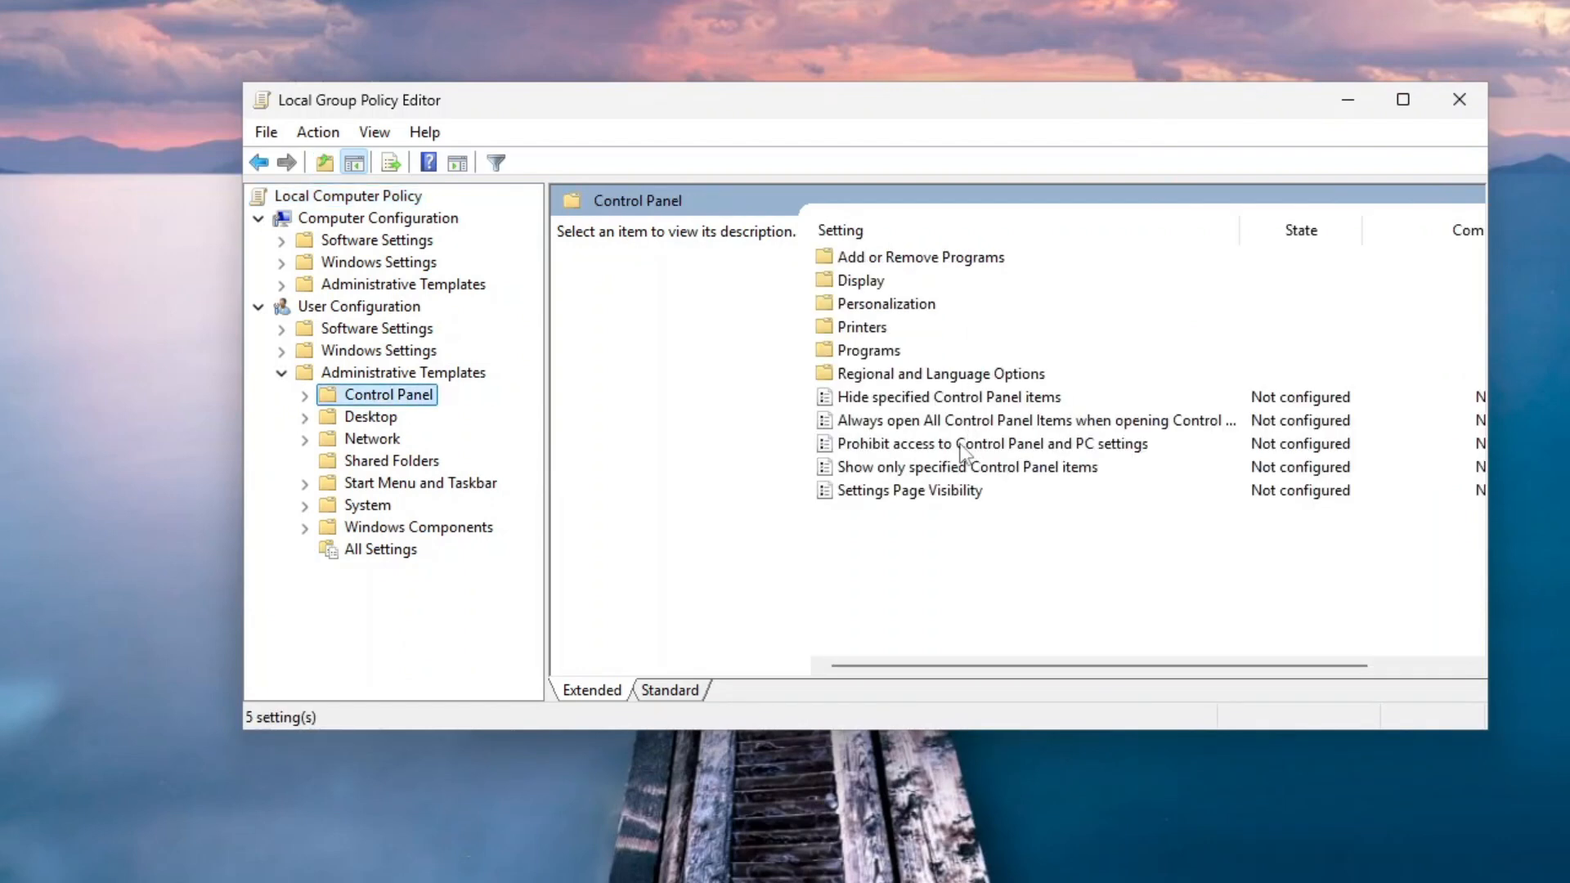
pyautogui.click(991, 443)
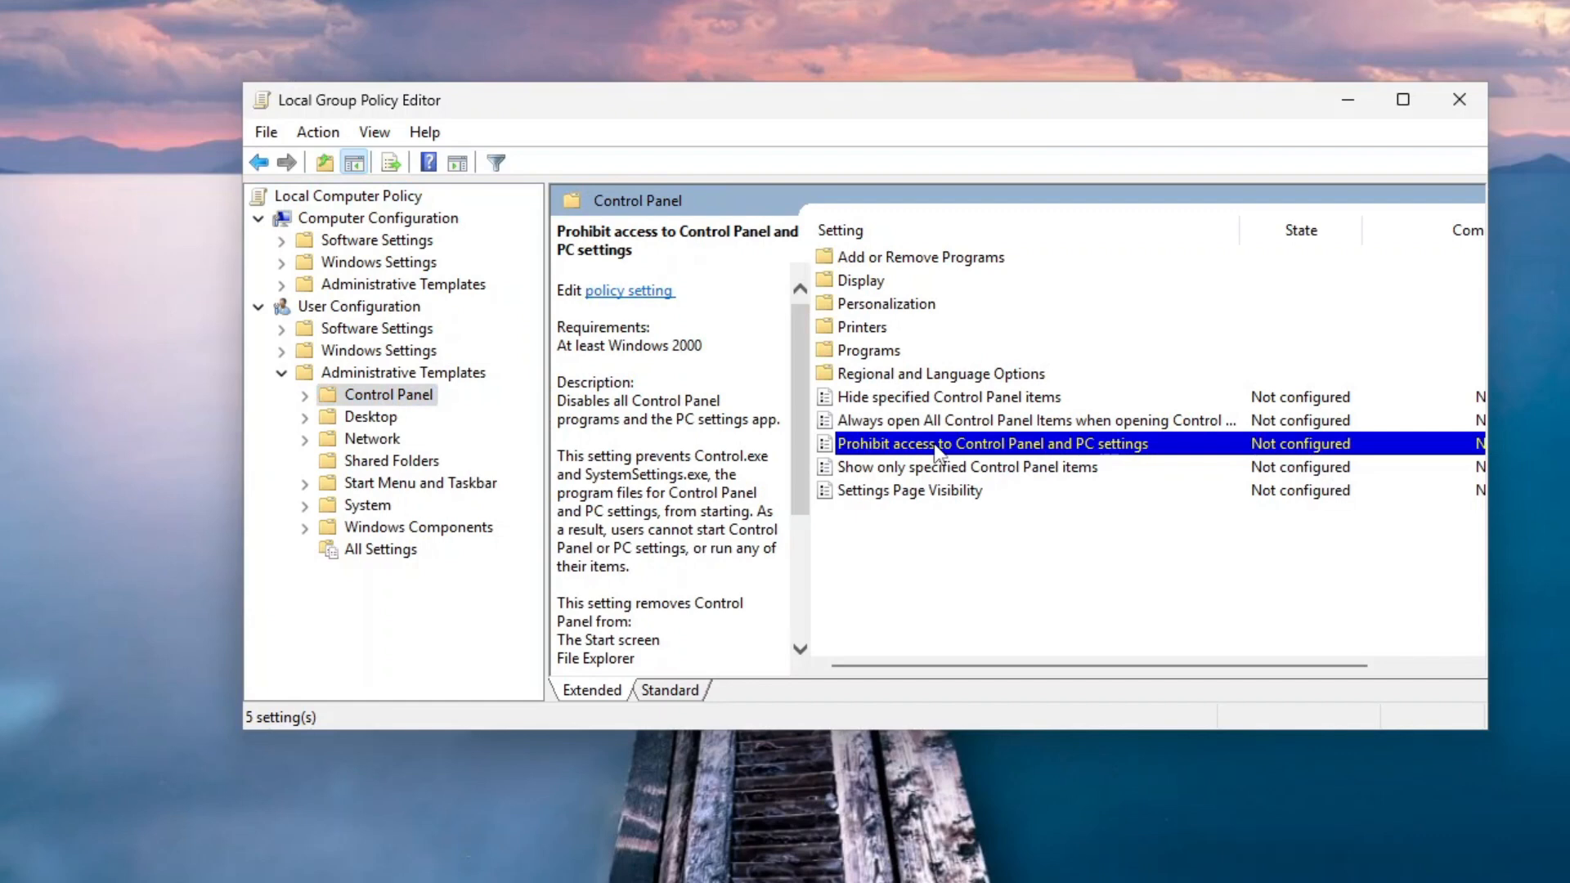
# Set Prohibit access to Control Panel and PC settings to Enabled and apply it
pyautogui.doubleClick(993, 443)
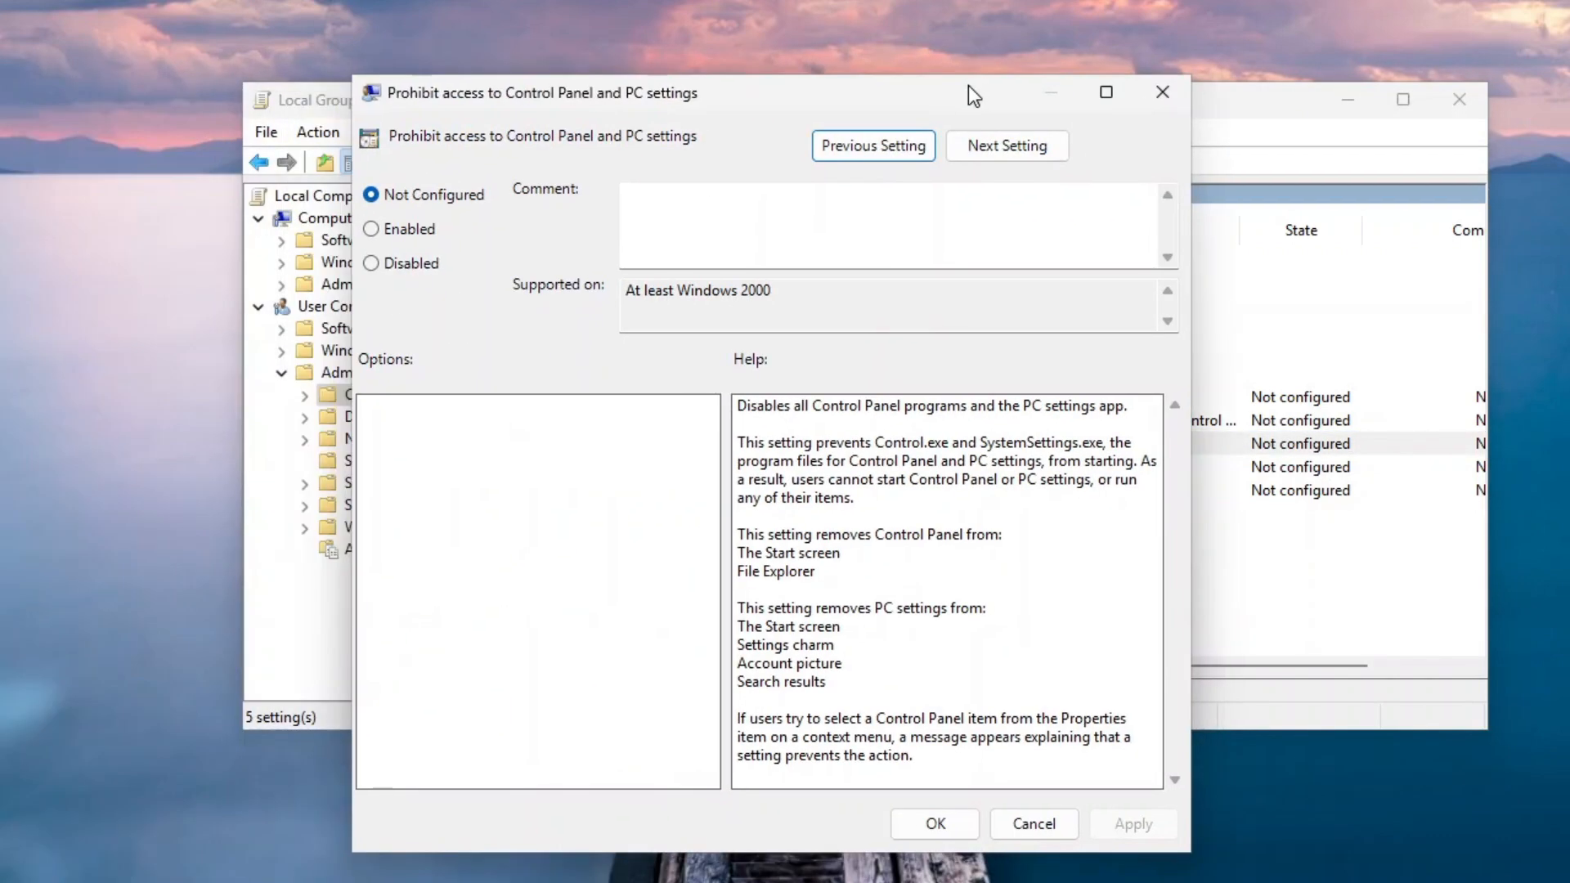
pyautogui.click(371, 229)
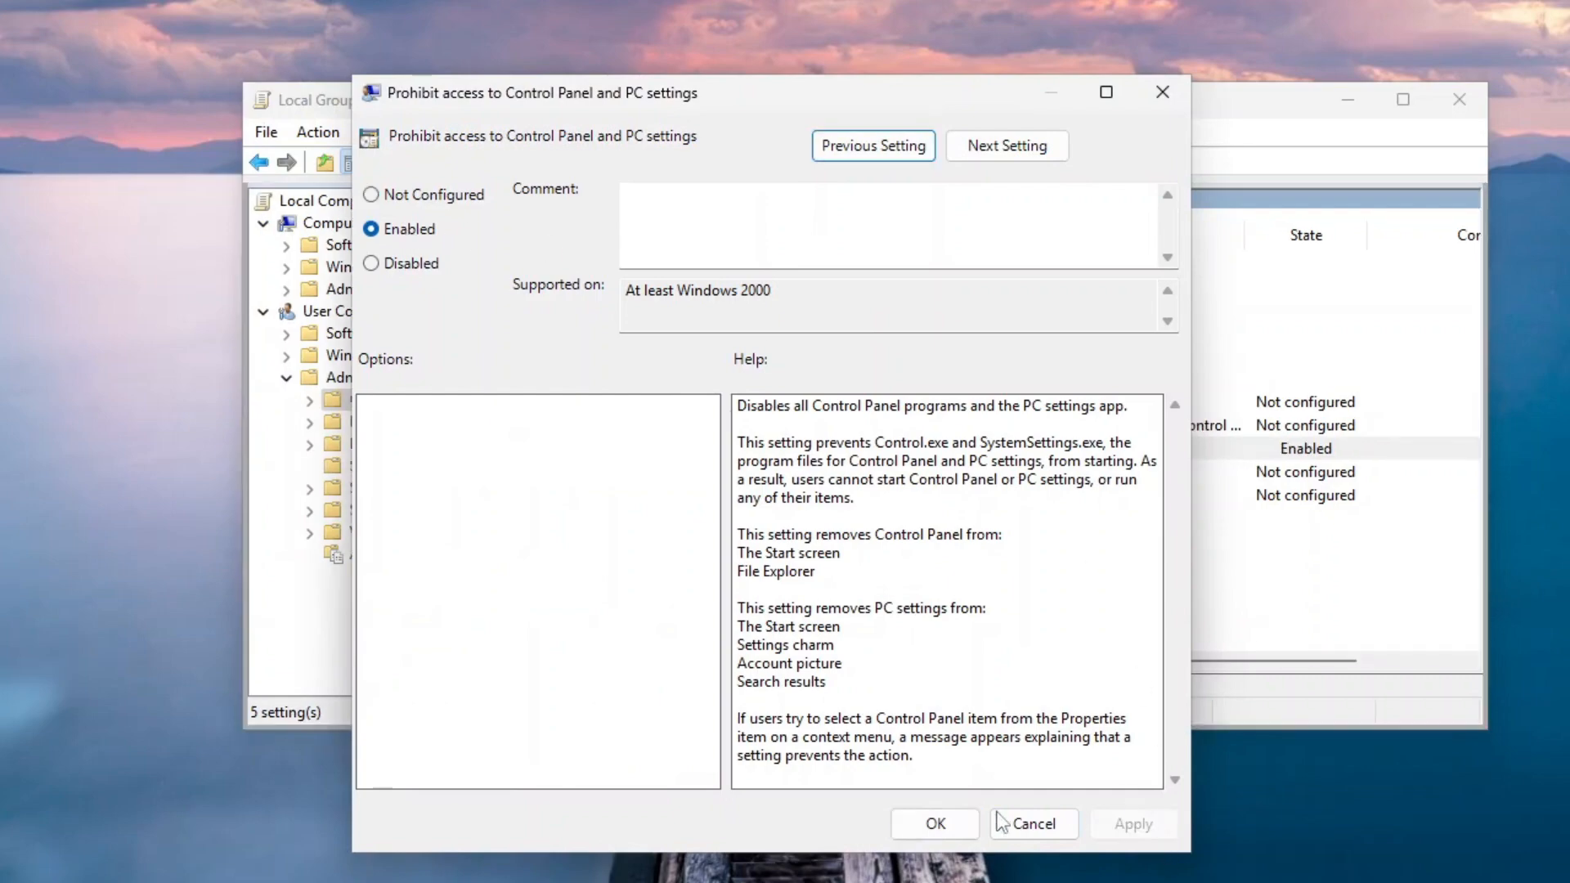
pyautogui.click(1032, 822)
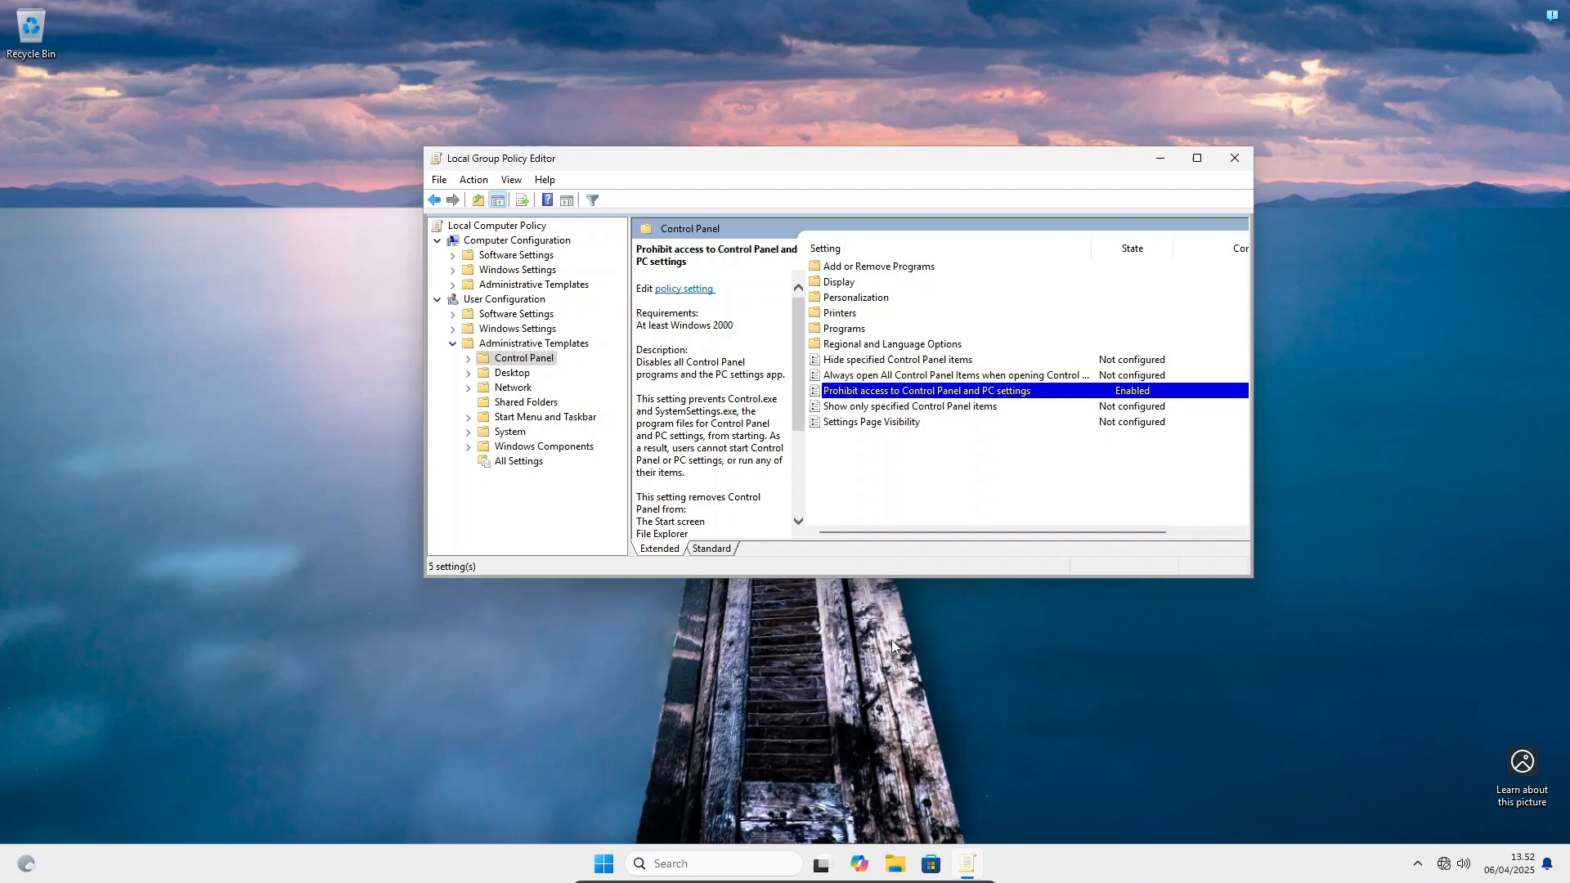
# Attempt to launch Control Panel, triggering the Restrictions message
pyautogui.click(601, 862)
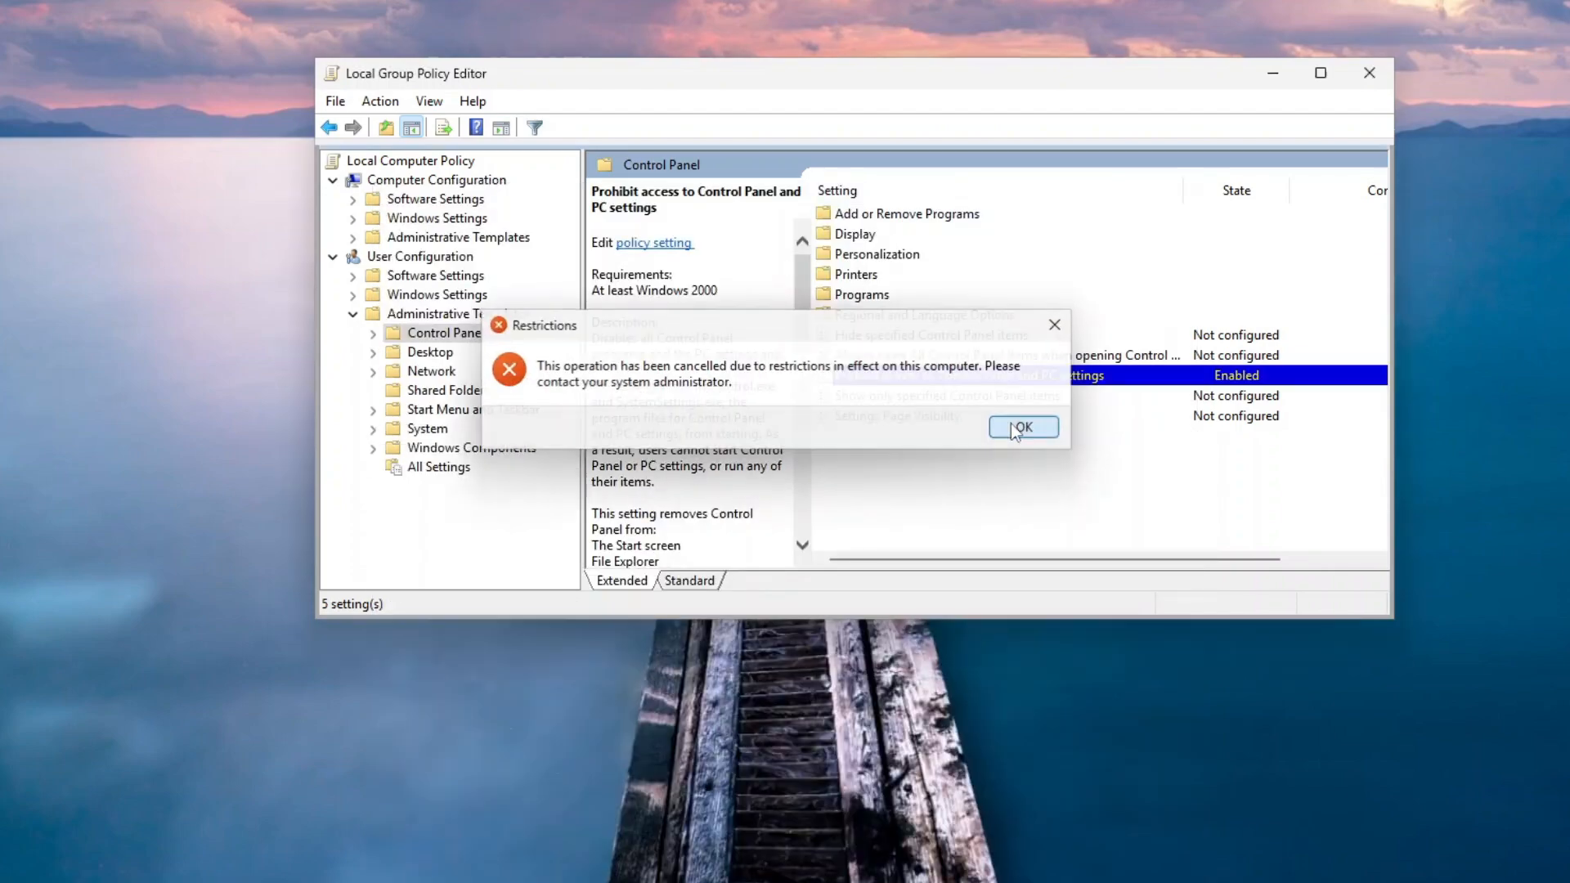
# Dismiss the message, launch Control Panel from Start's Recent list and dismiss the refusal again
pyautogui.click(602, 863)
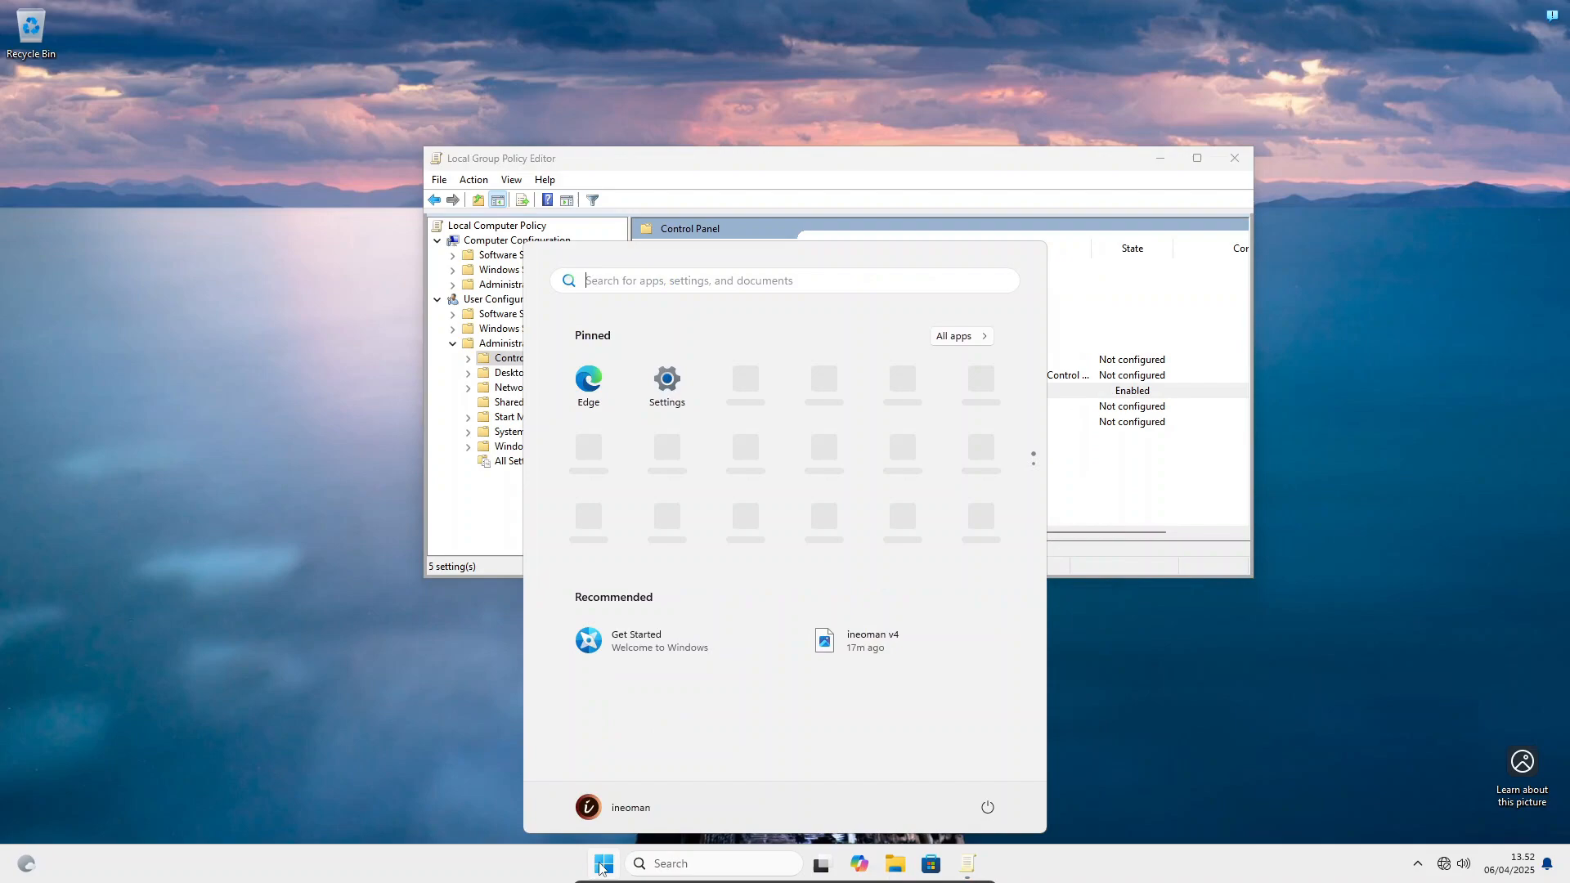
pyautogui.click(587, 806)
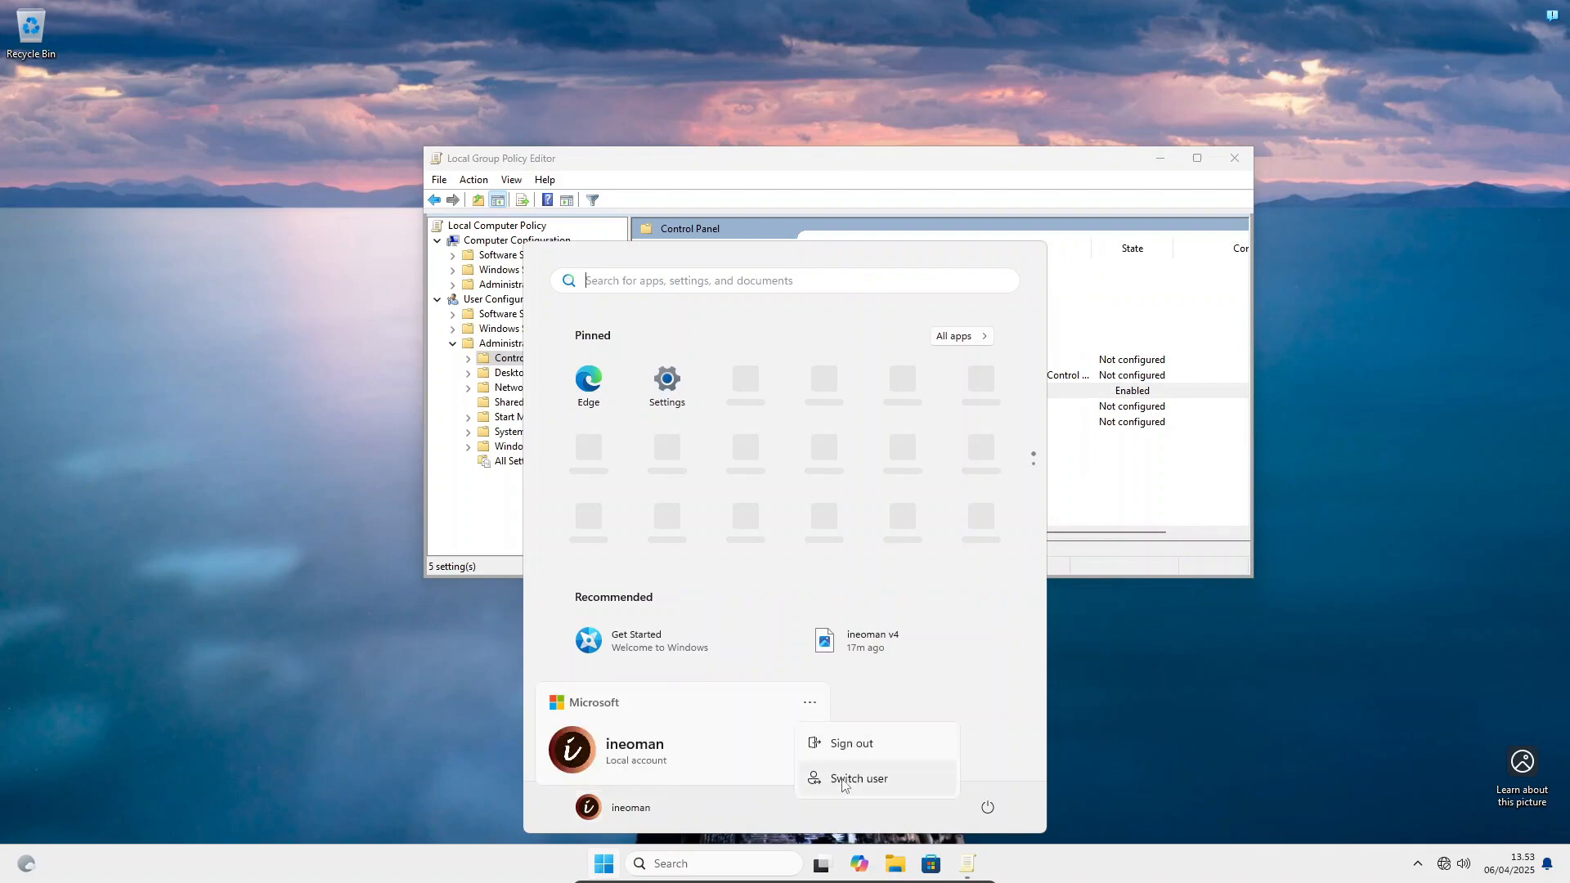
pyautogui.click(859, 778)
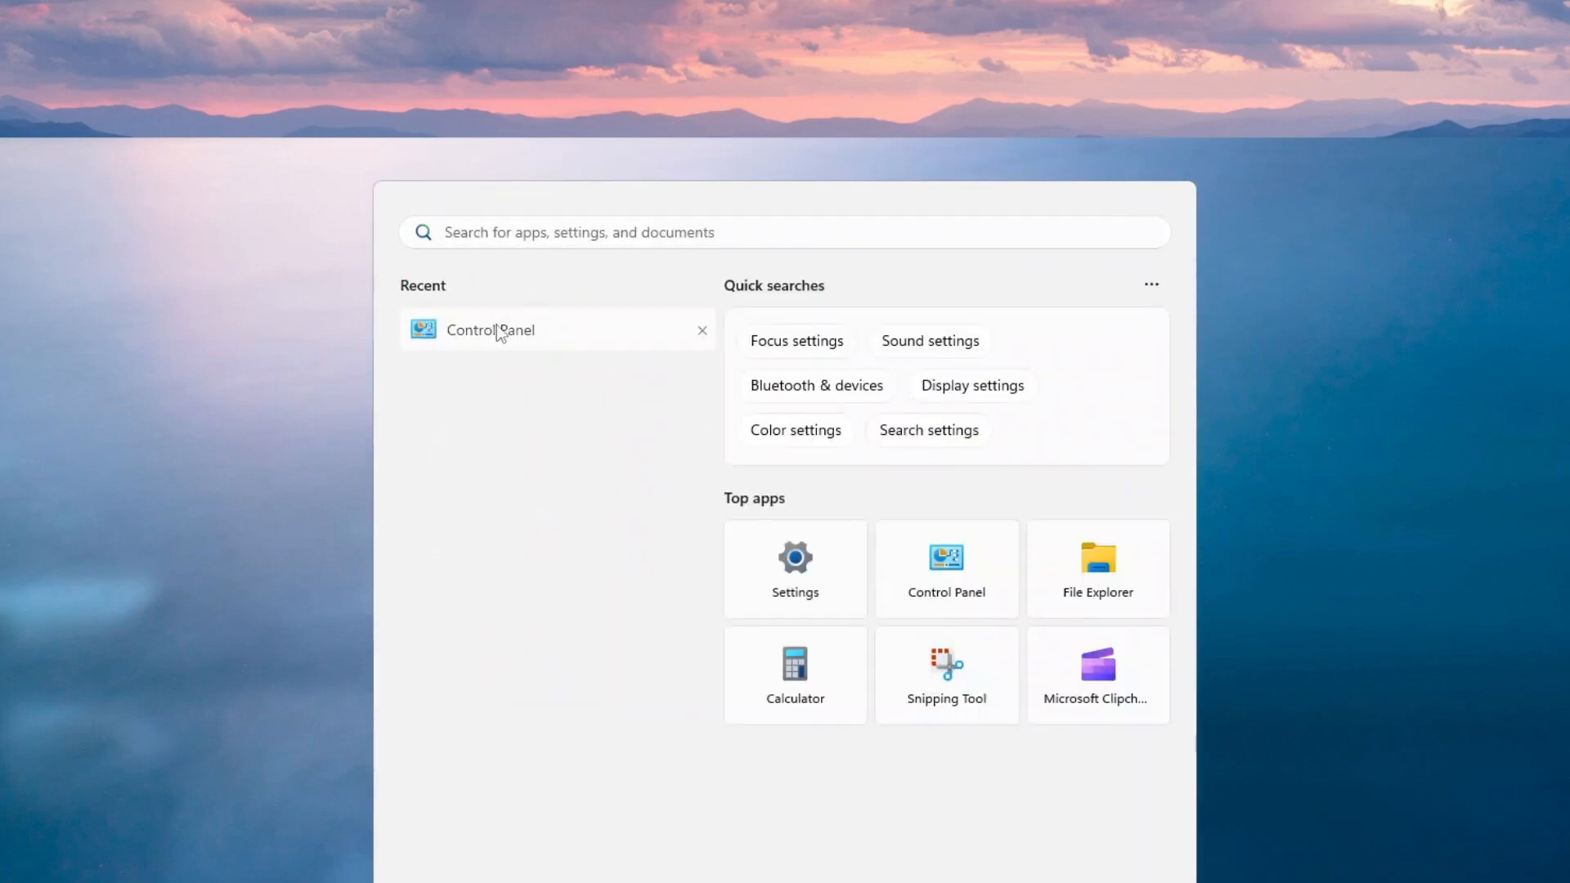
pyautogui.click(488, 328)
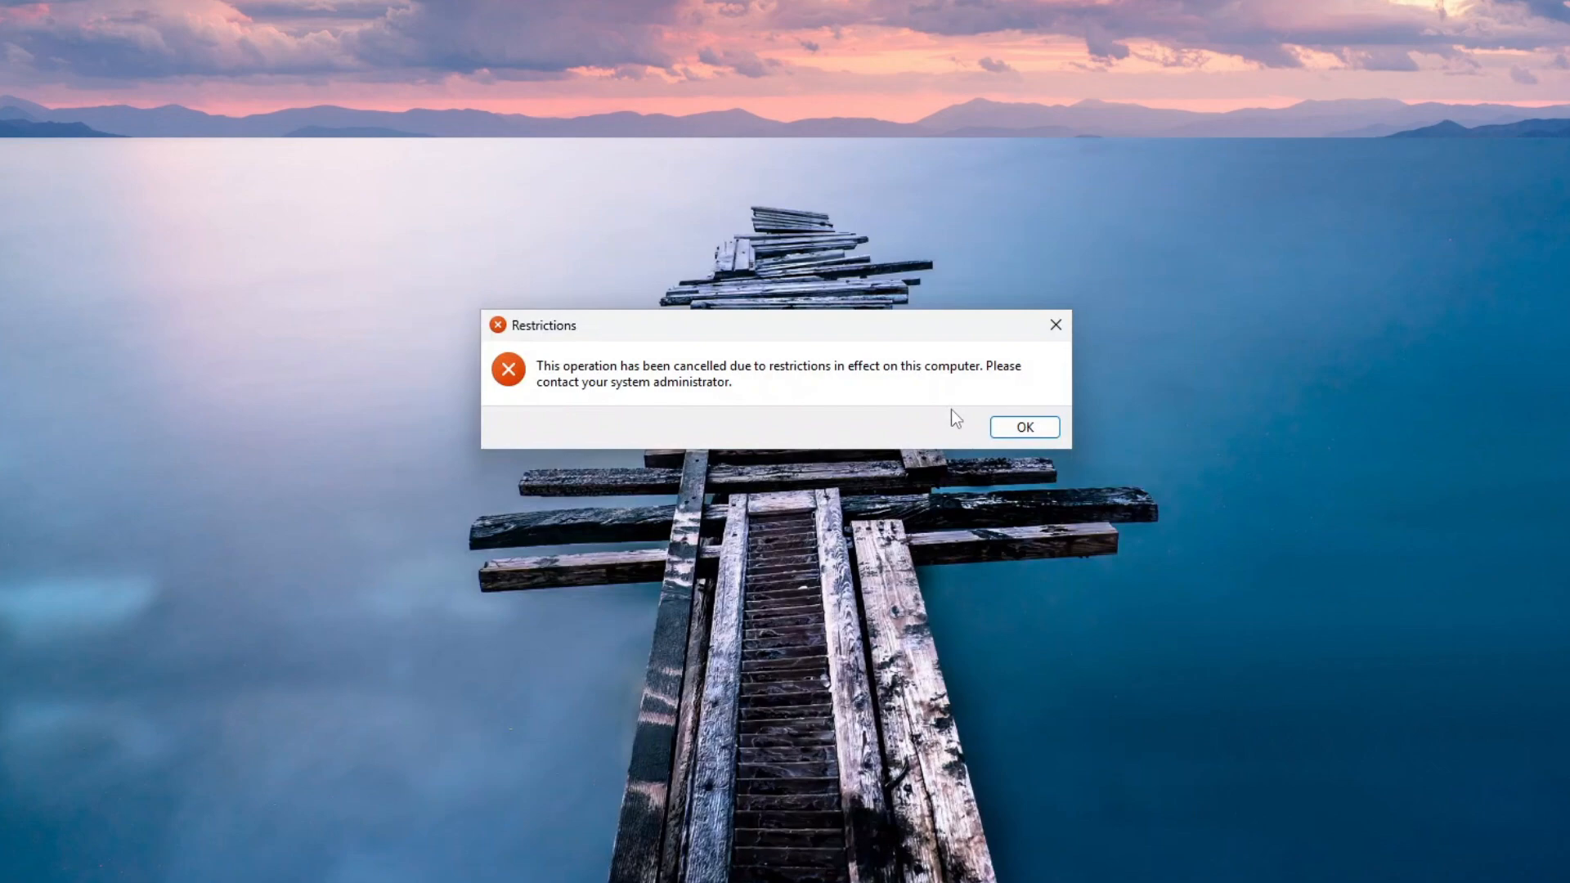
pyautogui.click(1024, 427)
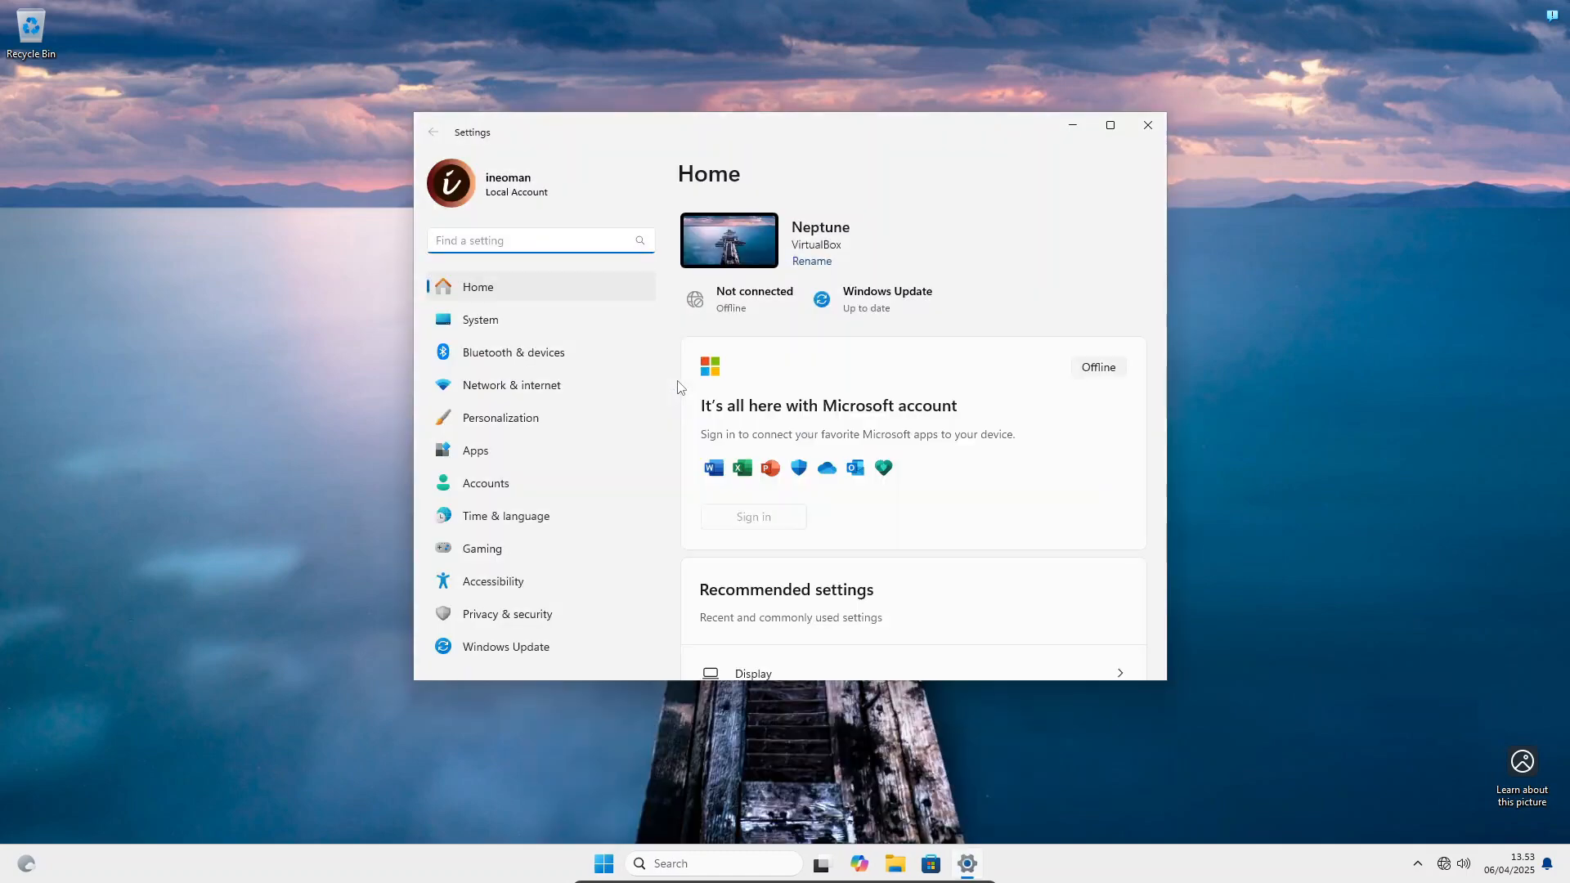
# View the System About page showing Windows 11 Home version 24H2
pyautogui.click(479, 318)
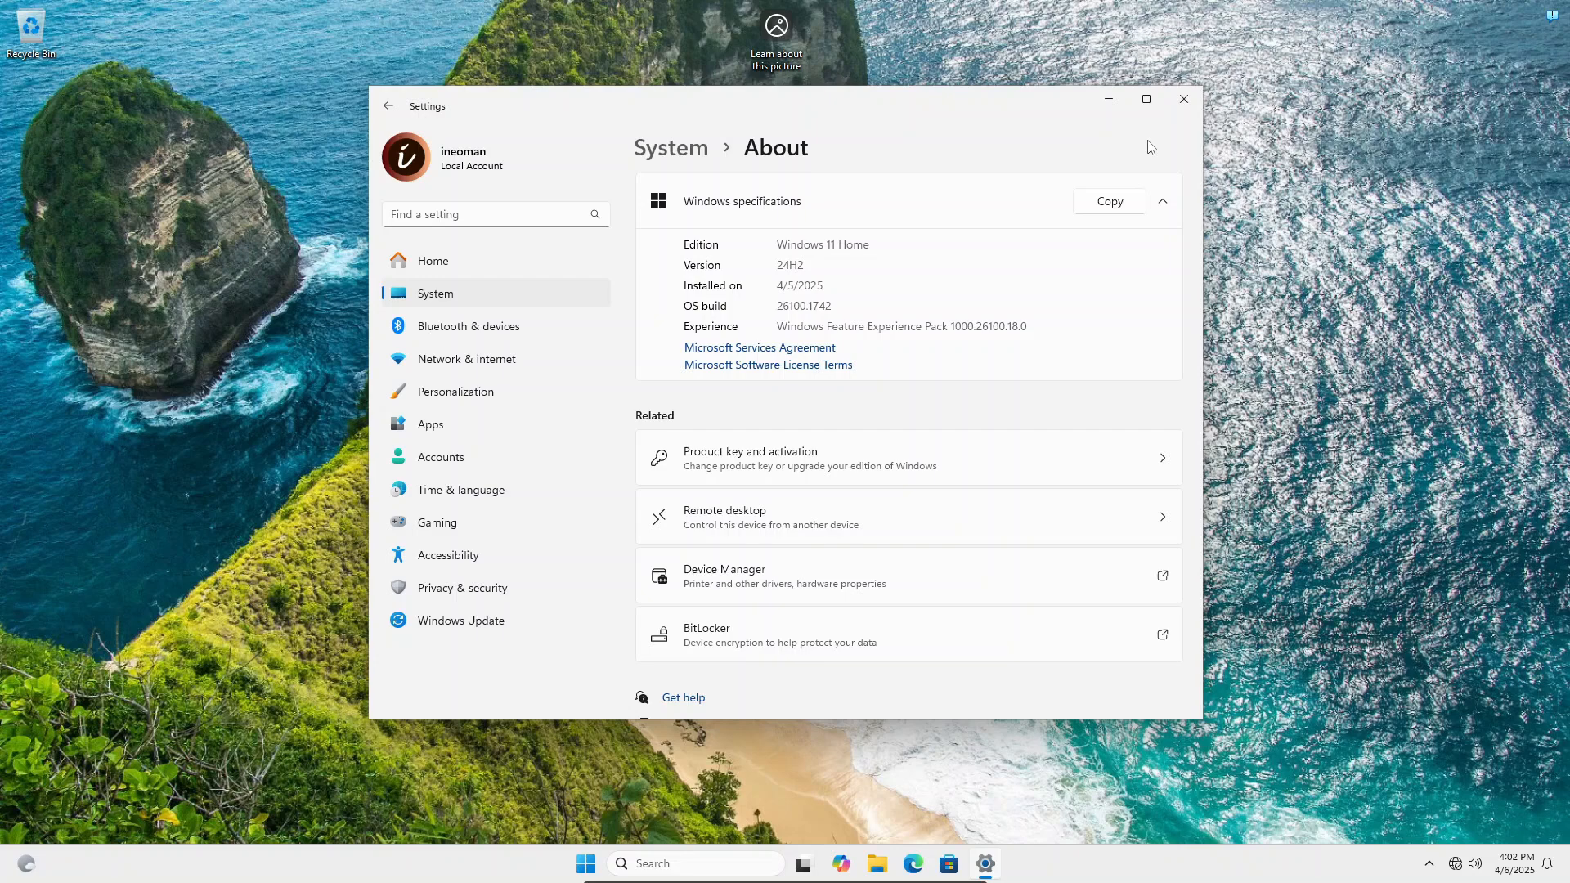
# In Accounts > Other Users, change the Tester account's type to Administrator
pyautogui.click(1183, 98)
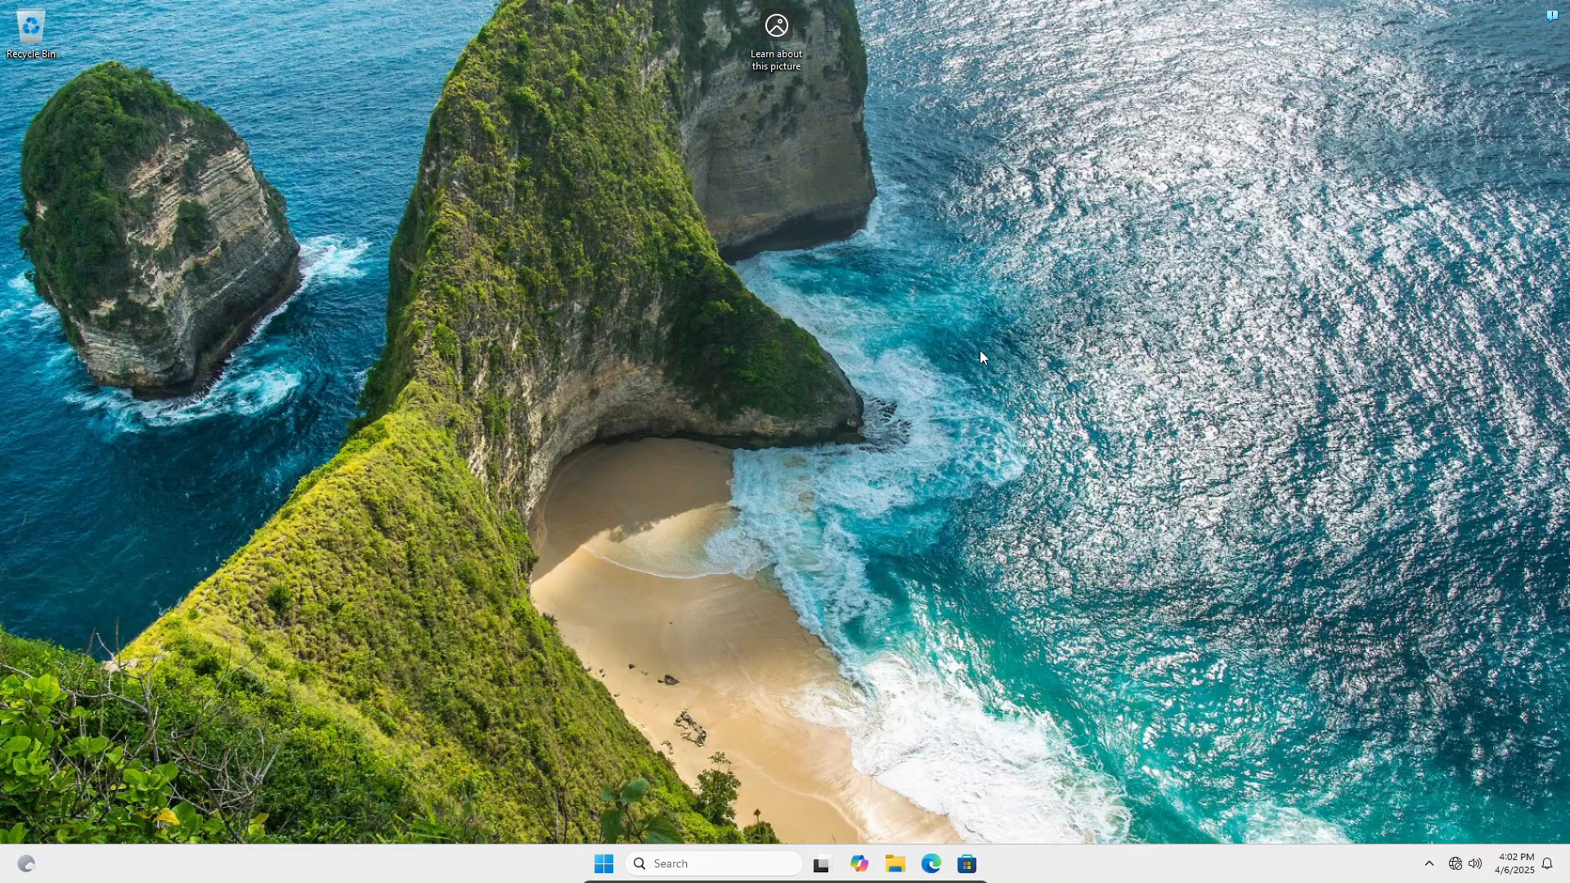
pyautogui.moveTo(604, 864)
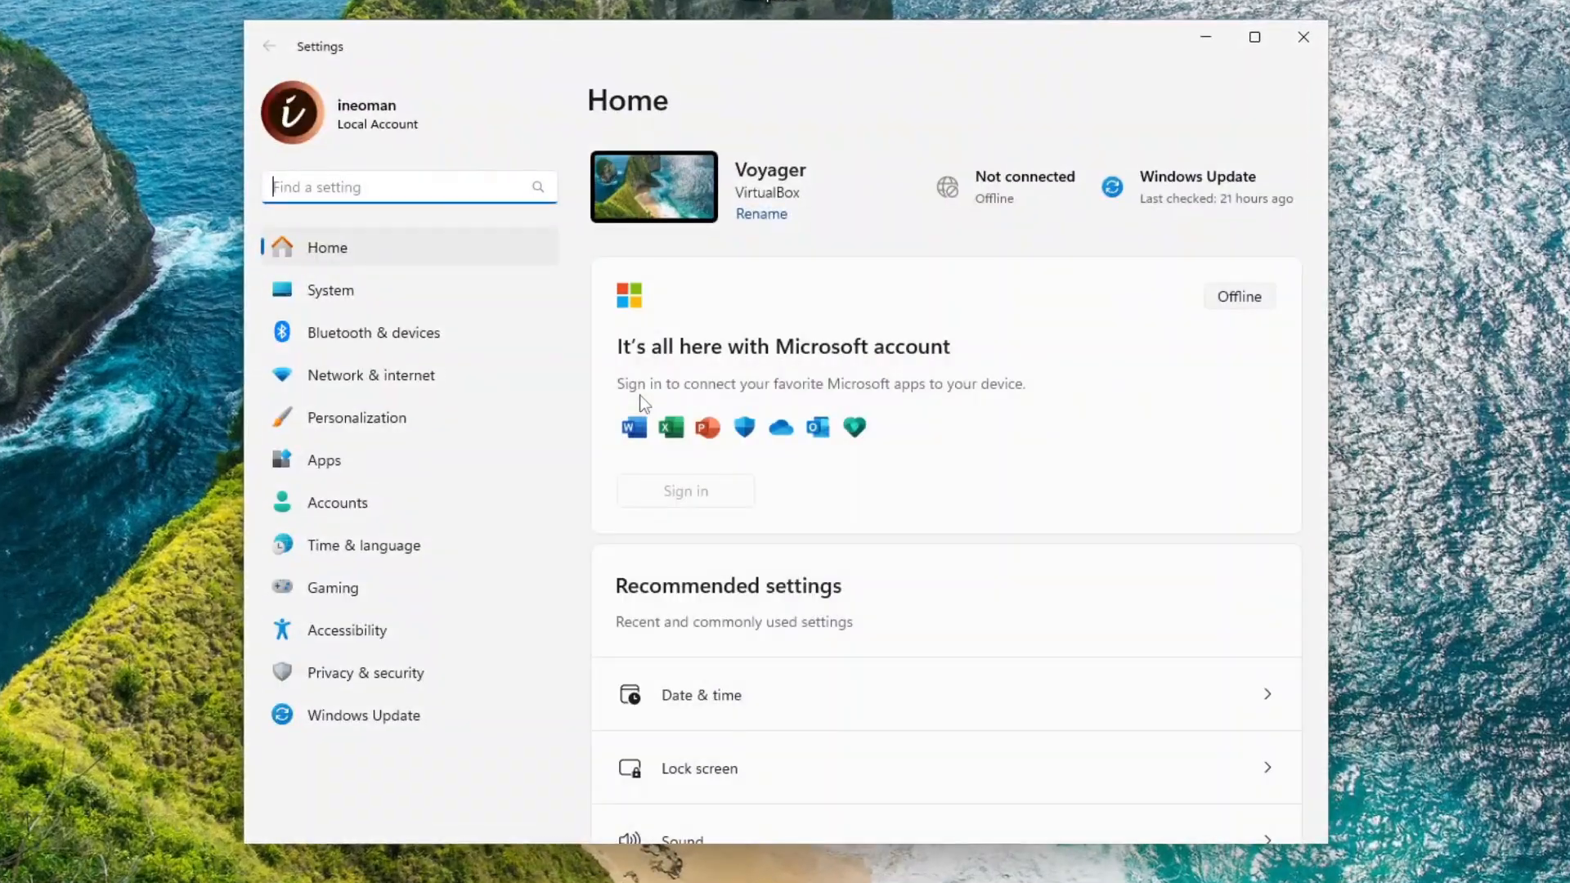
pyautogui.moveTo(371, 507)
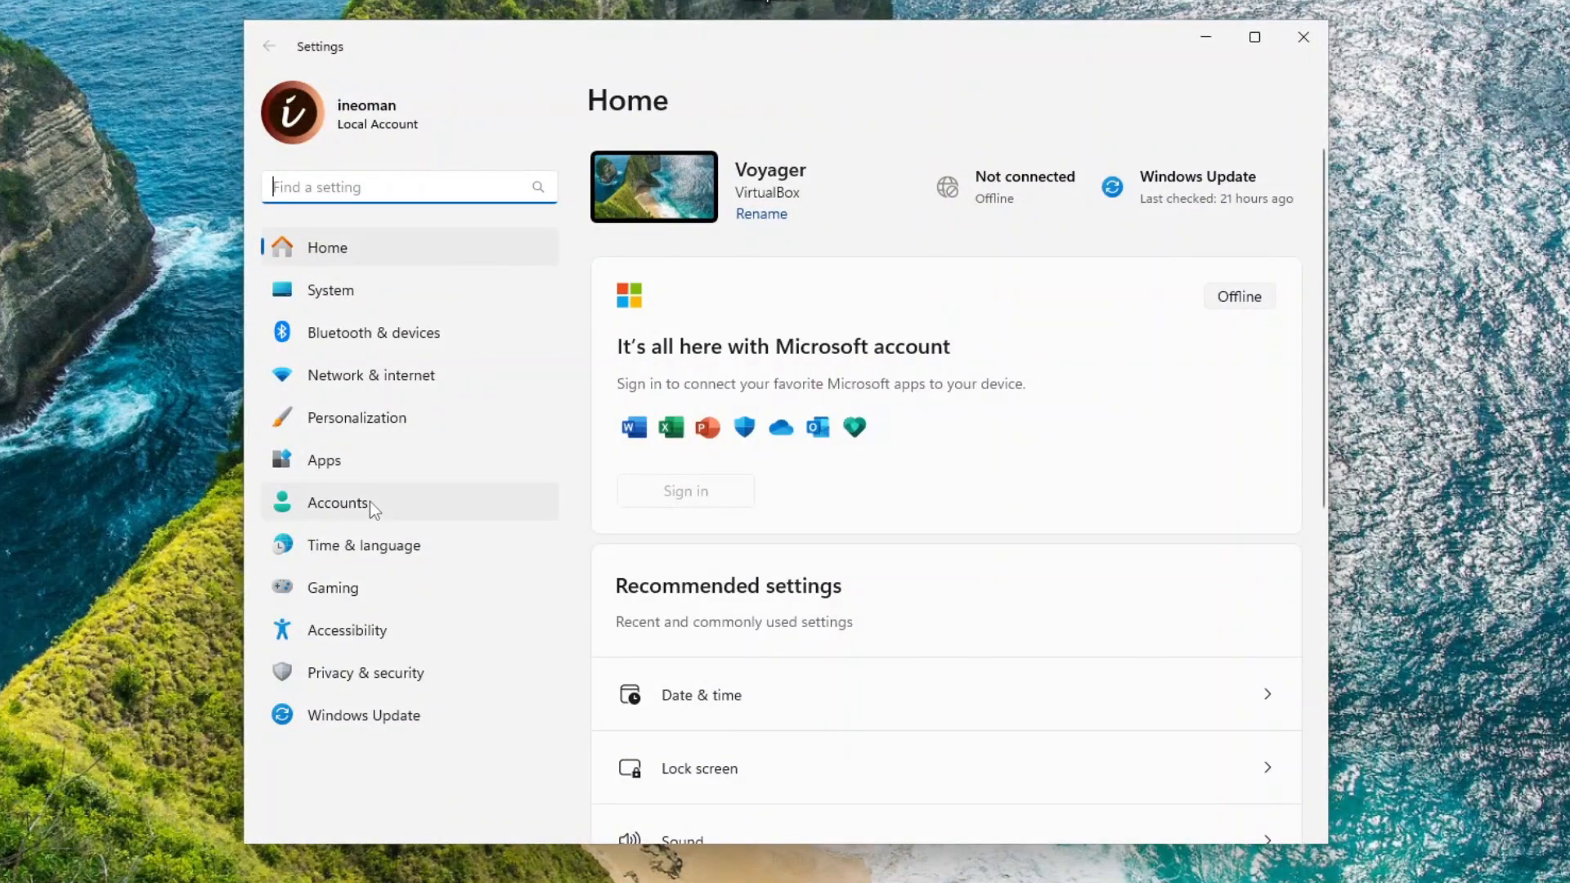
pyautogui.click(337, 502)
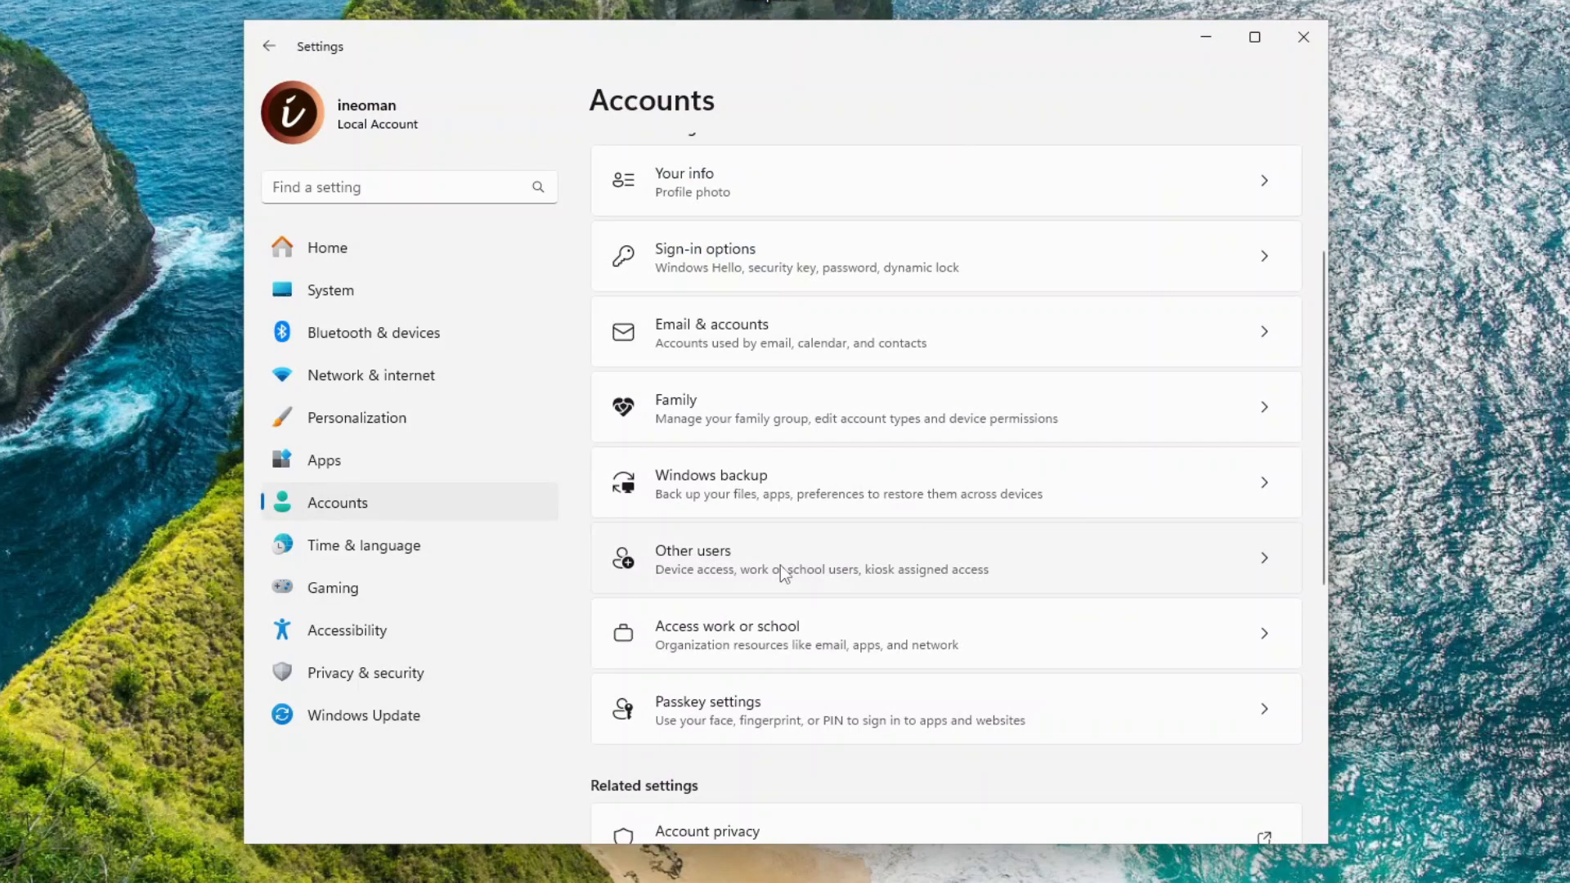
pyautogui.click(941, 558)
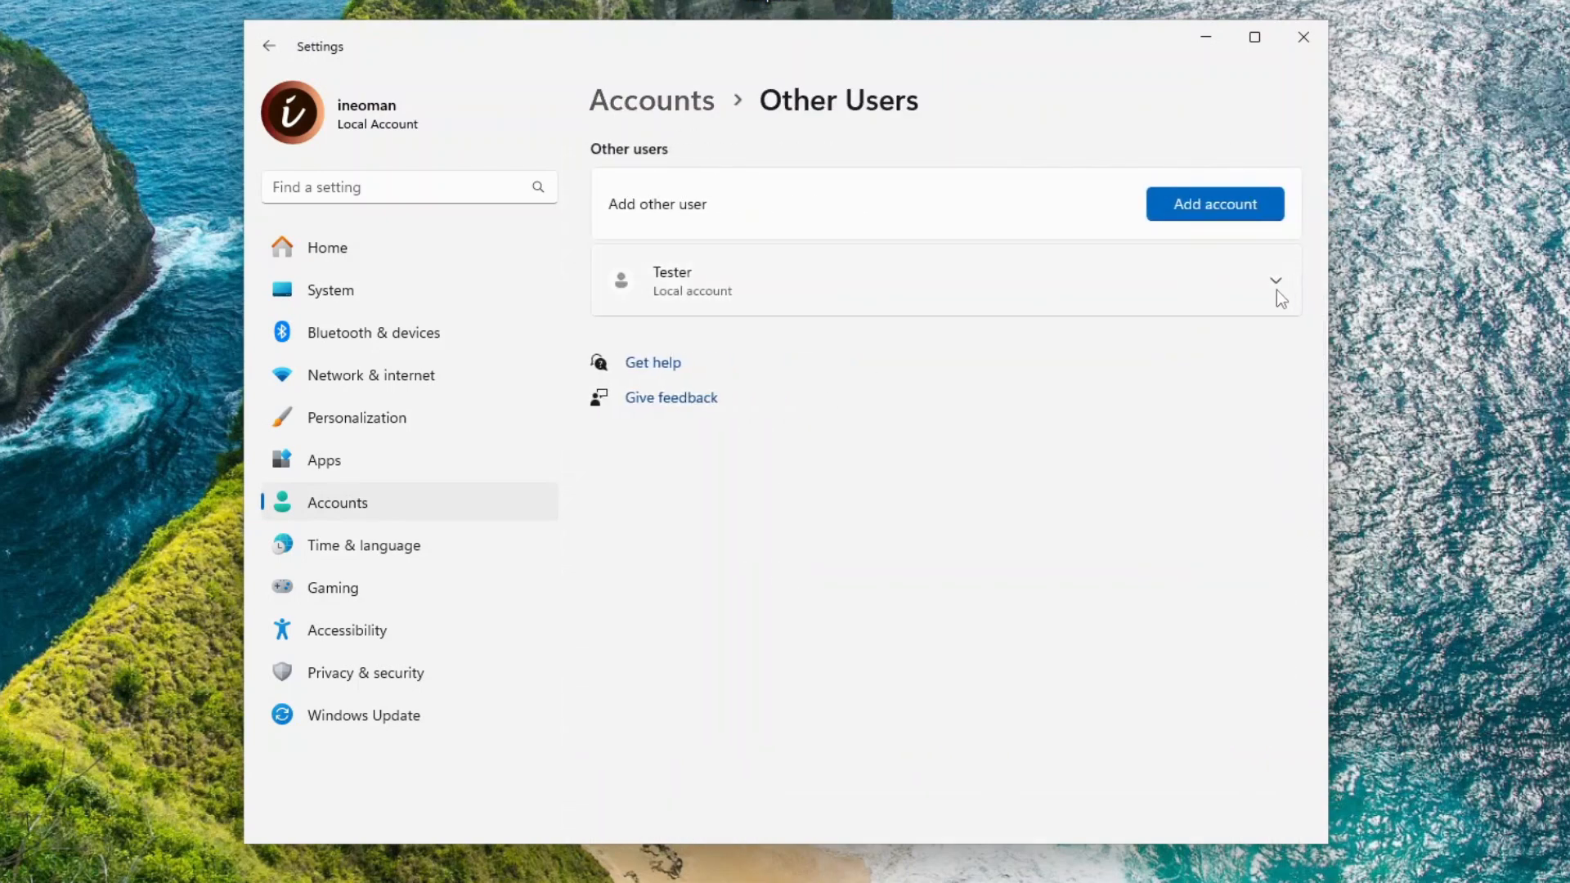
pyautogui.click(1275, 280)
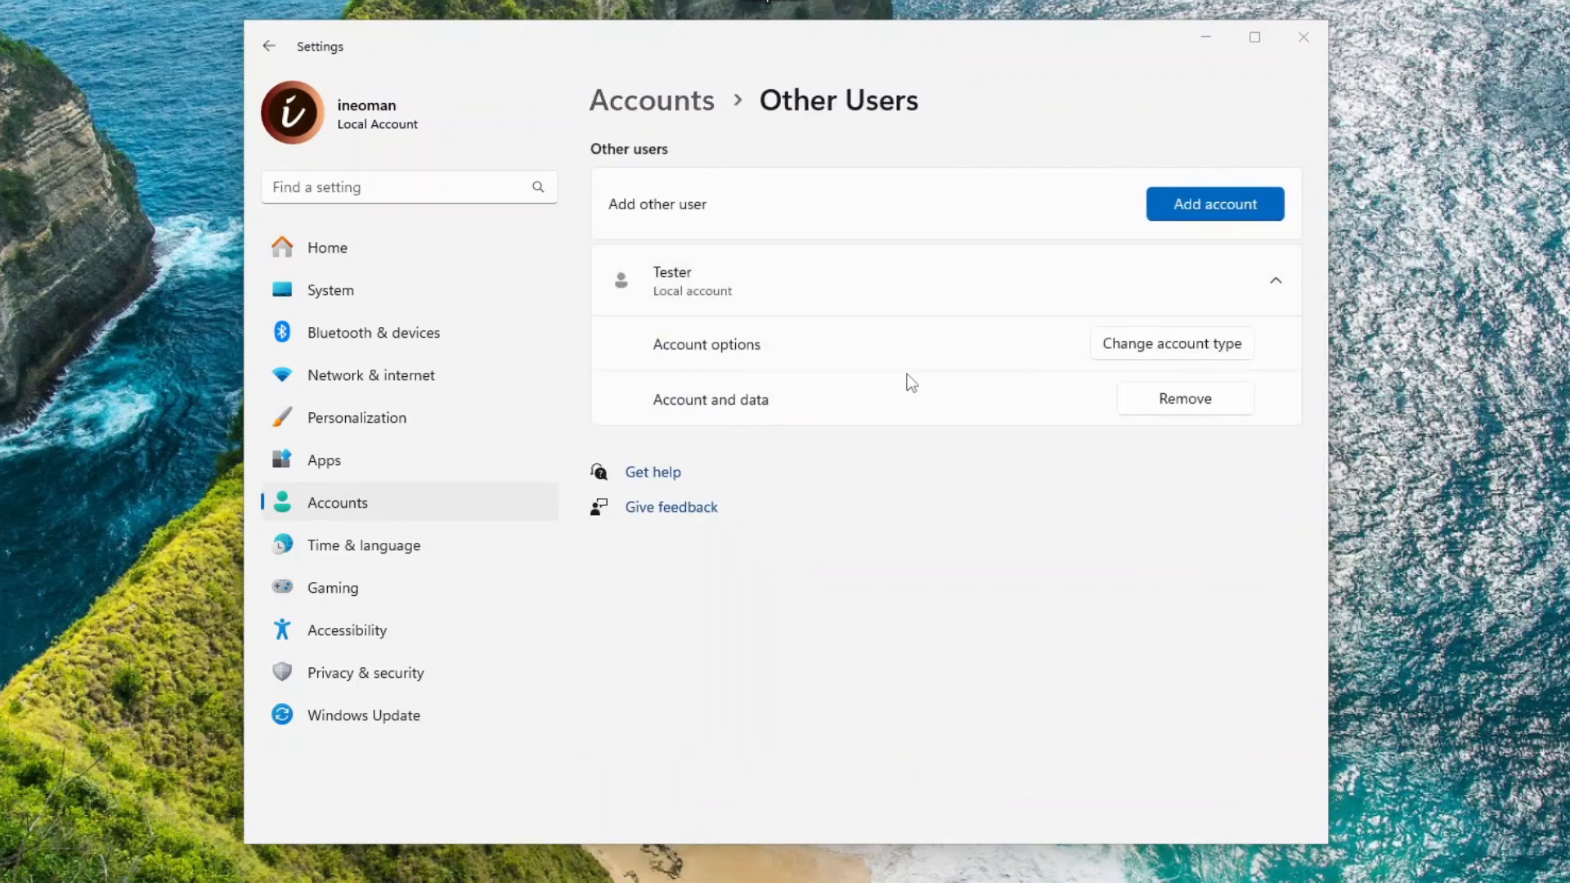
pyautogui.click(1171, 343)
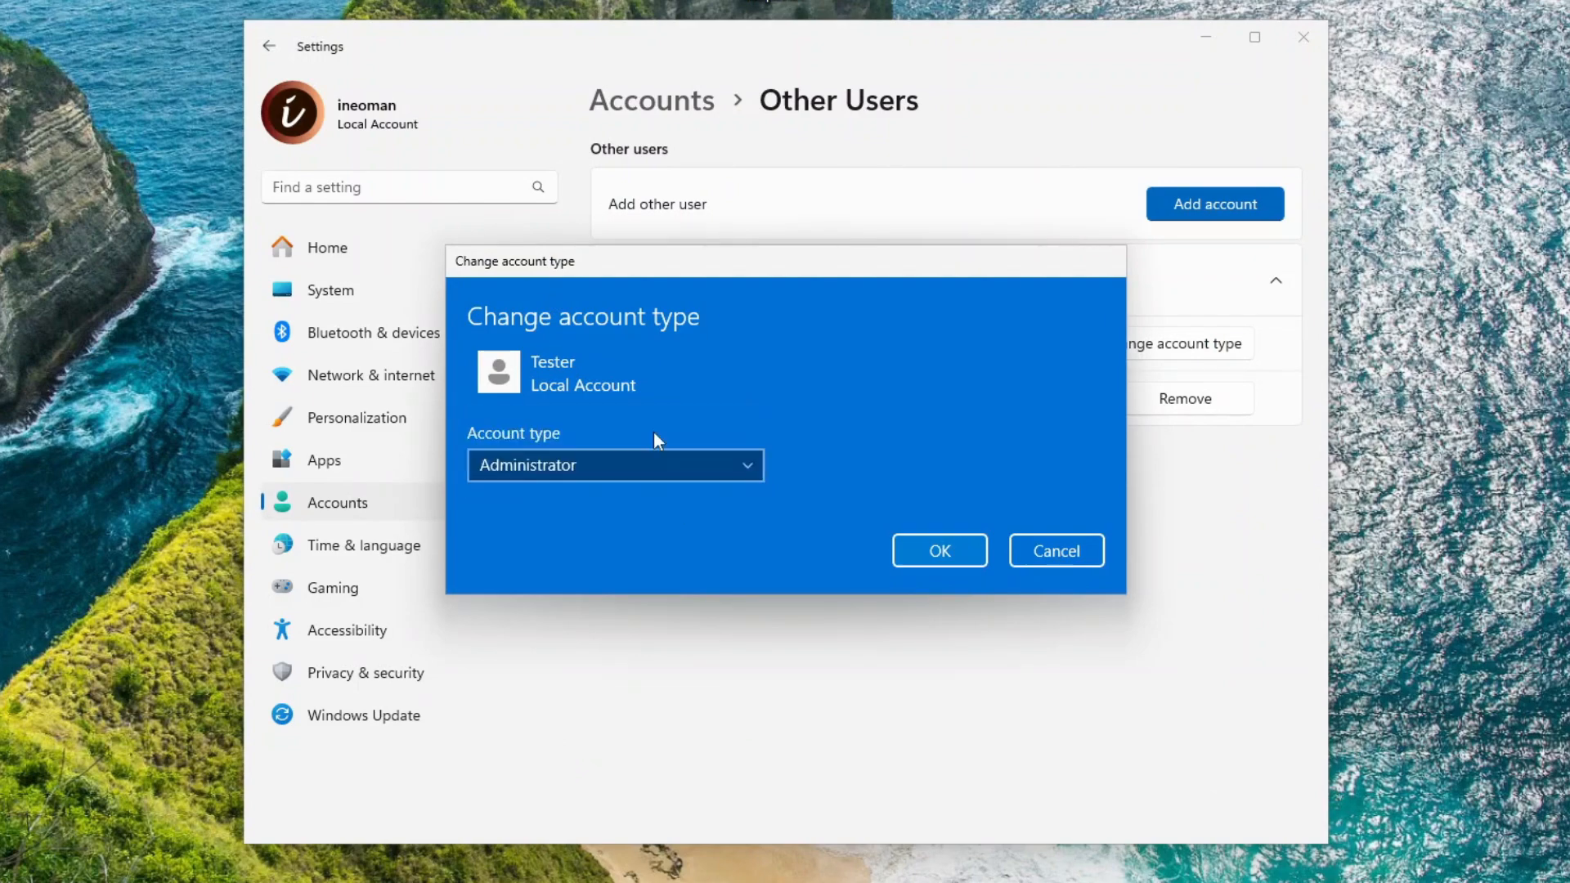
pyautogui.click(939, 551)
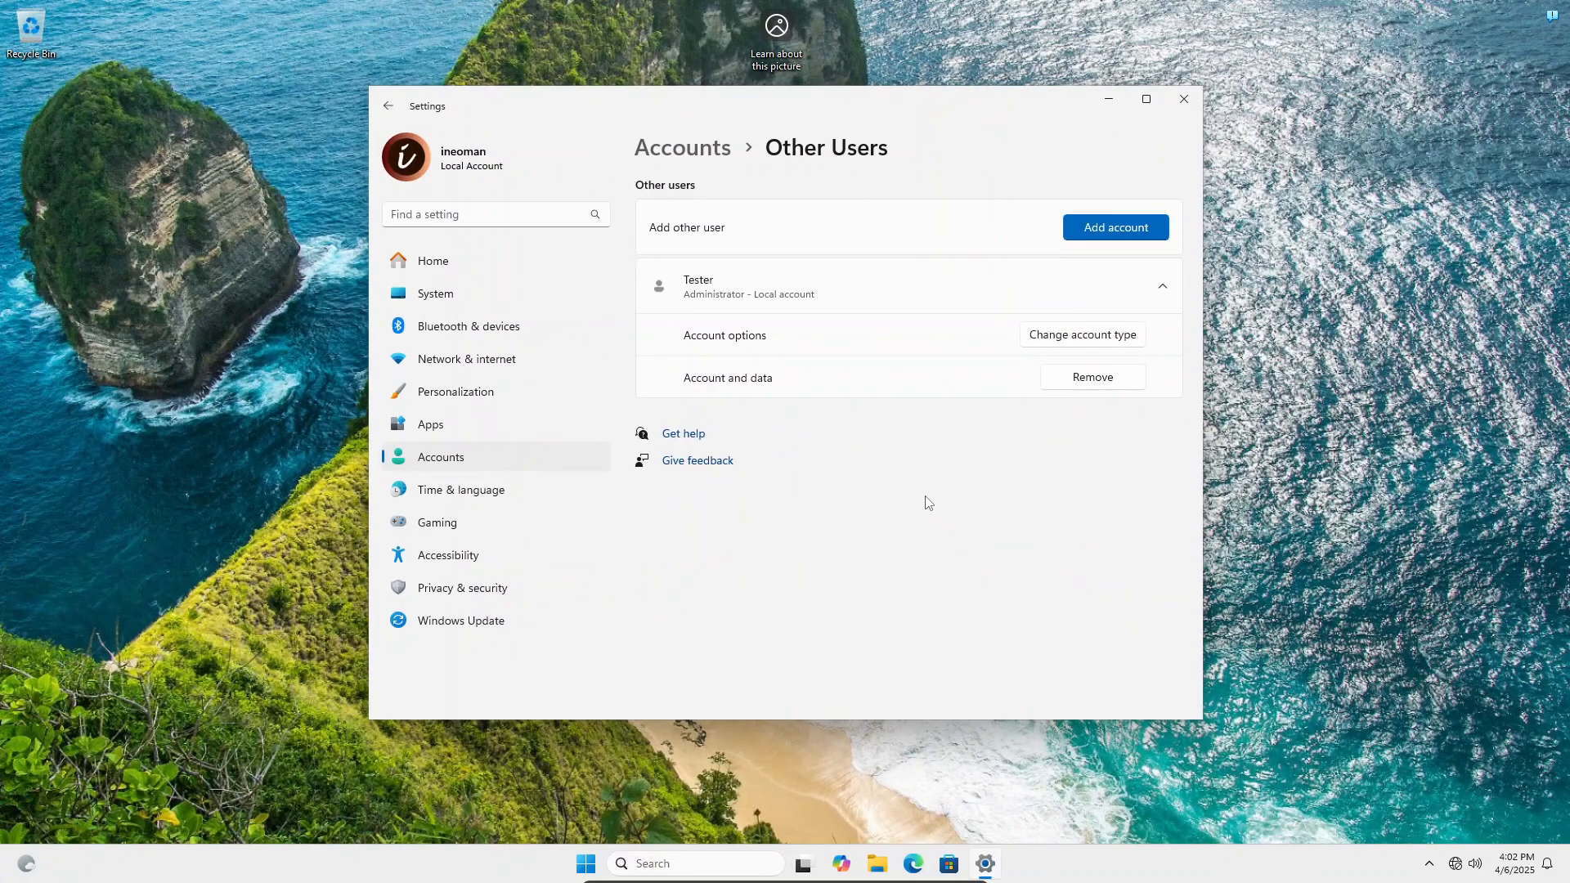
# Sign in as Tester and launch Registry Editor via 'regedit', approving the UAC prompt
pyautogui.click(586, 863)
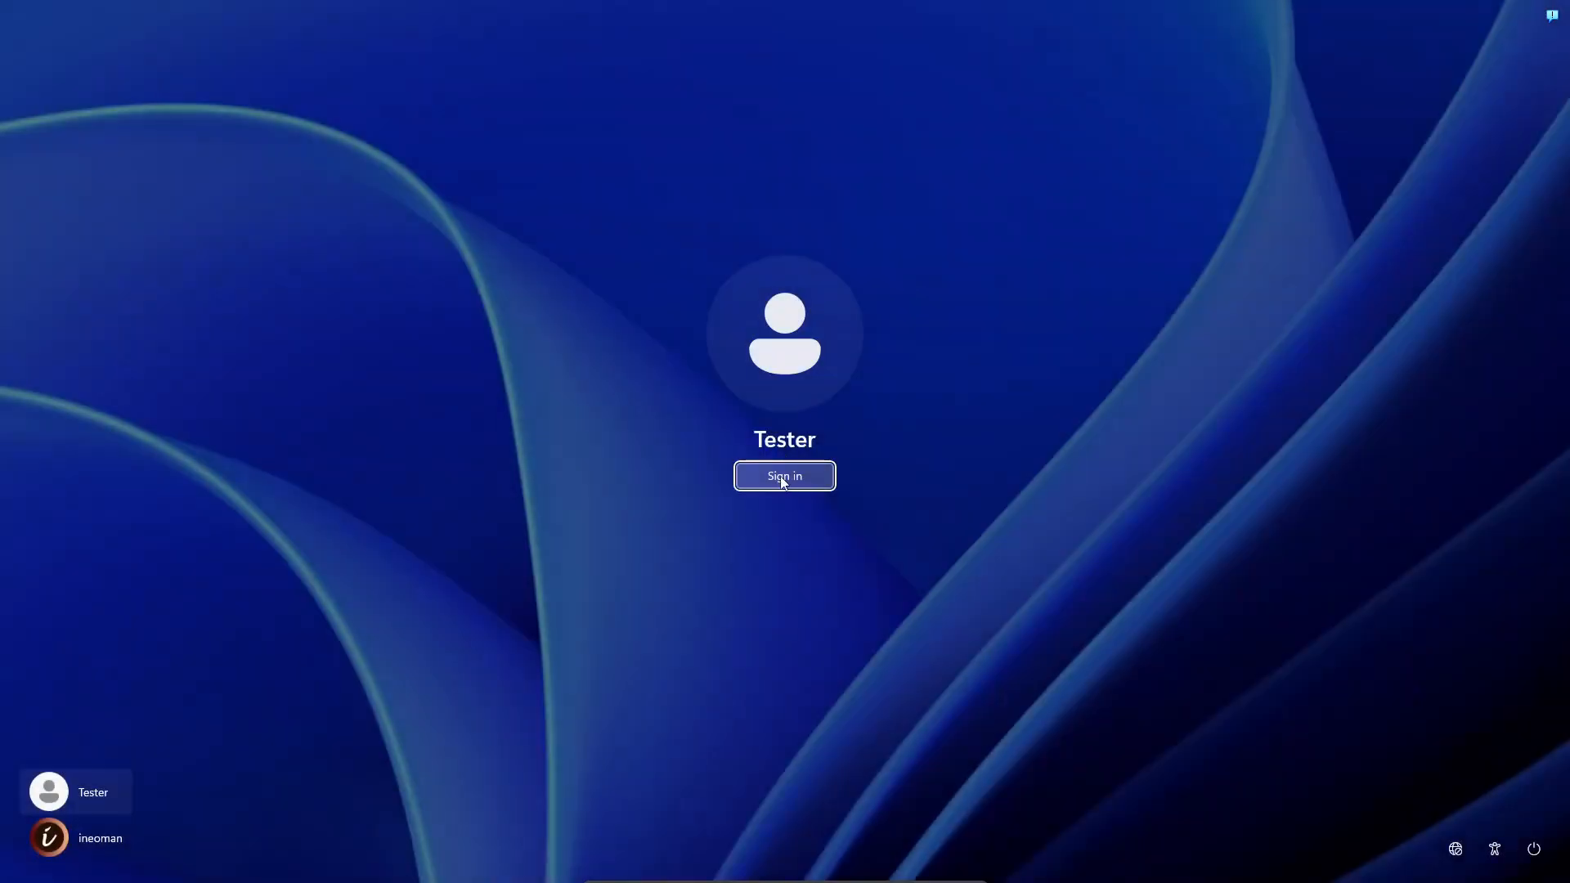
pyautogui.click(784, 476)
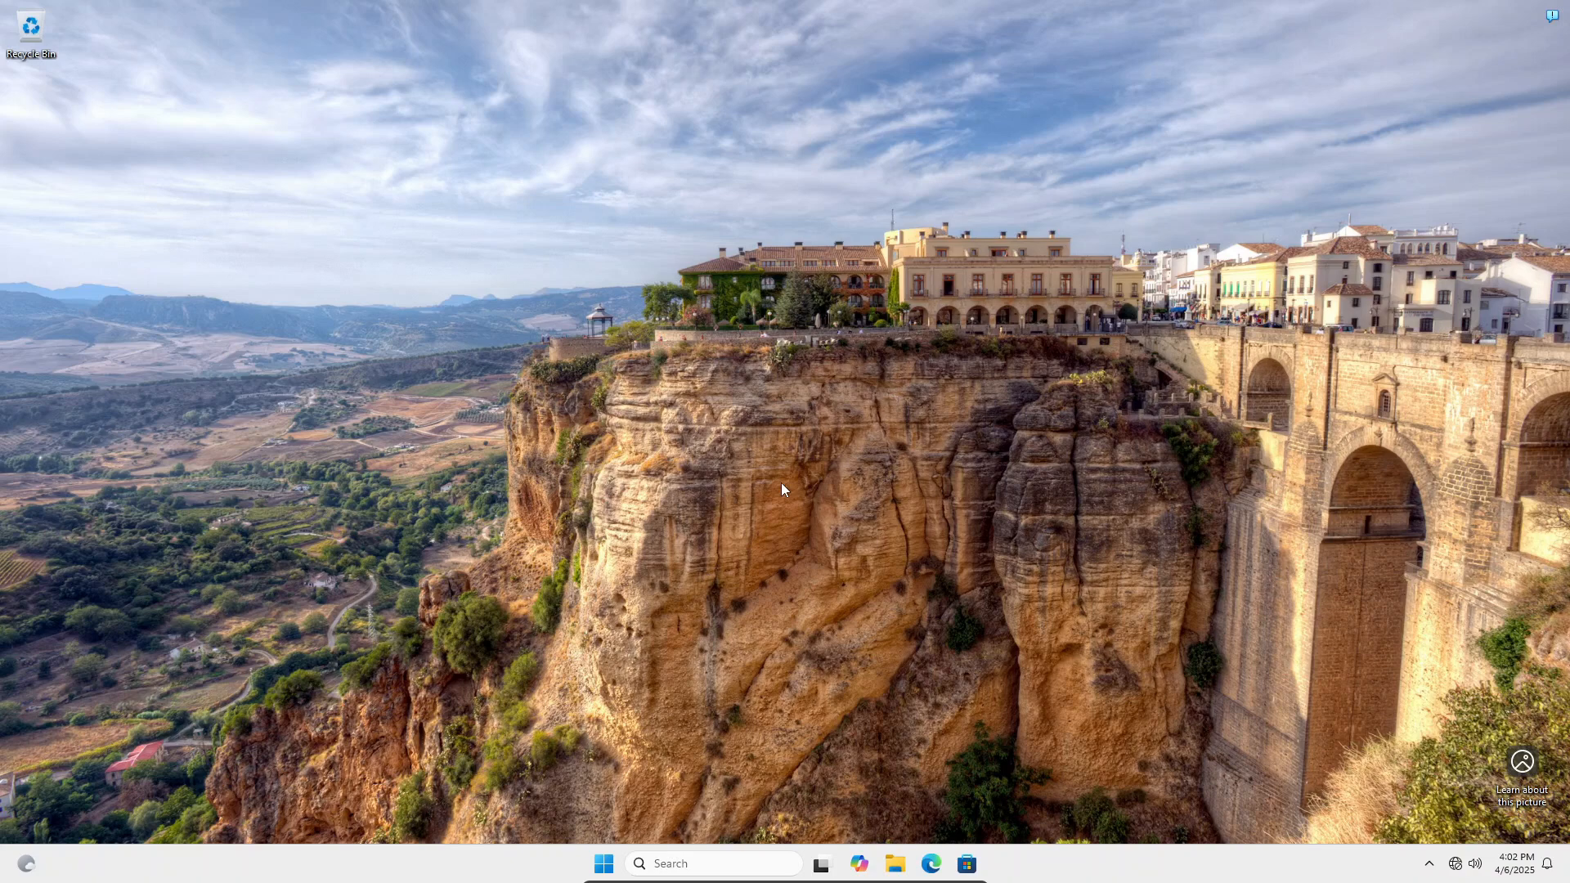
pyautogui.write('re')
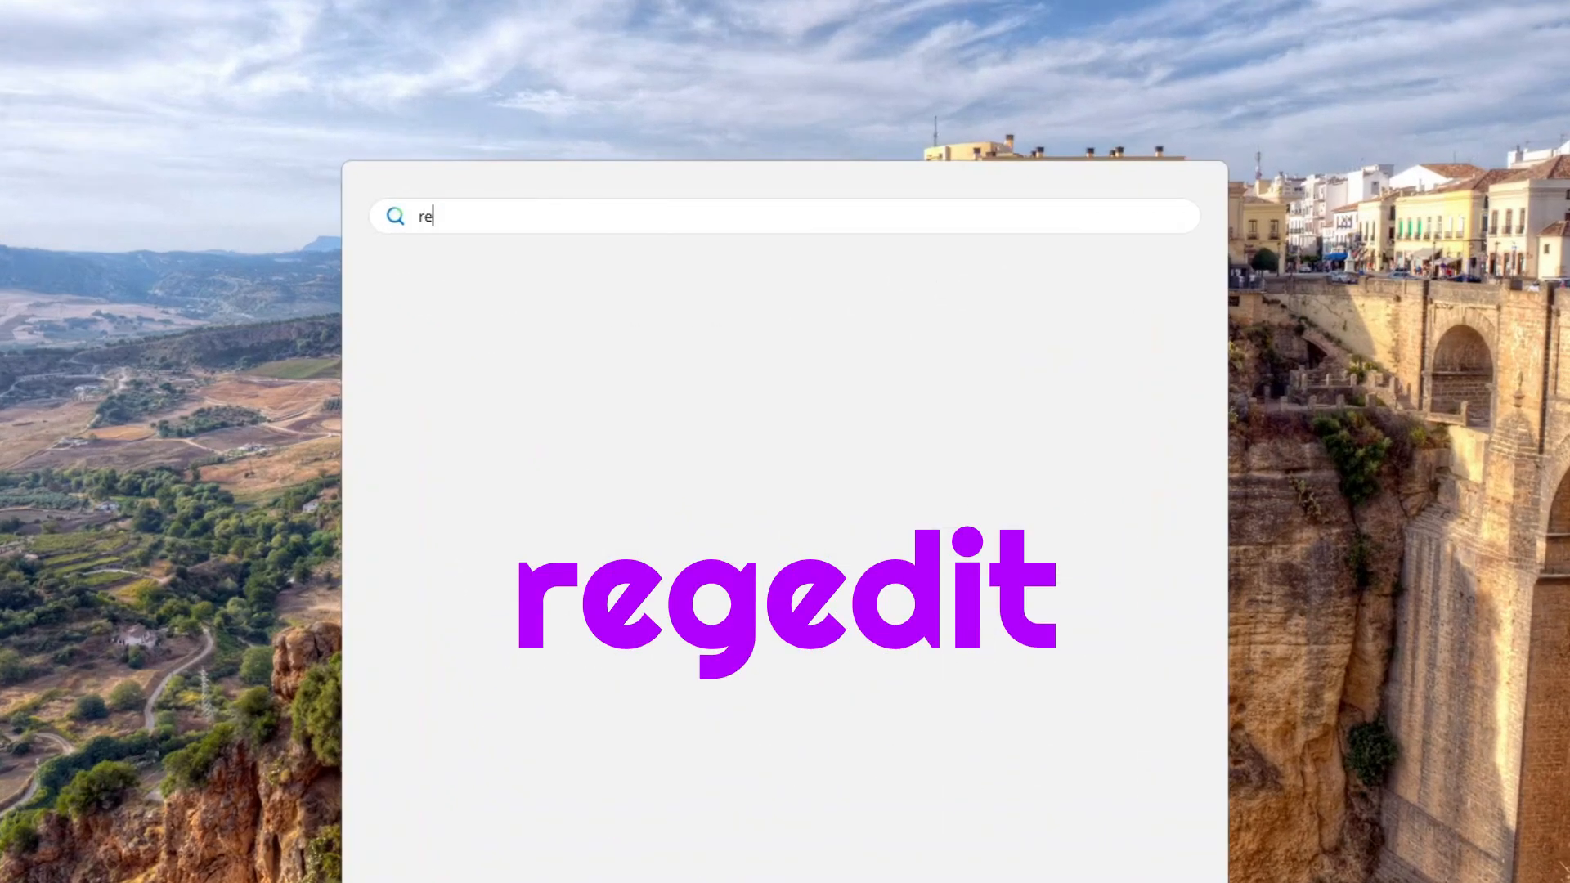
pyautogui.write('gedit')
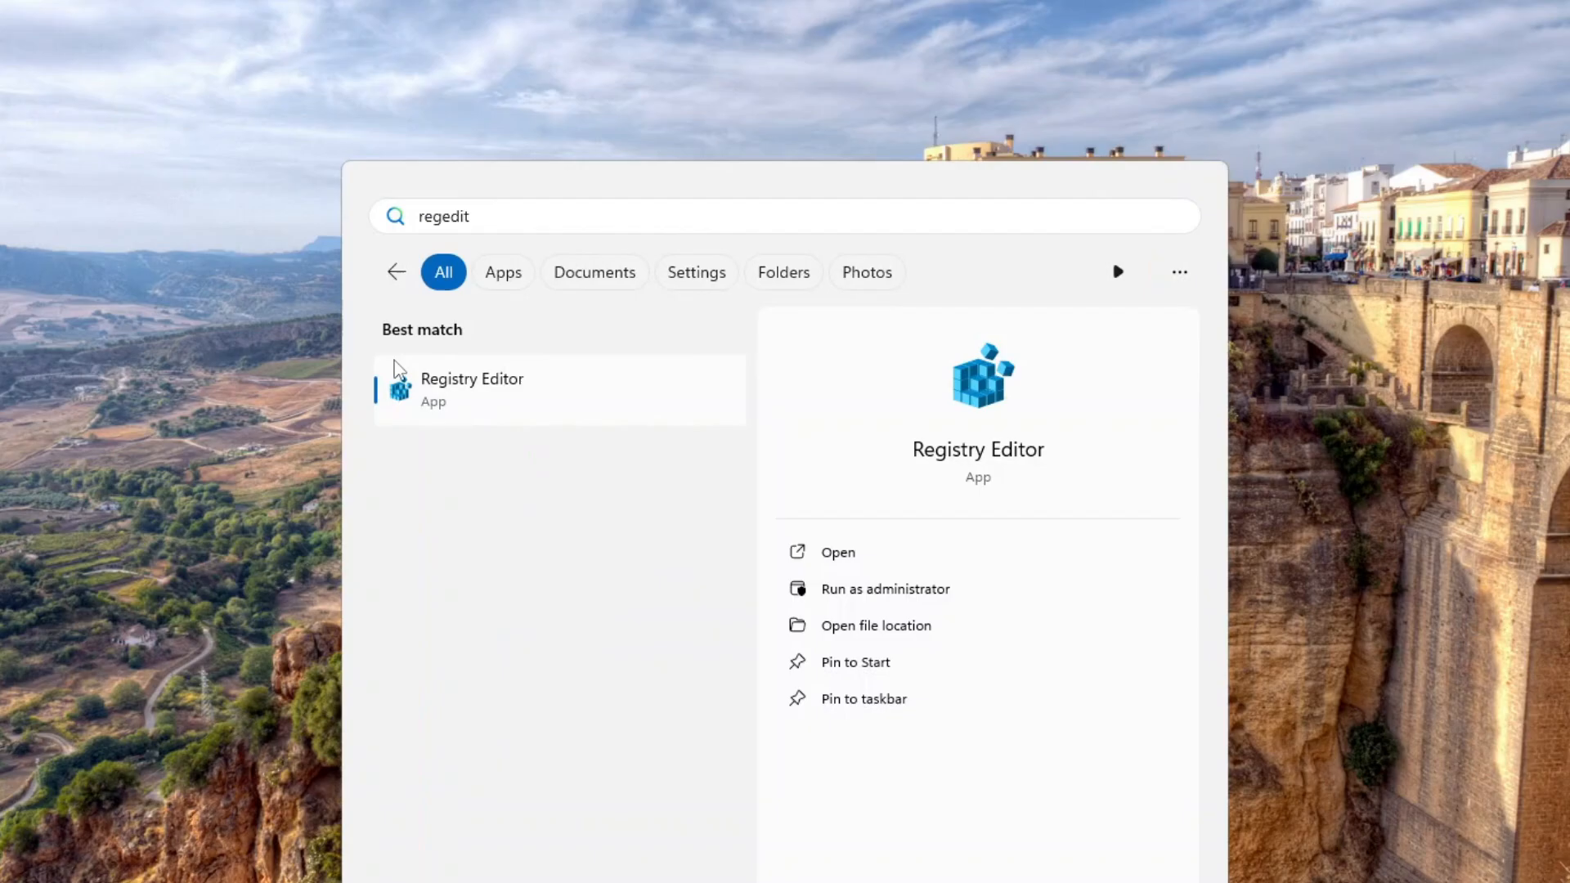
pyautogui.click(885, 589)
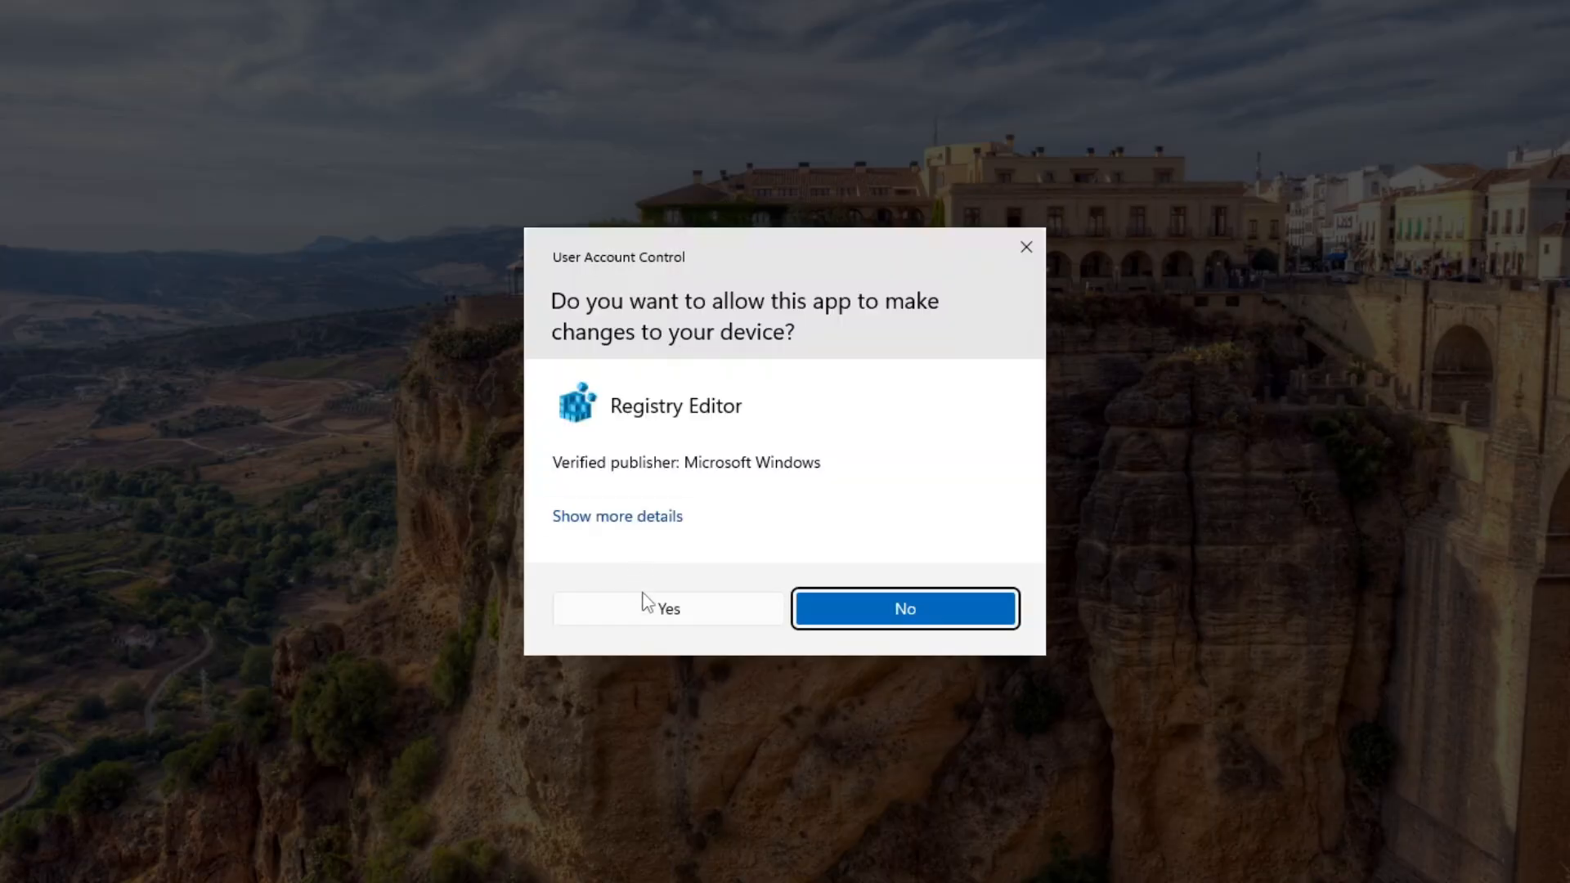
pyautogui.click(667, 608)
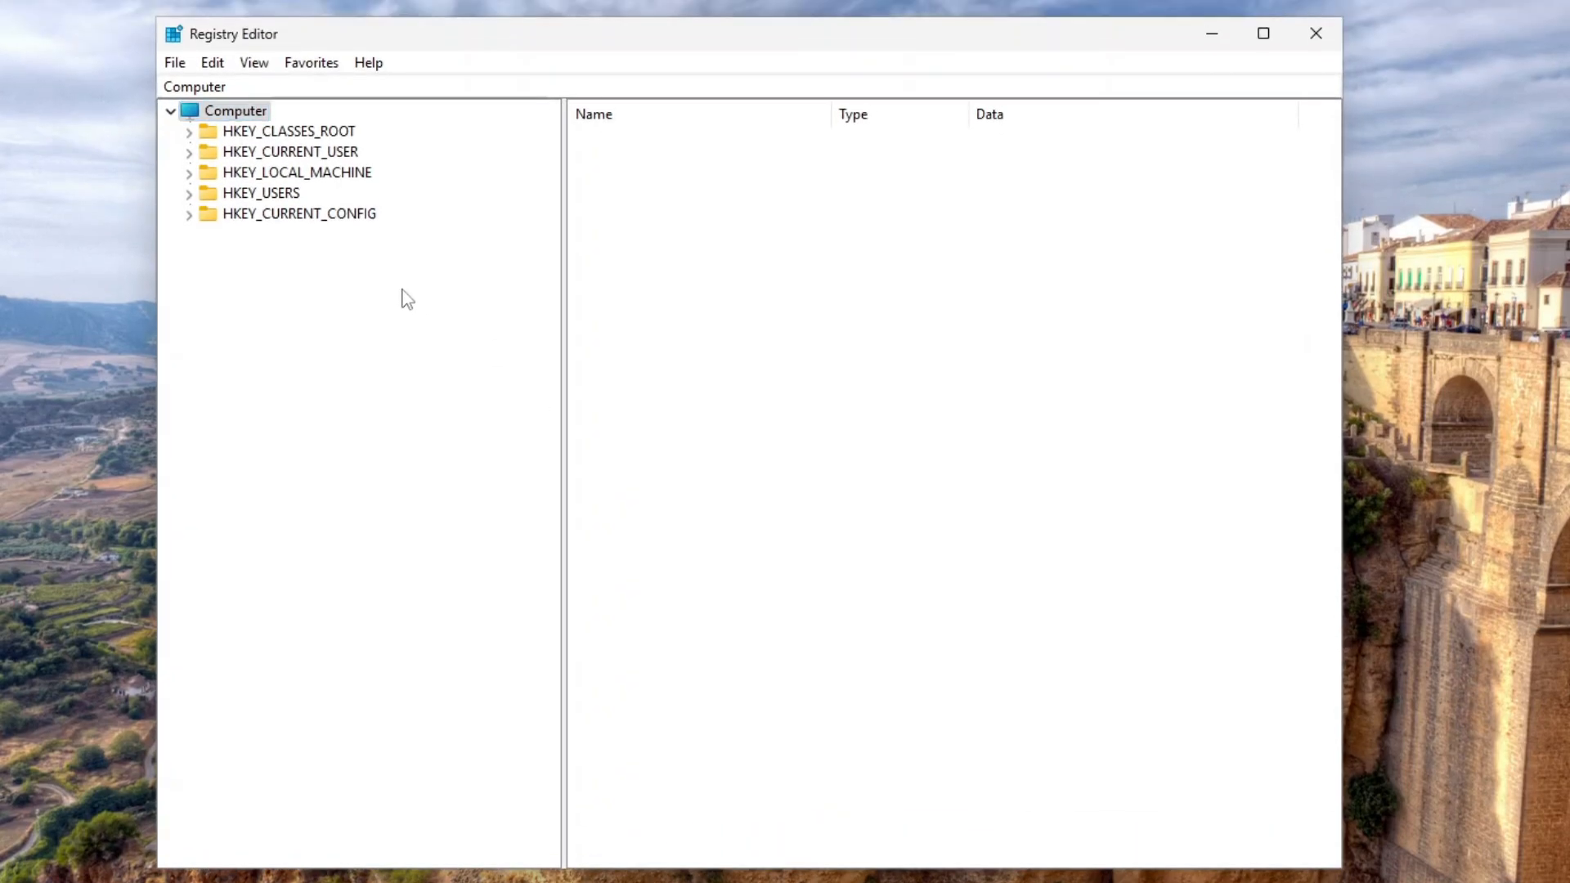
# Expand HKEY_CURRENT_USER down to Windows CurrentVersion Policies and start a new key there
pyautogui.click(190, 151)
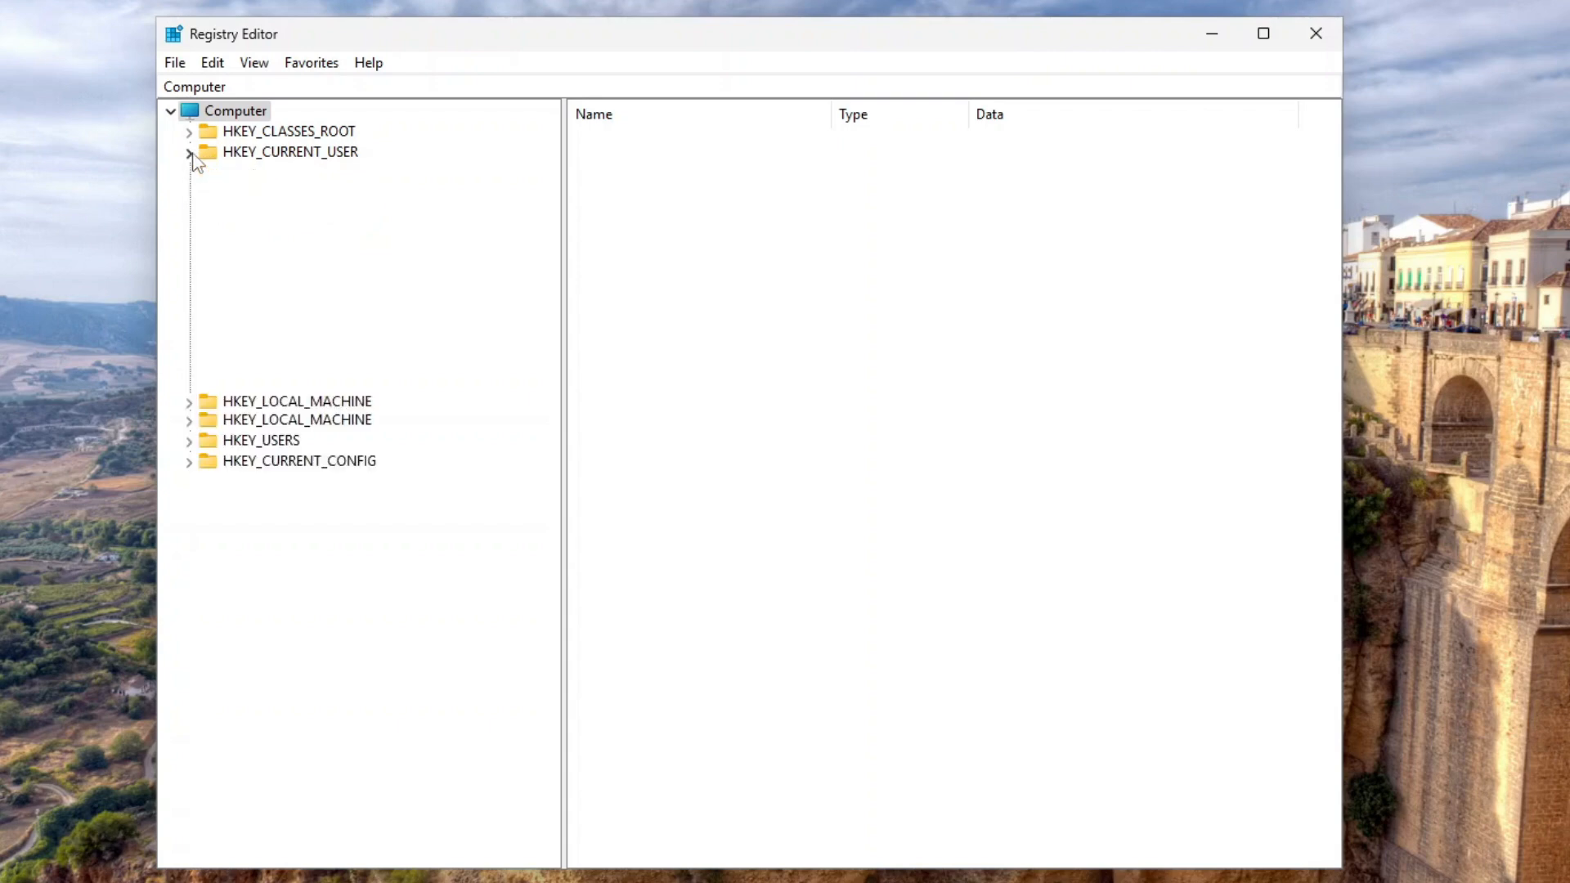
pyautogui.click(190, 152)
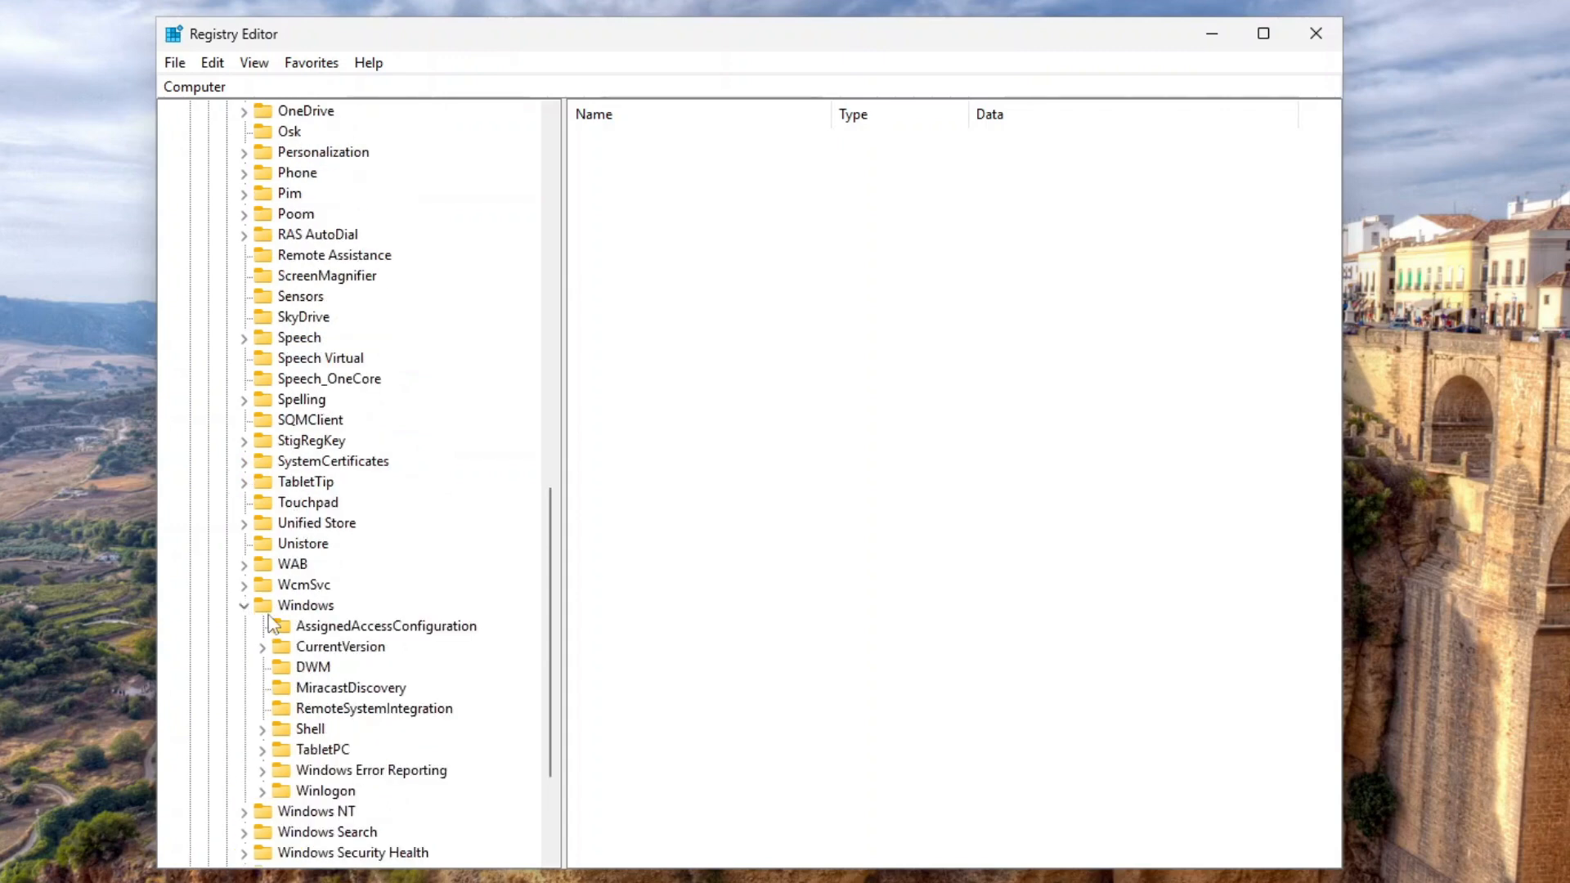
pyautogui.click(261, 646)
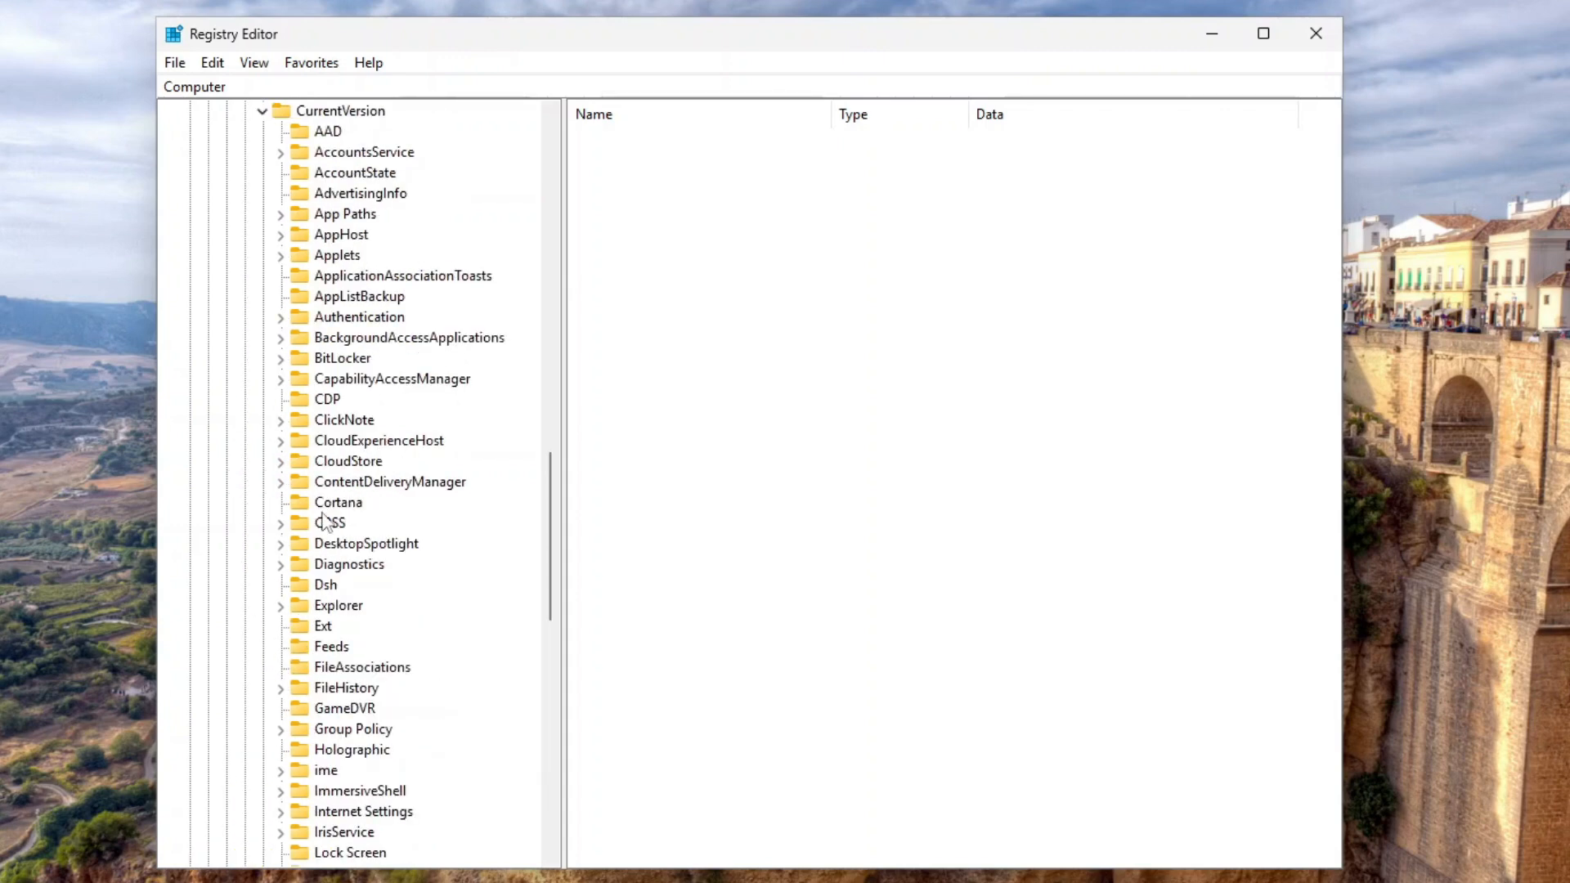
pyautogui.scroll(-3)
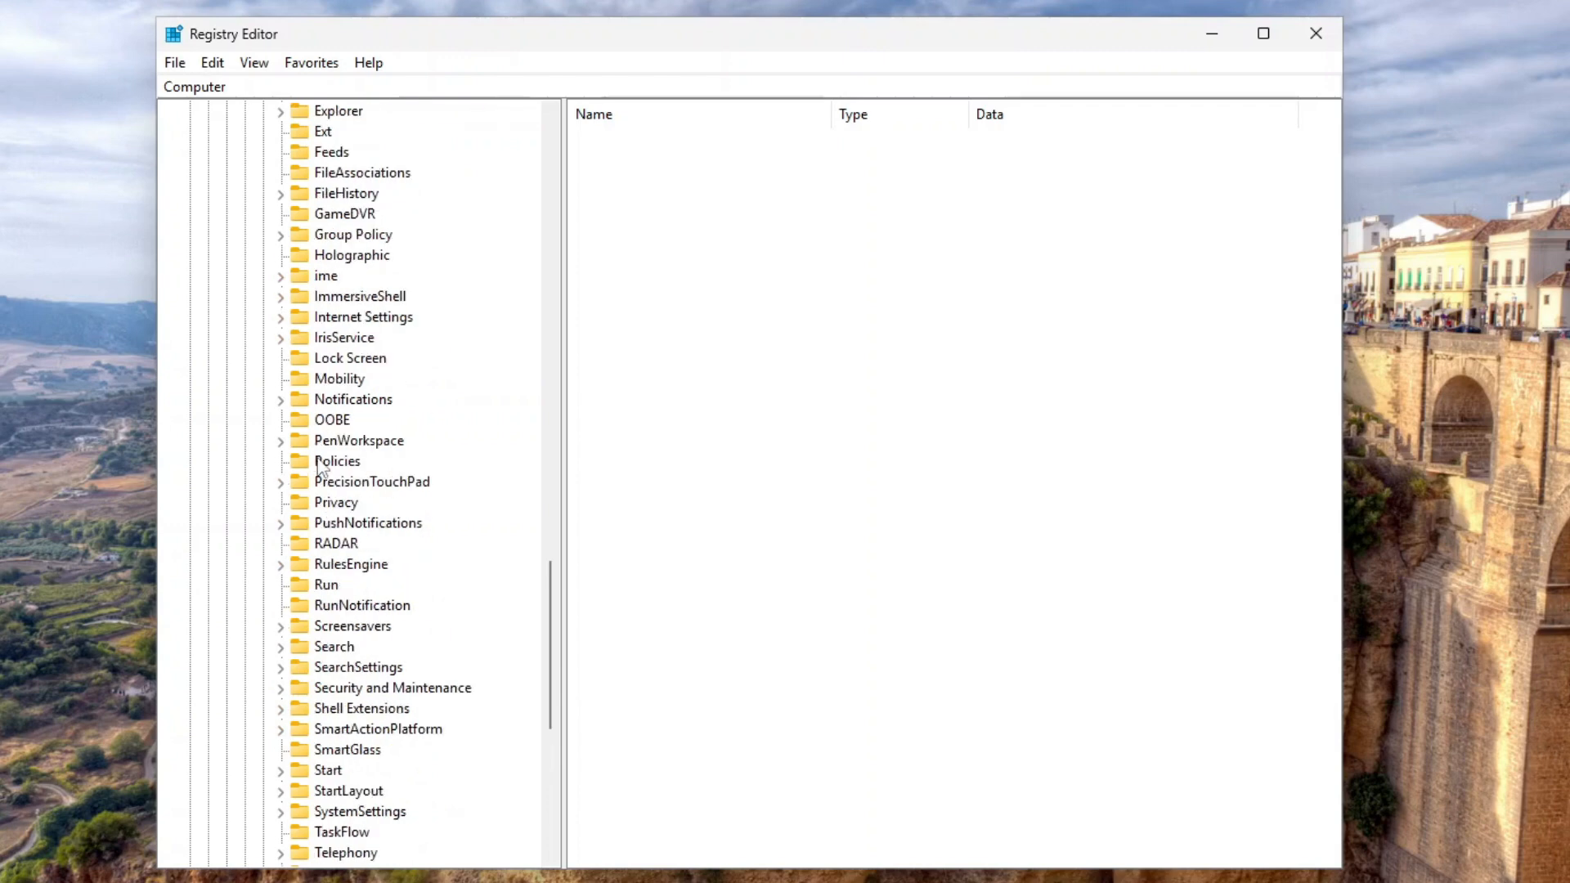
pyautogui.rightClick(337, 461)
pyautogui.write('Exp')
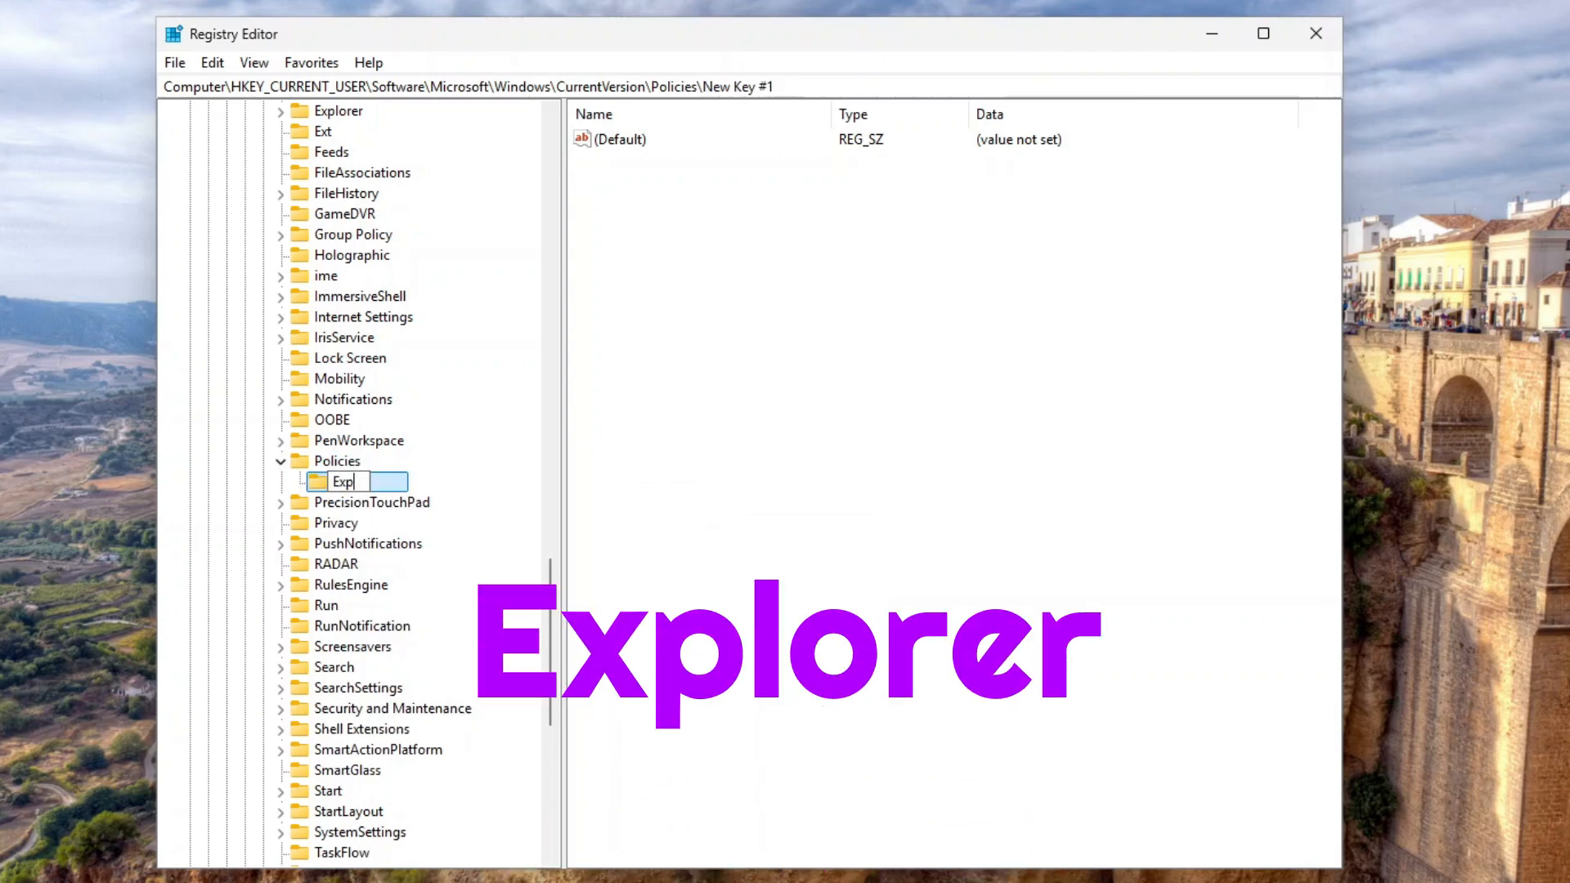
# In the Explorer key, create DWORD value NoControlPanel and set its data to 1
pyautogui.rightClick(355, 481)
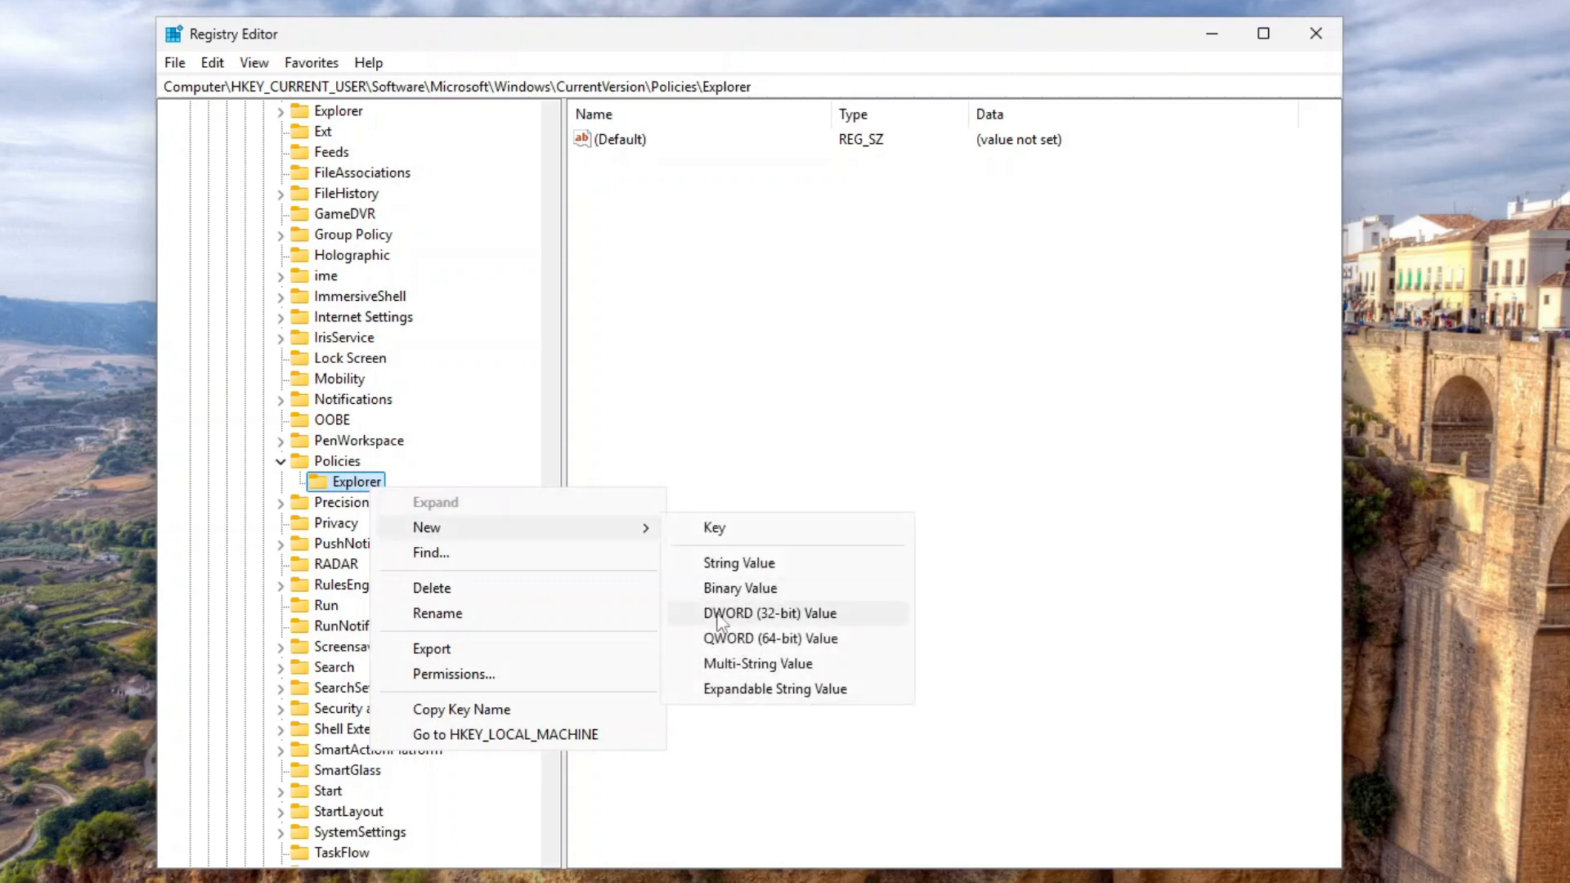
pyautogui.click(768, 613)
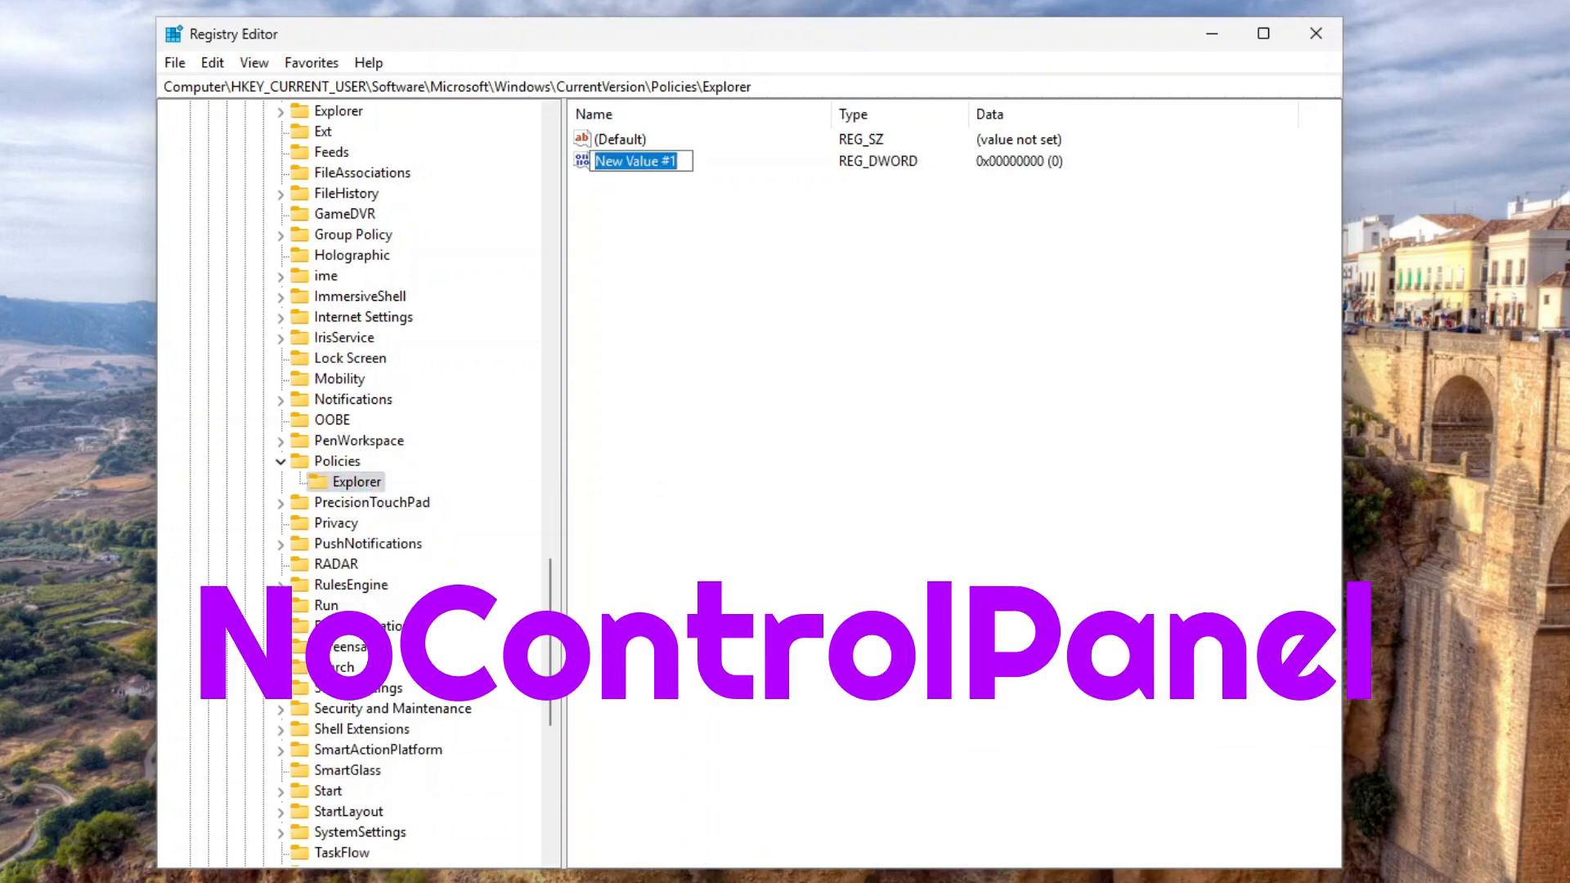
pyautogui.write('NoControlPanel')
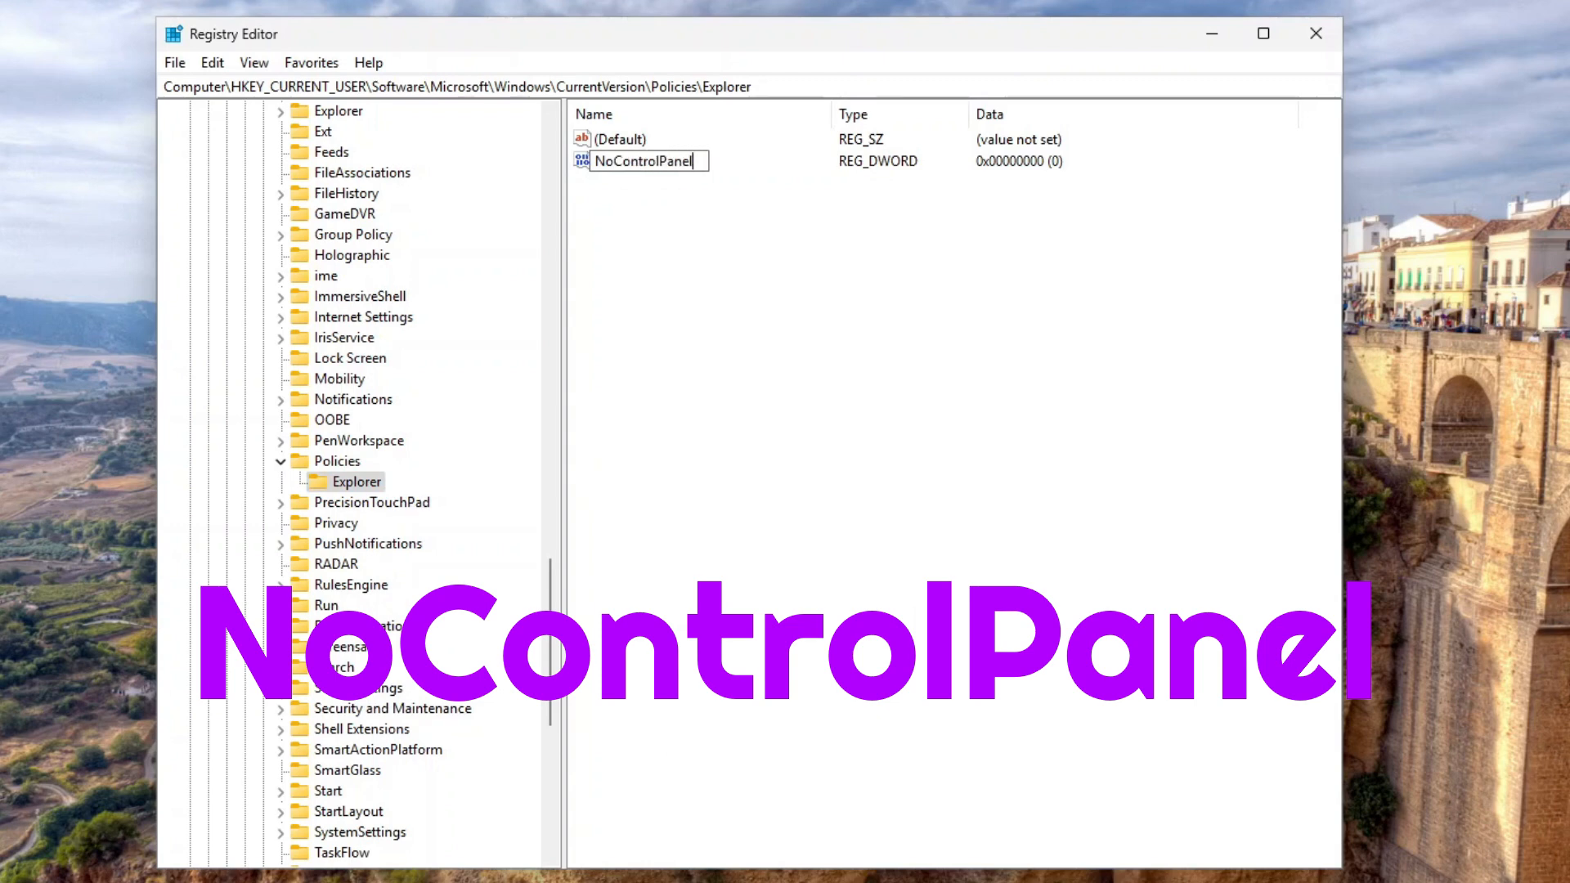
pyautogui.press('Return')
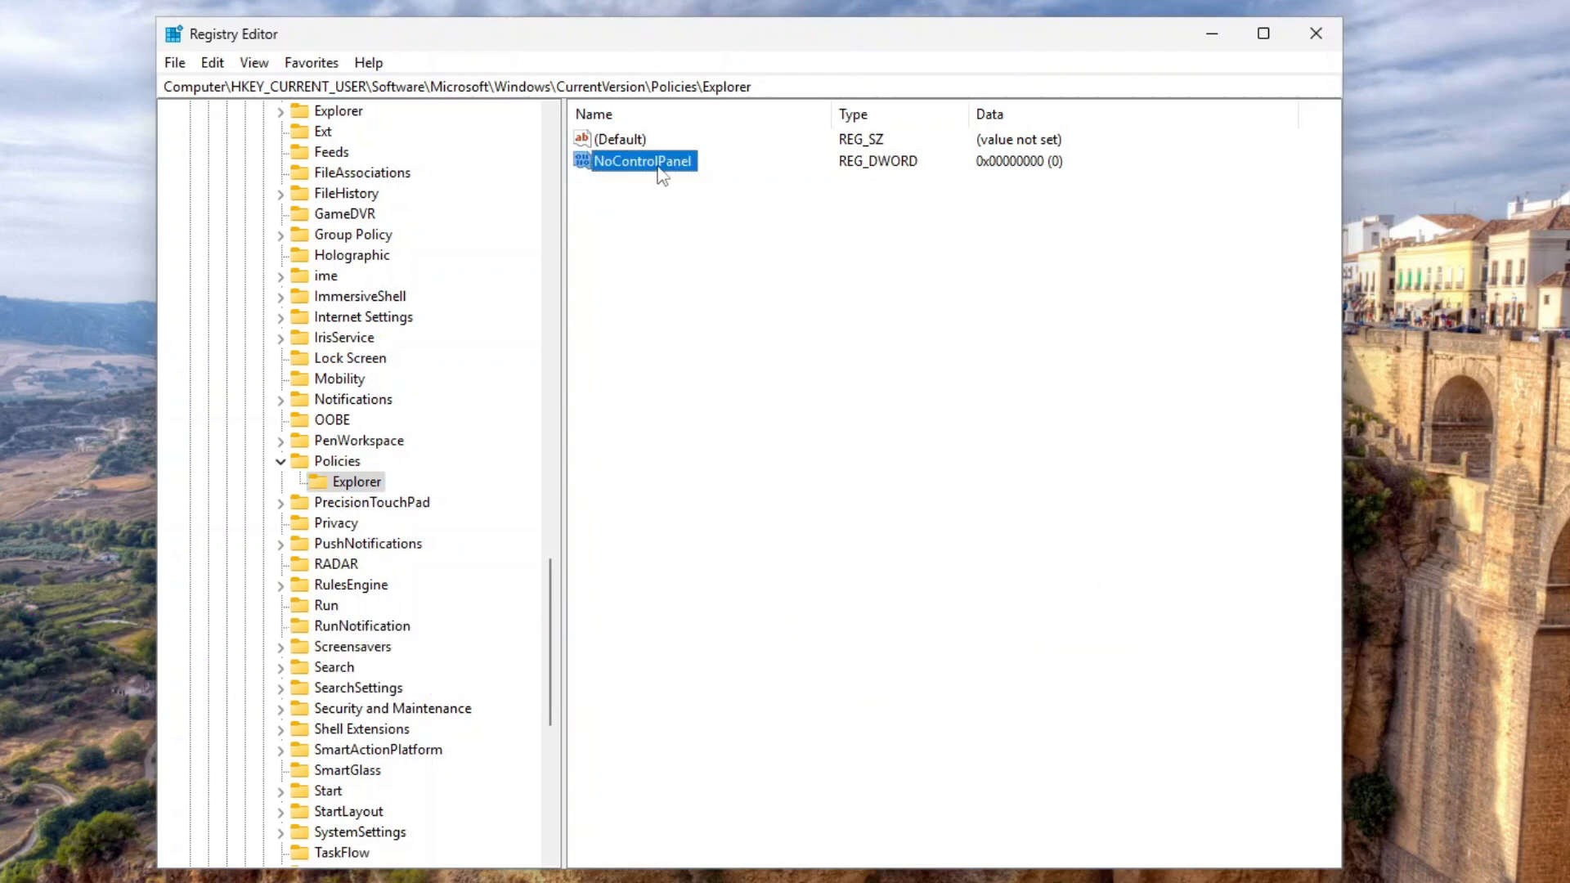
pyautogui.doubleClick(641, 162)
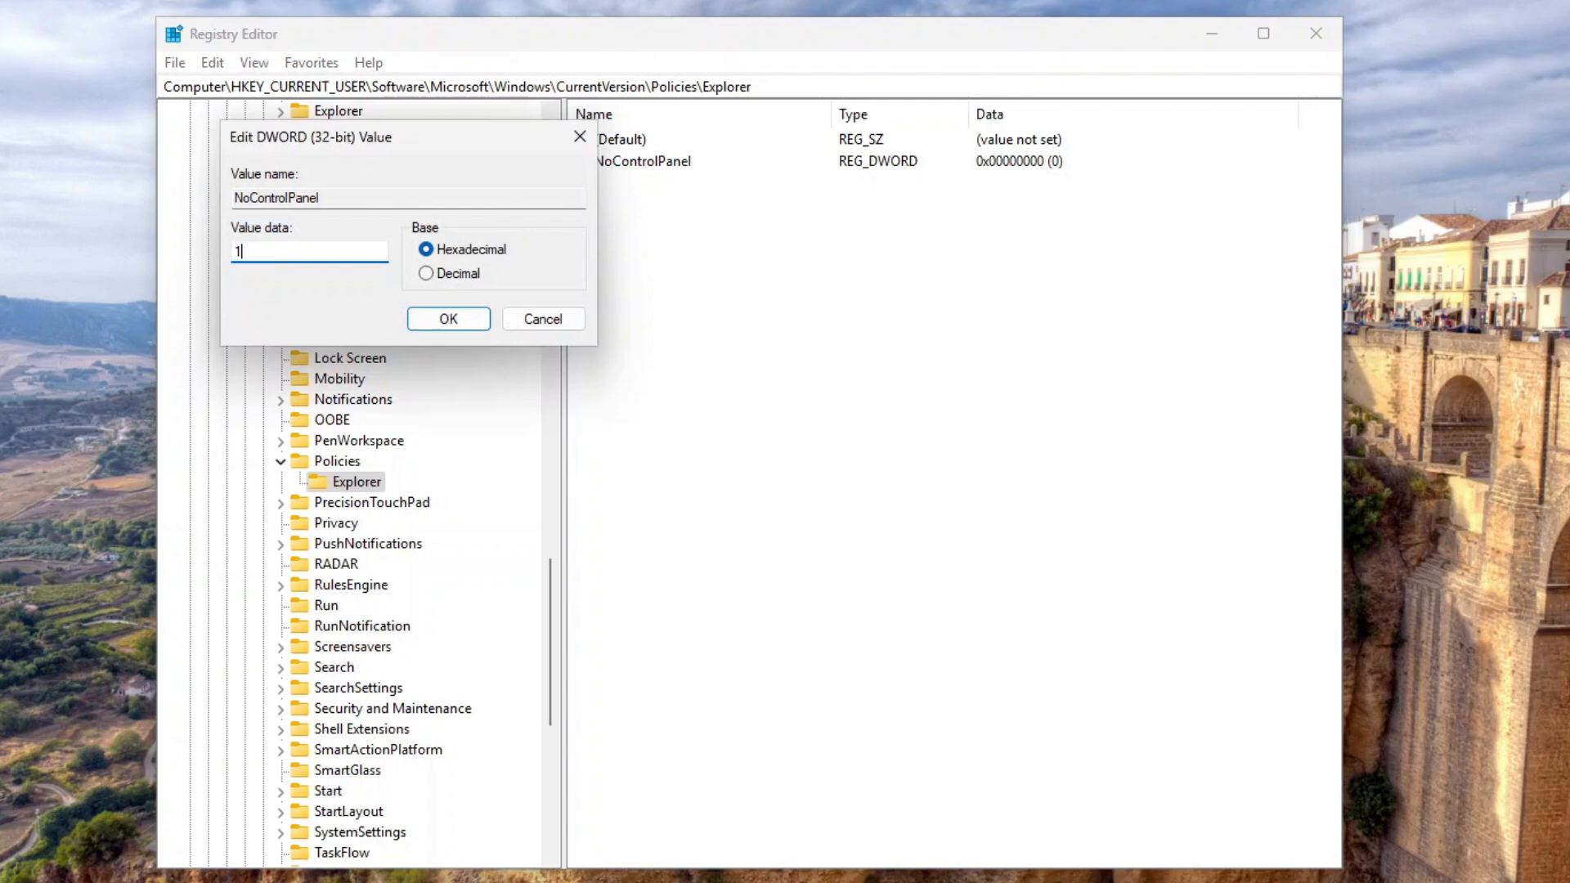
pyautogui.click(448, 319)
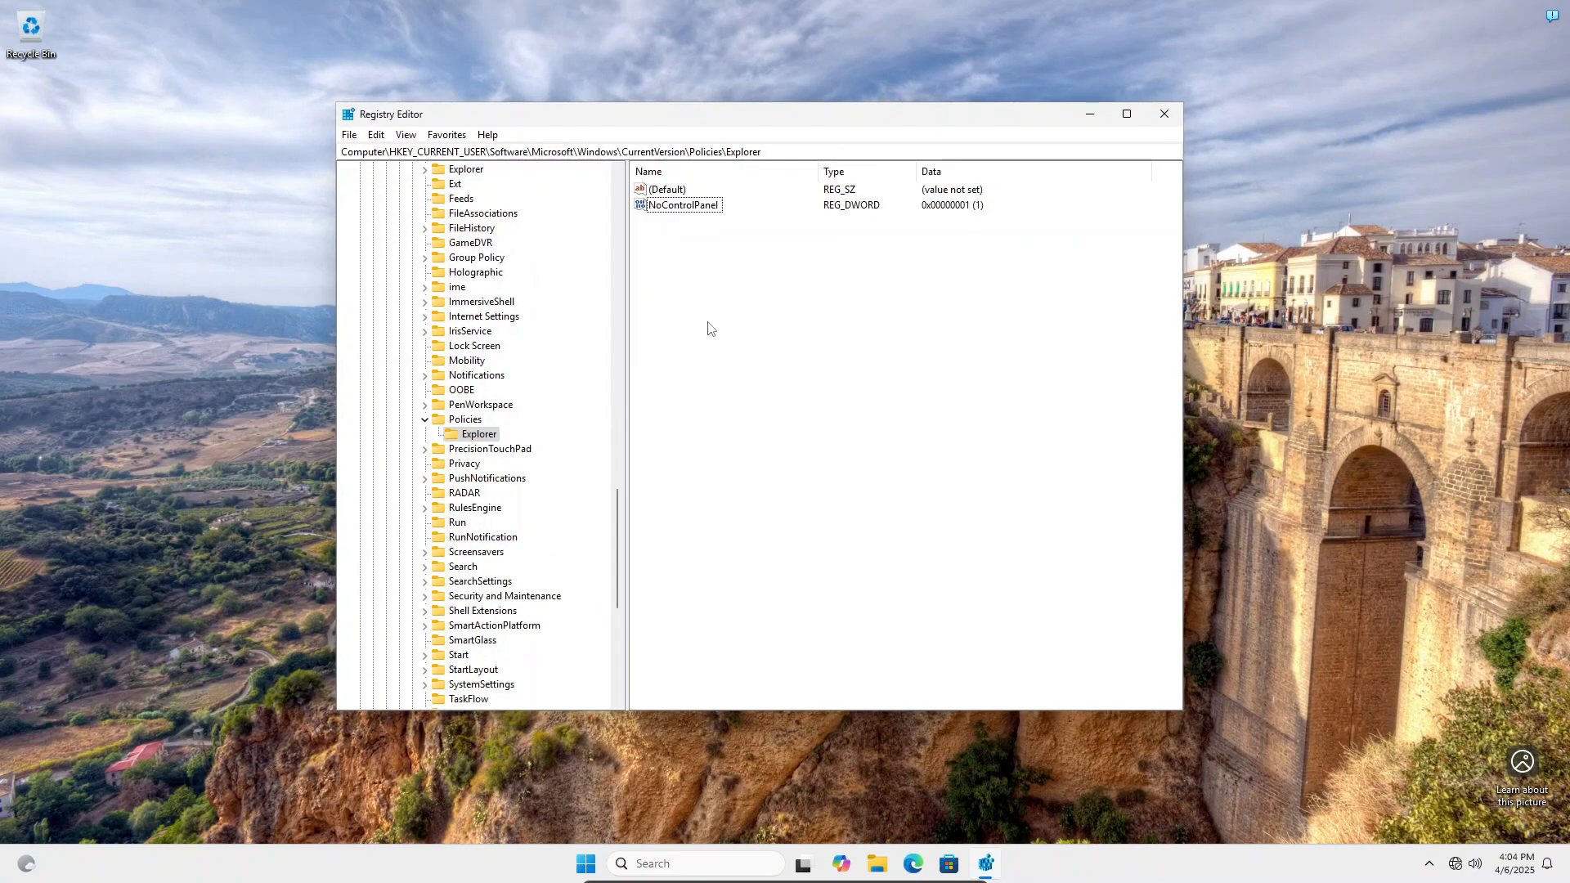
pyautogui.click(585, 864)
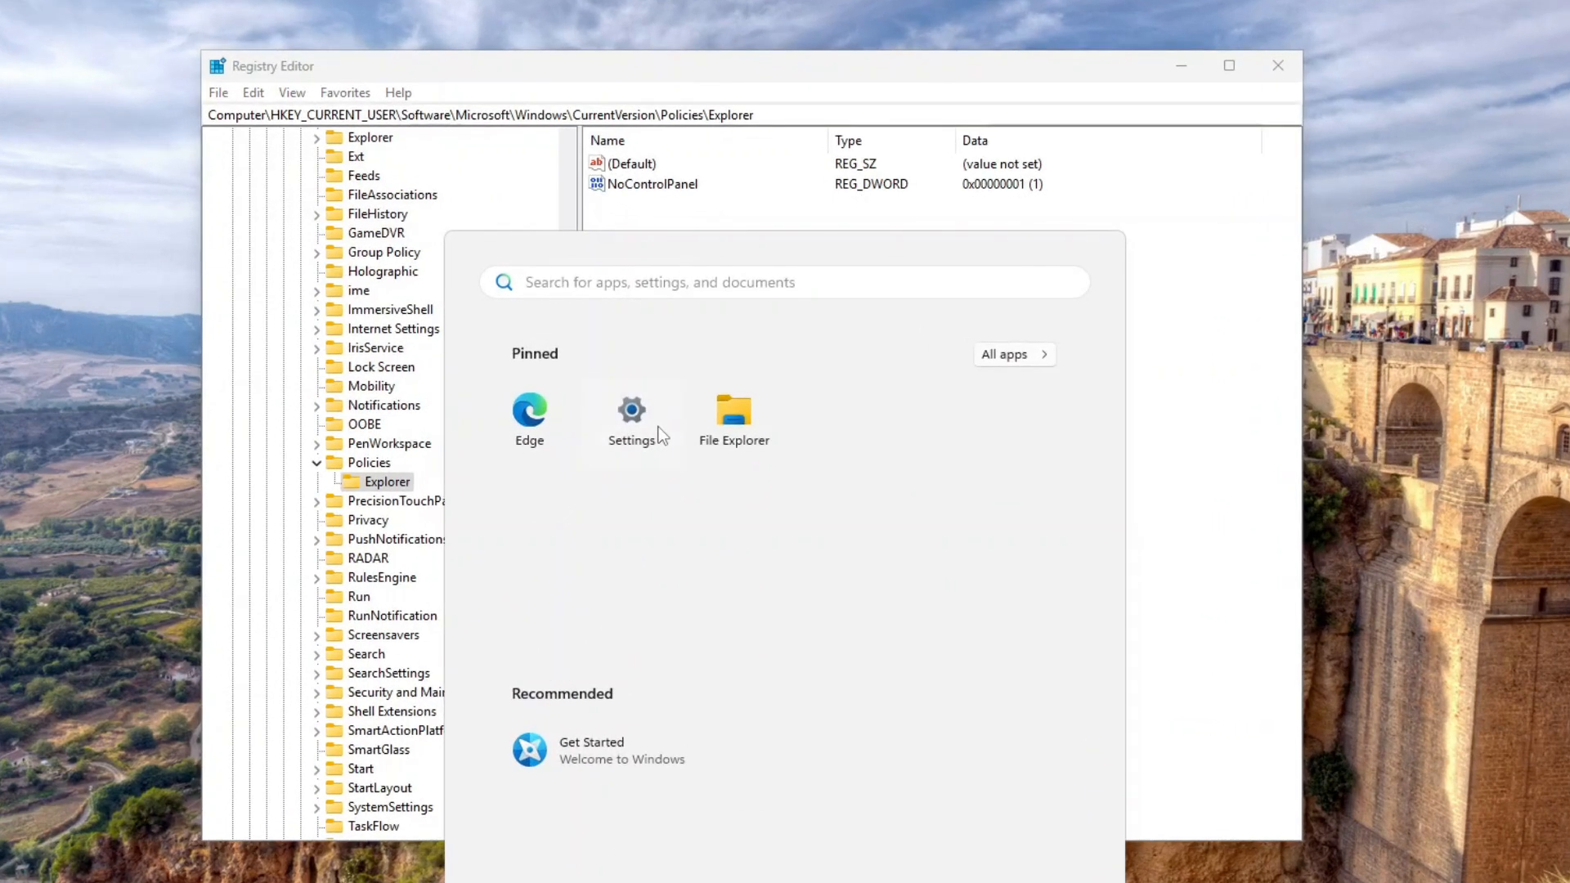
pyautogui.moveTo(632, 281)
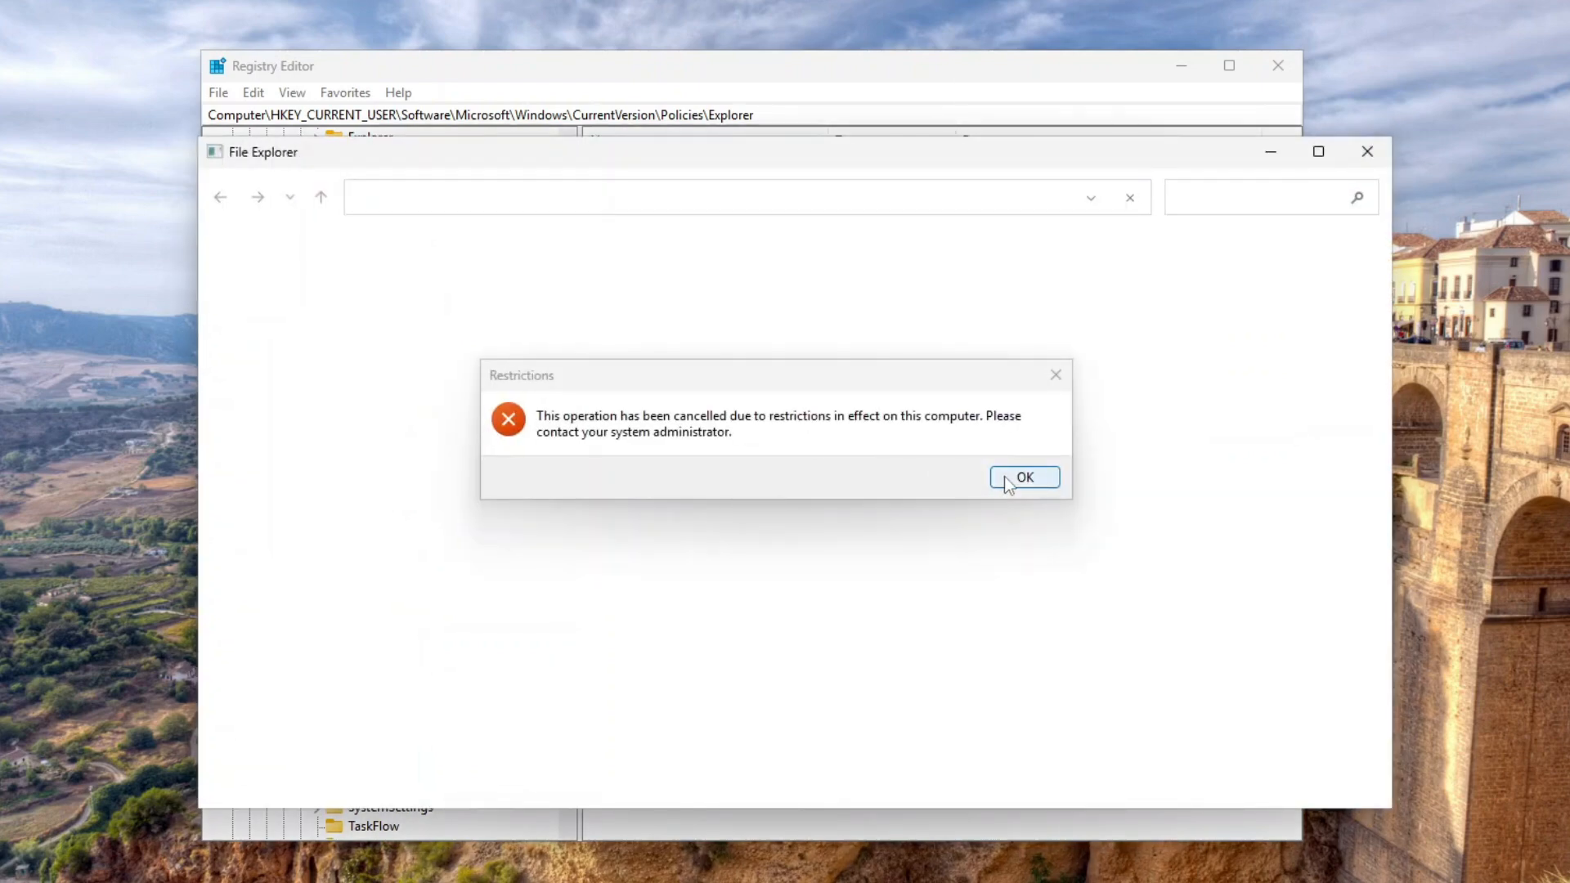
pyautogui.click(1024, 477)
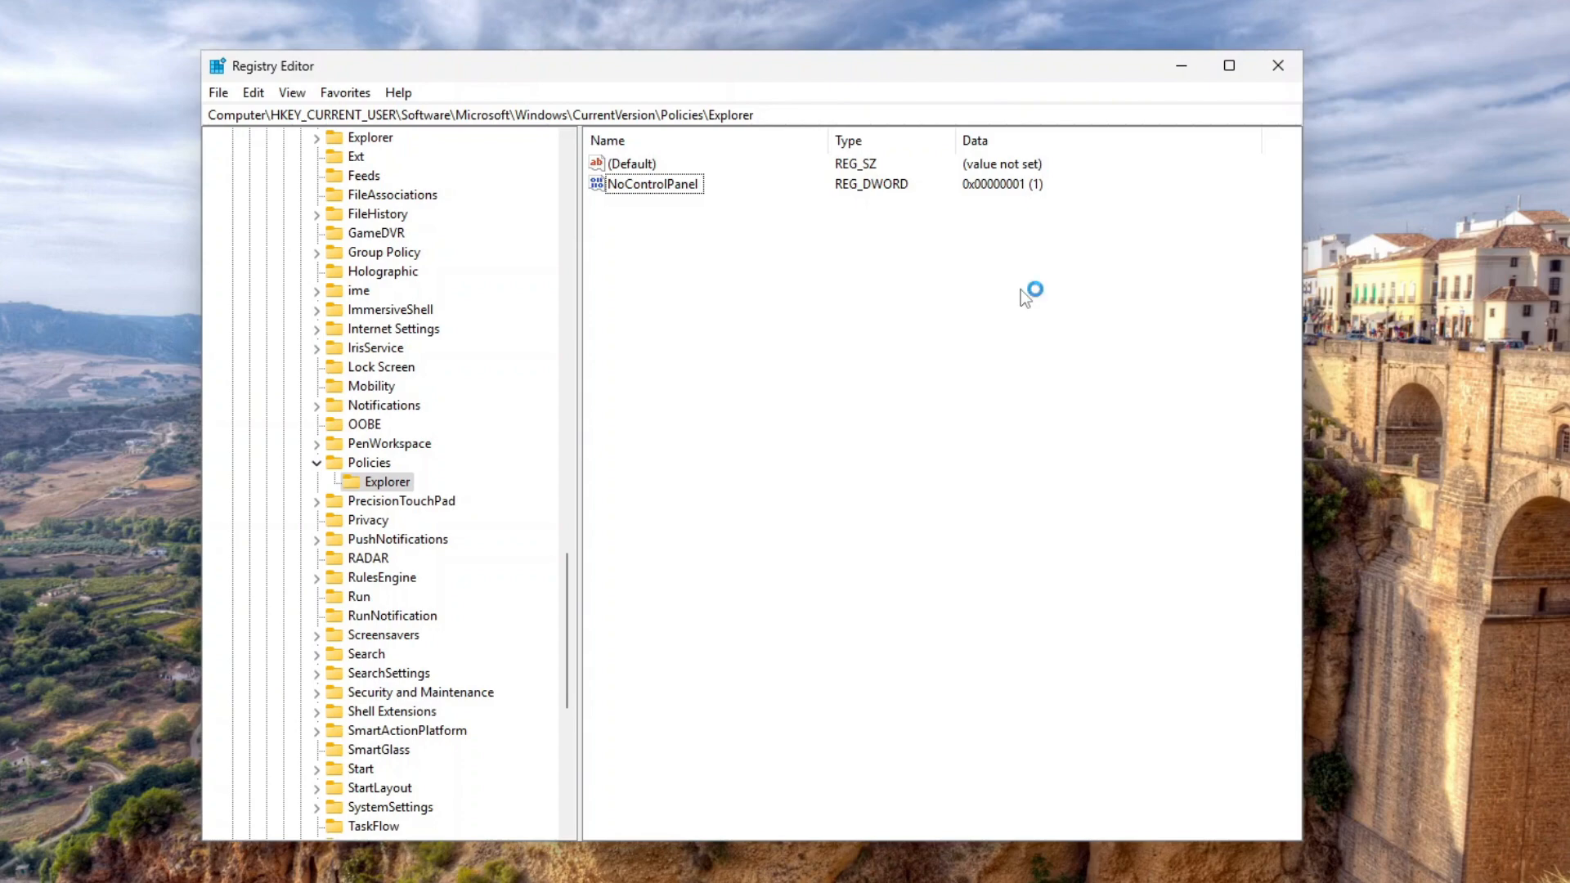
# Sign out of Tester and sign back in with the main account
pyautogui.click(1277, 66)
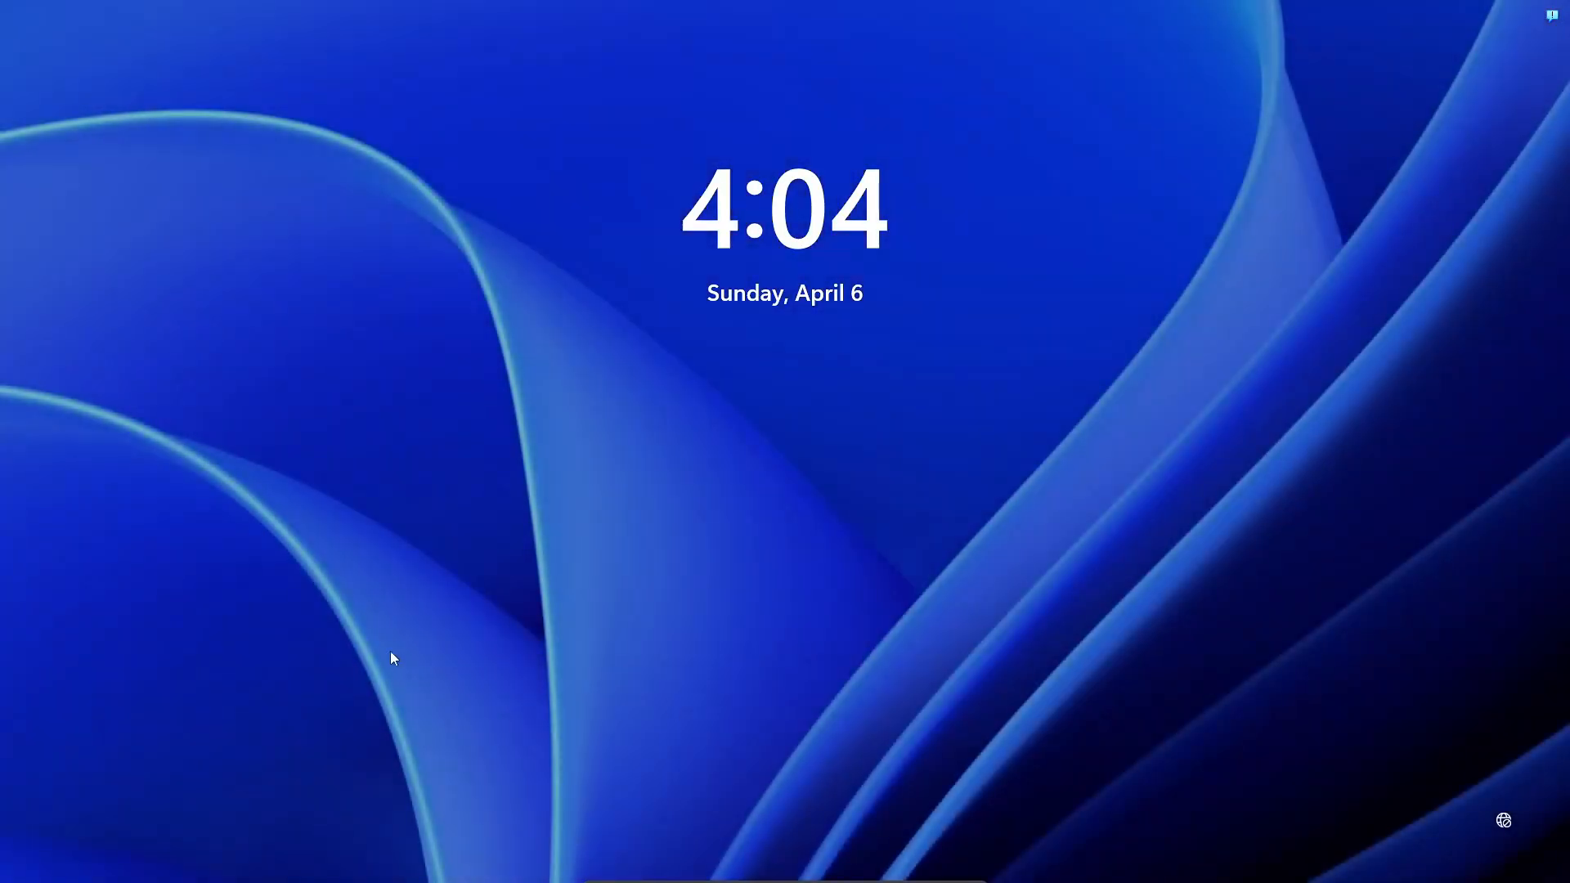
pyautogui.click(392, 657)
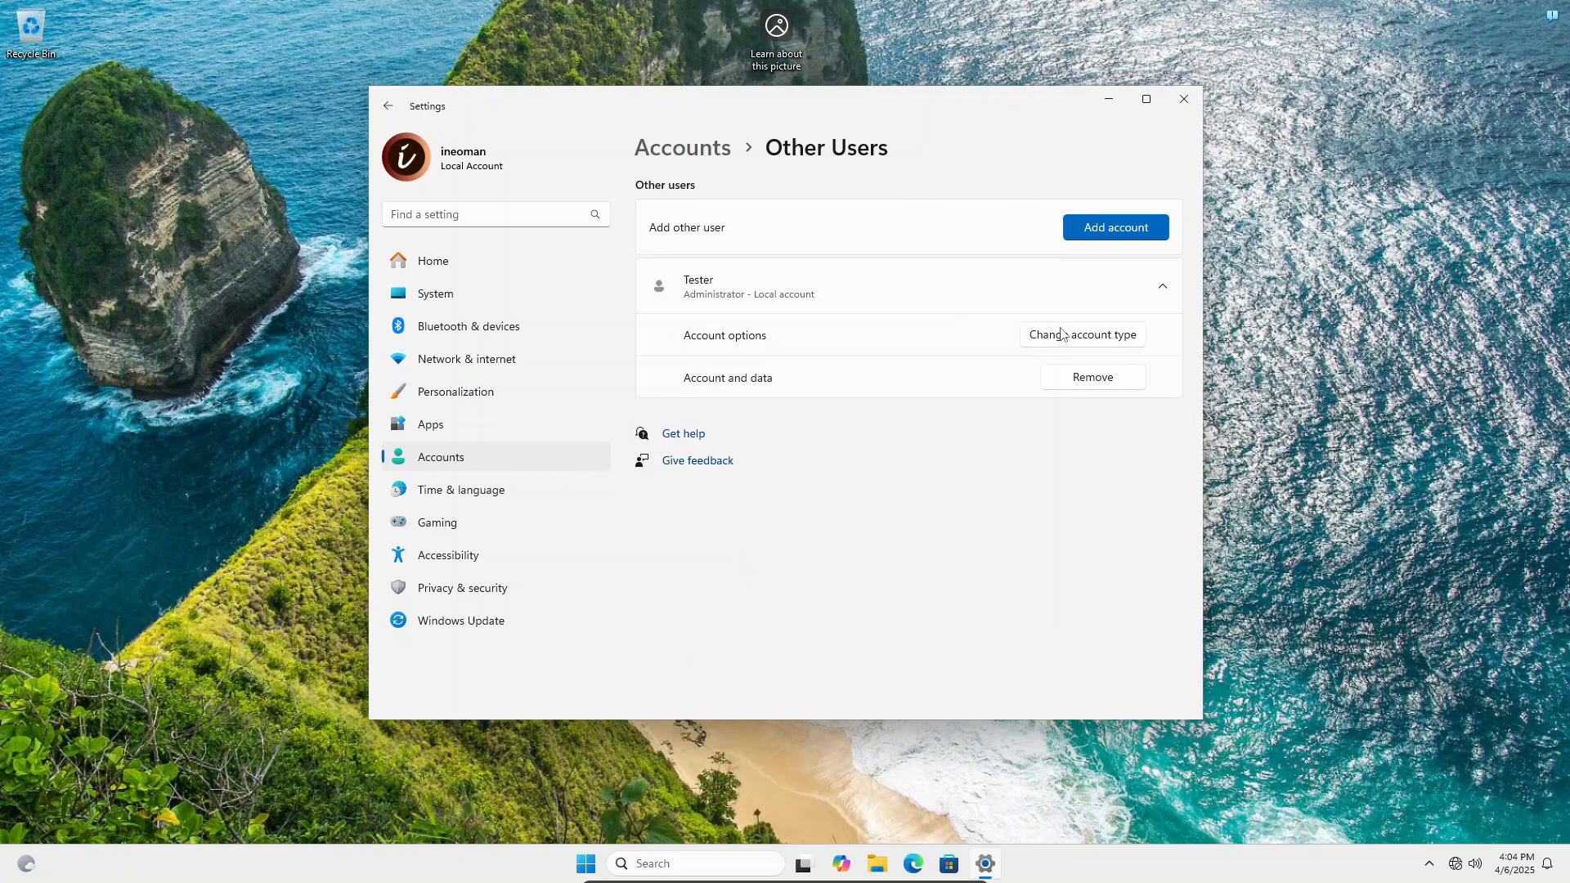
# Confirm Control Panel opens normally via Change account type, then close it
pyautogui.click(1081, 333)
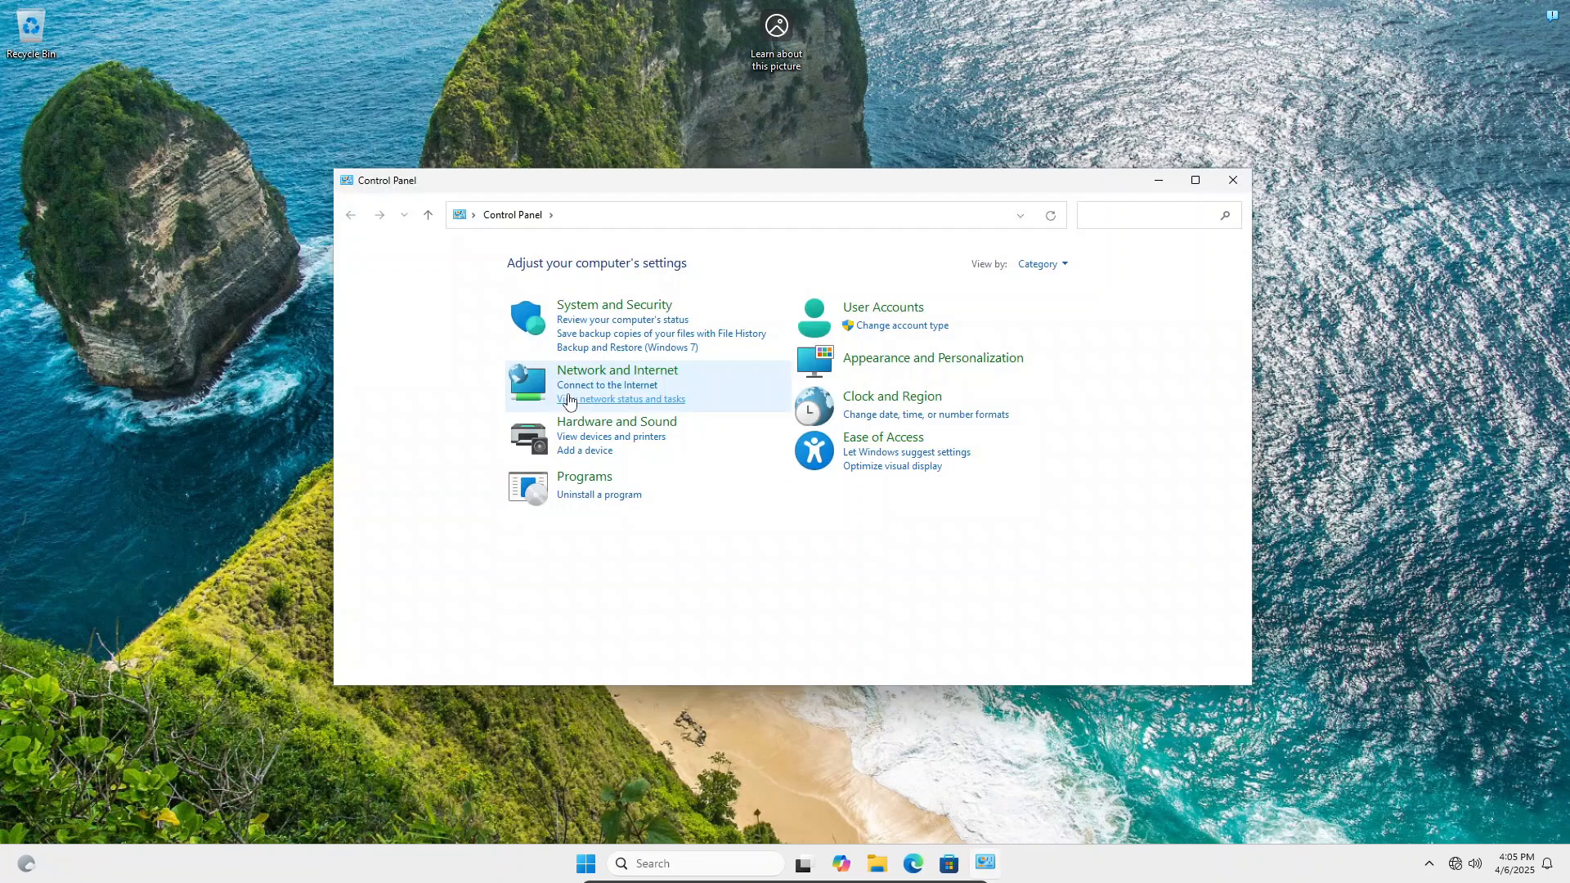
pyautogui.click(1233, 180)
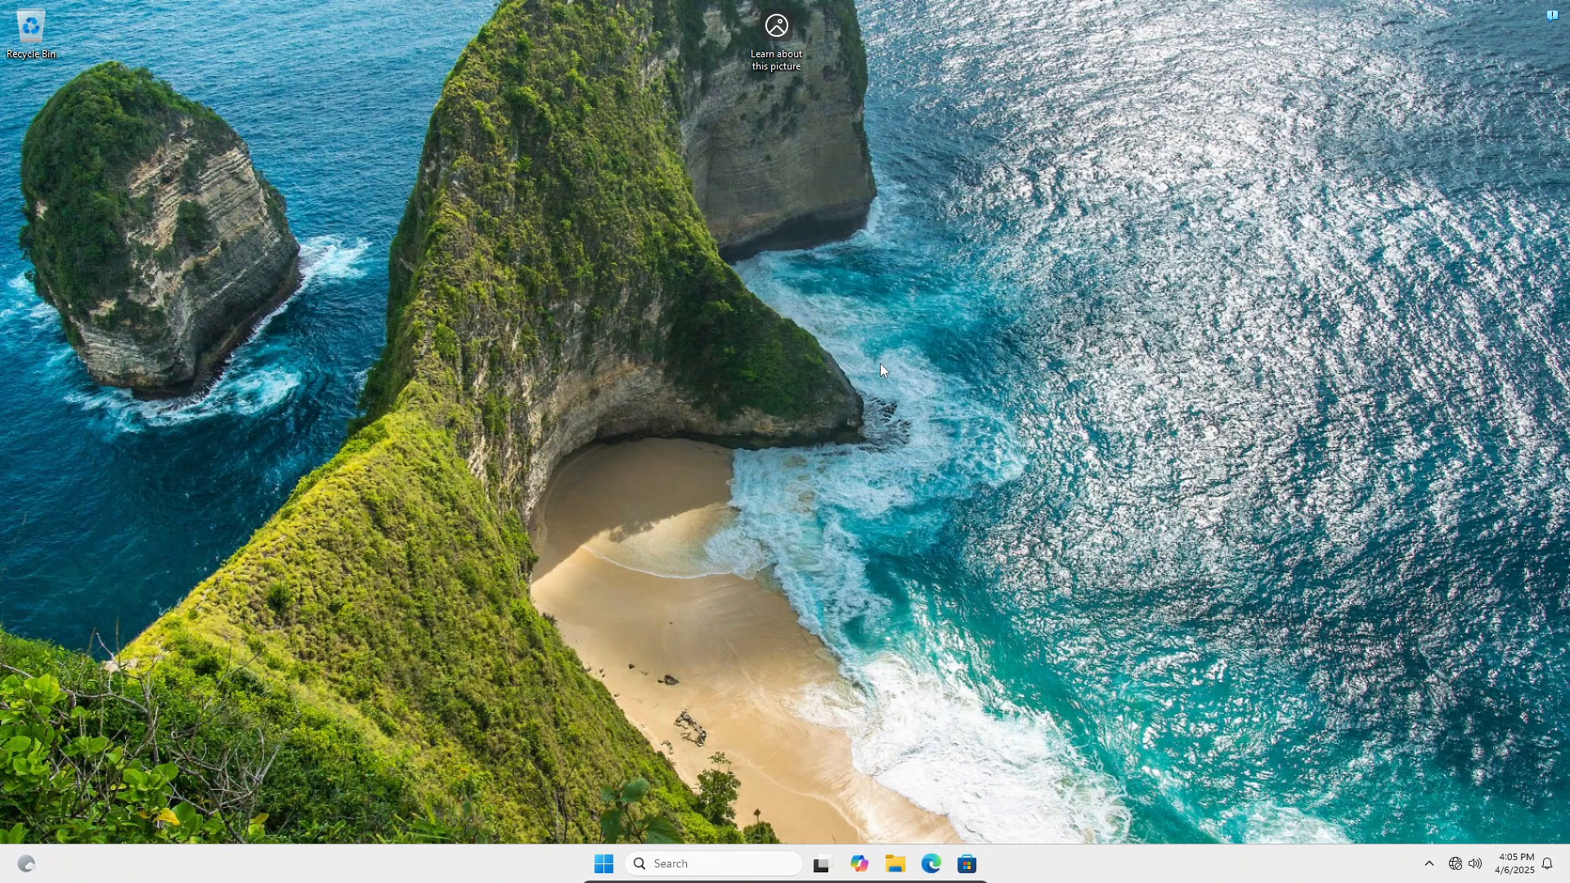